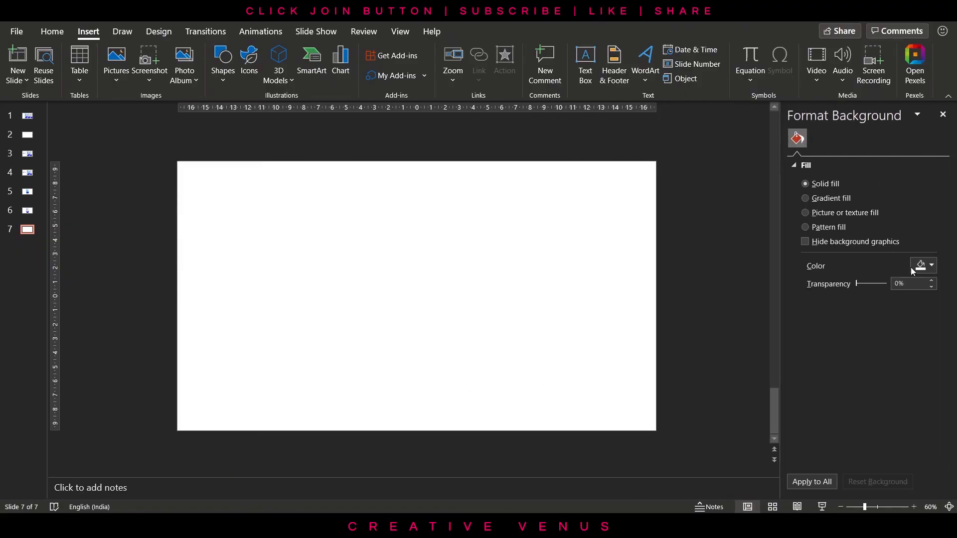
- Set the background to a radial gradient with an orange first stop and a yellow second stop
click(806, 198)
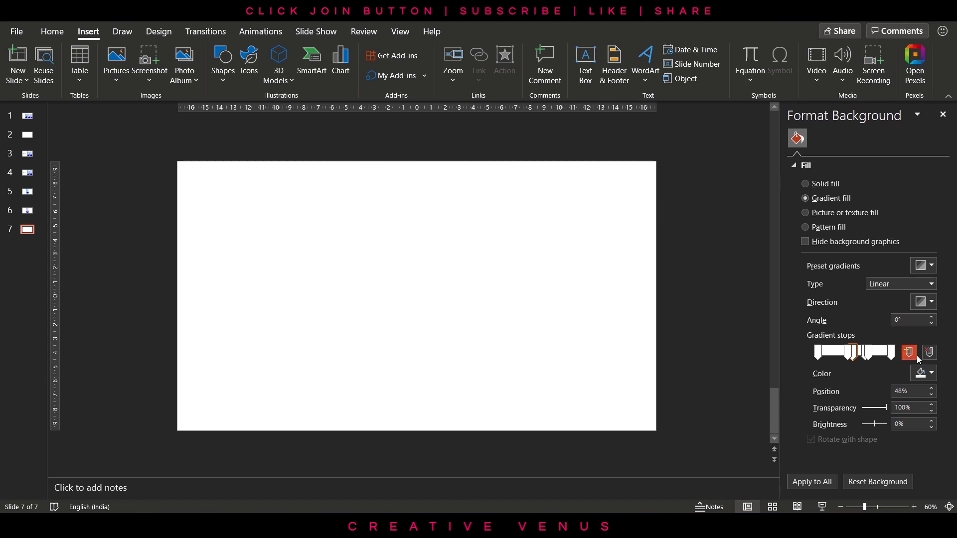
click(932, 373)
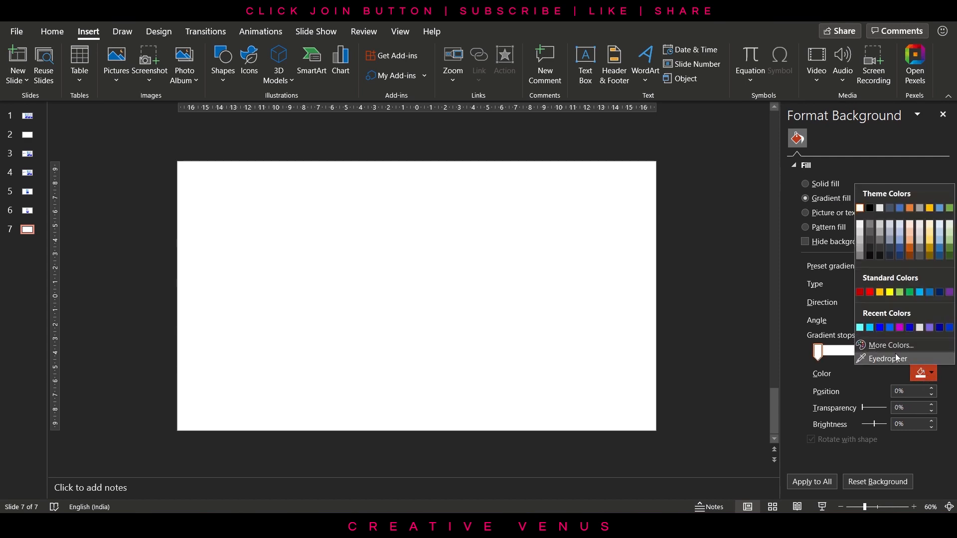
click(890, 345)
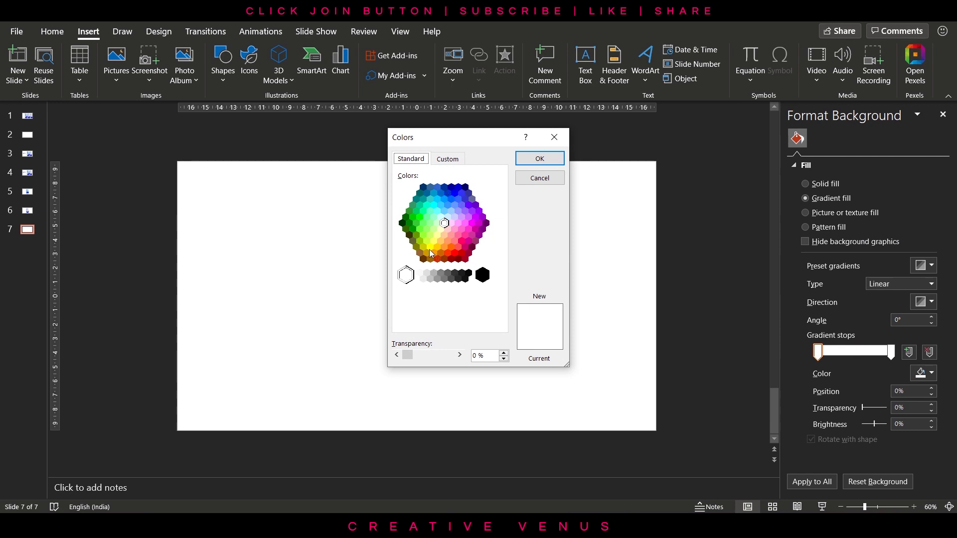
click(434, 252)
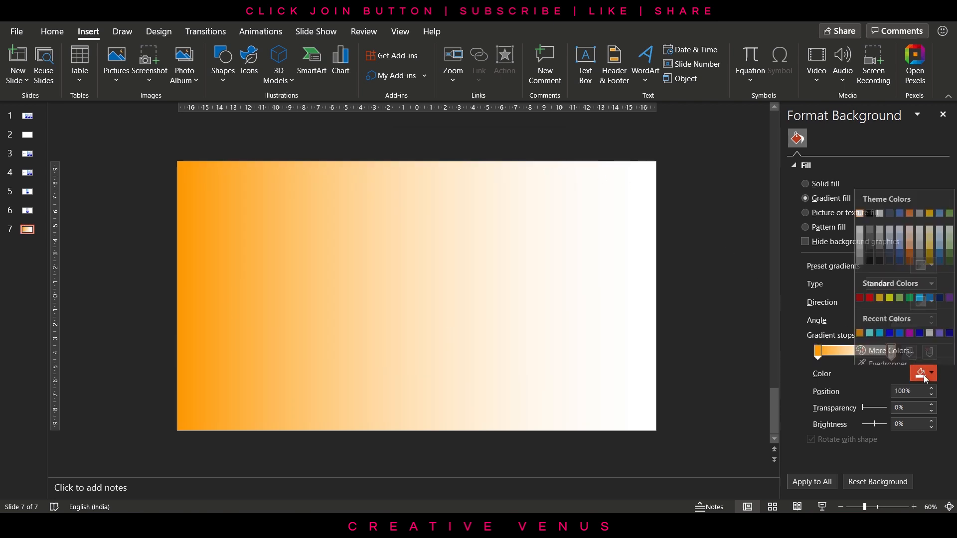
click(890, 350)
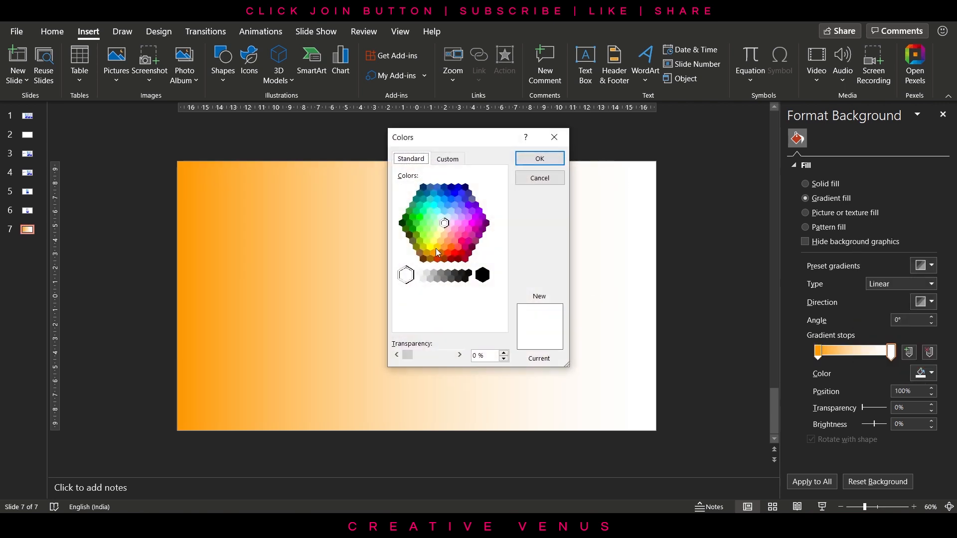
click(540, 159)
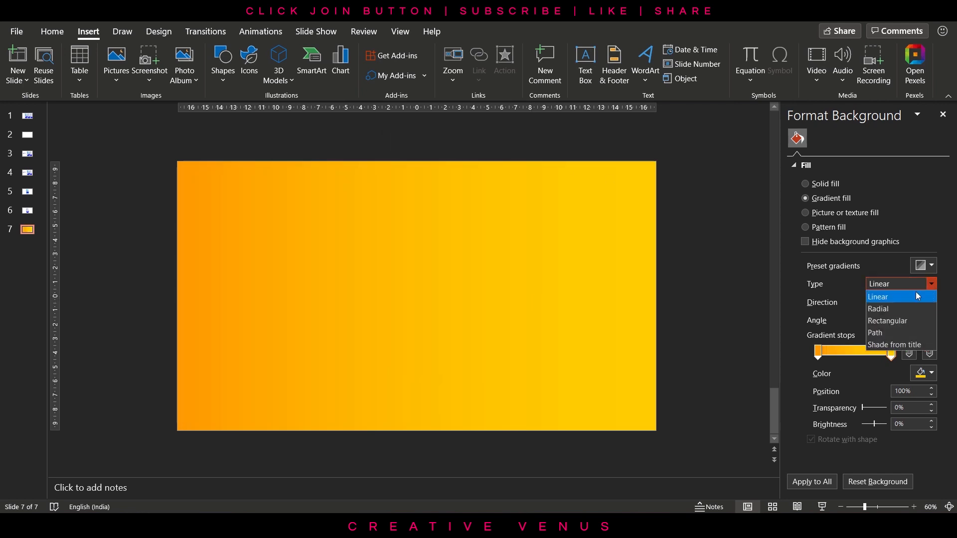
click(878, 309)
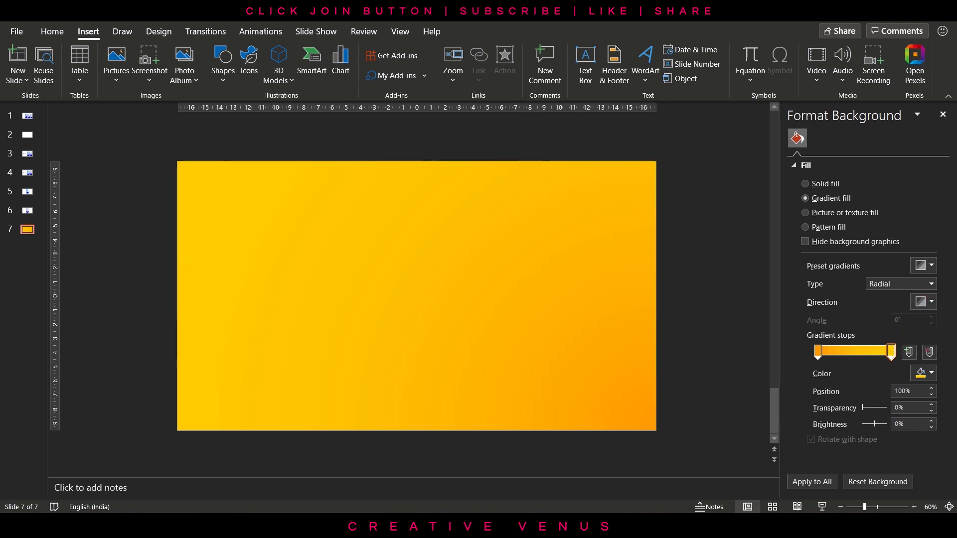
click(222, 64)
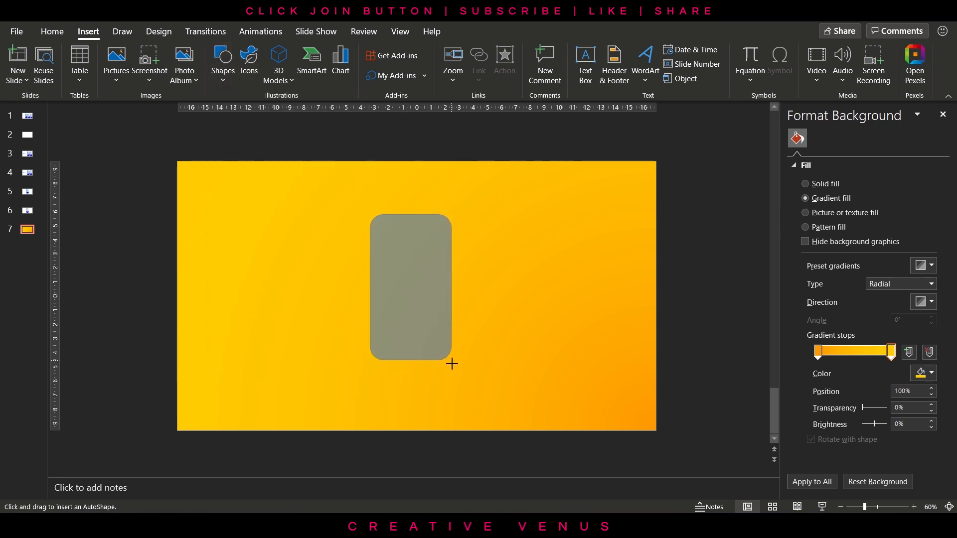
- Draw a tall rounded card at the slide centre, remove its outline, and start inserting the rings picture
drag(452, 365, 481, 392)
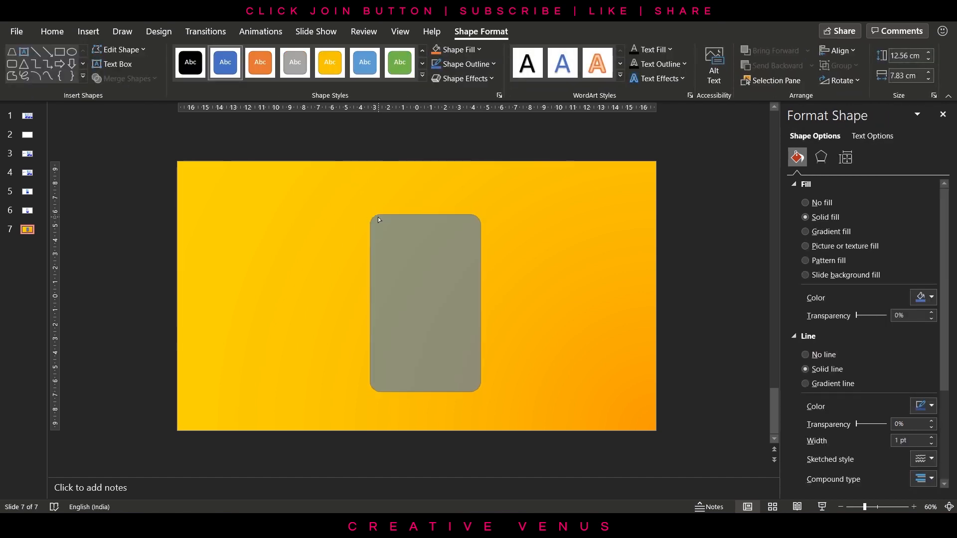
click(225, 62)
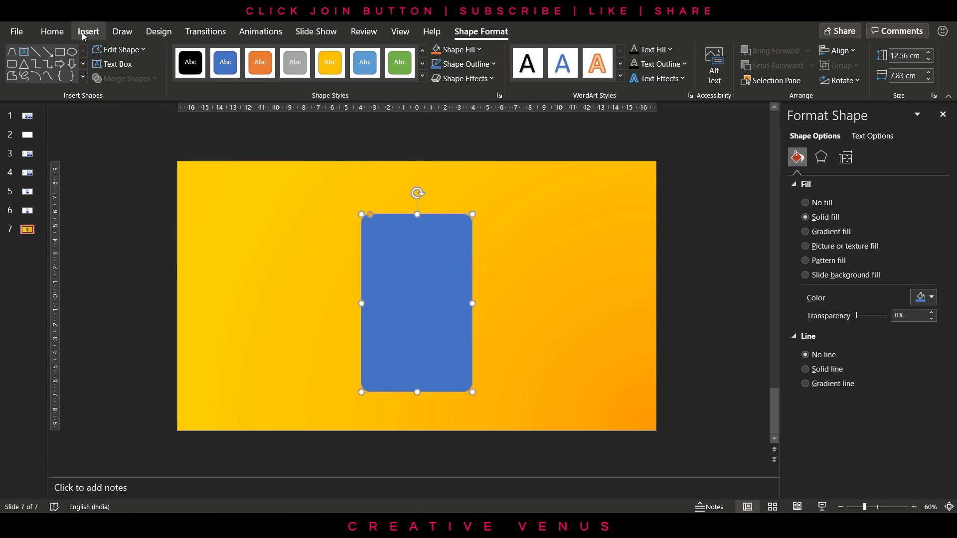
click(88, 31)
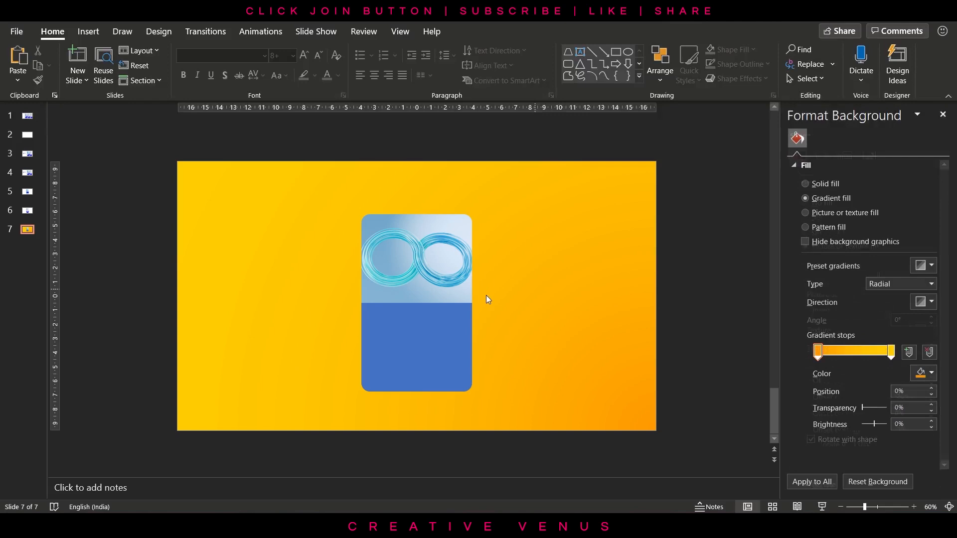
- Recolour the infinity rings picture to greyscale
click(417, 256)
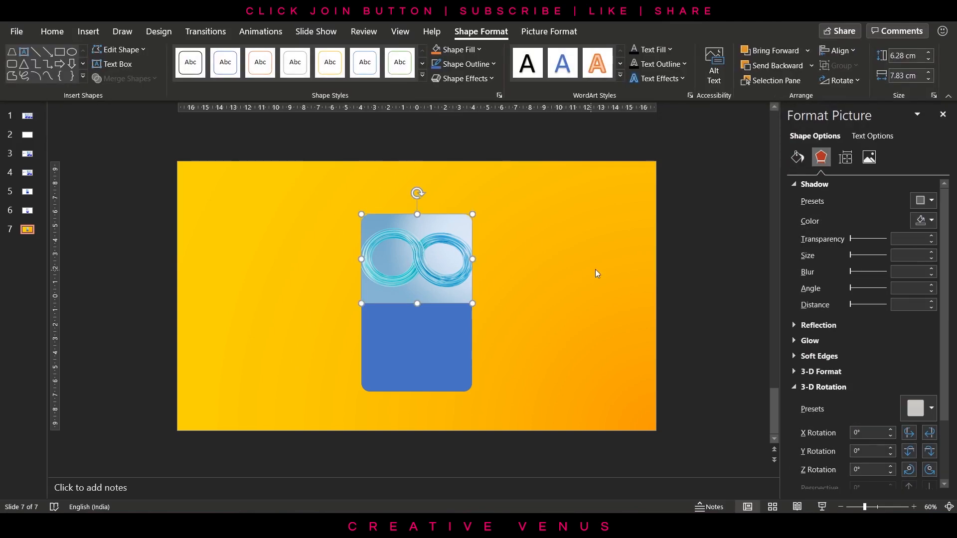
click(548, 31)
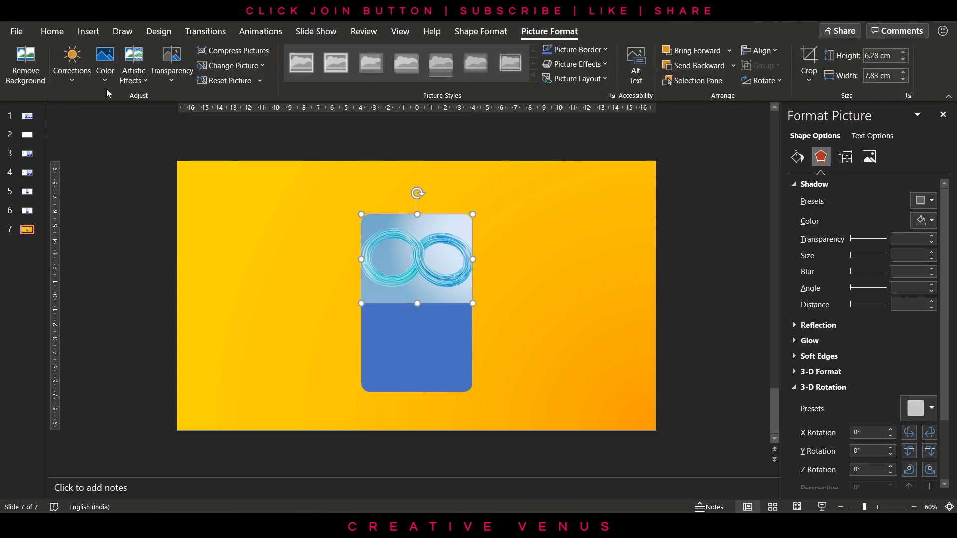
click(105, 64)
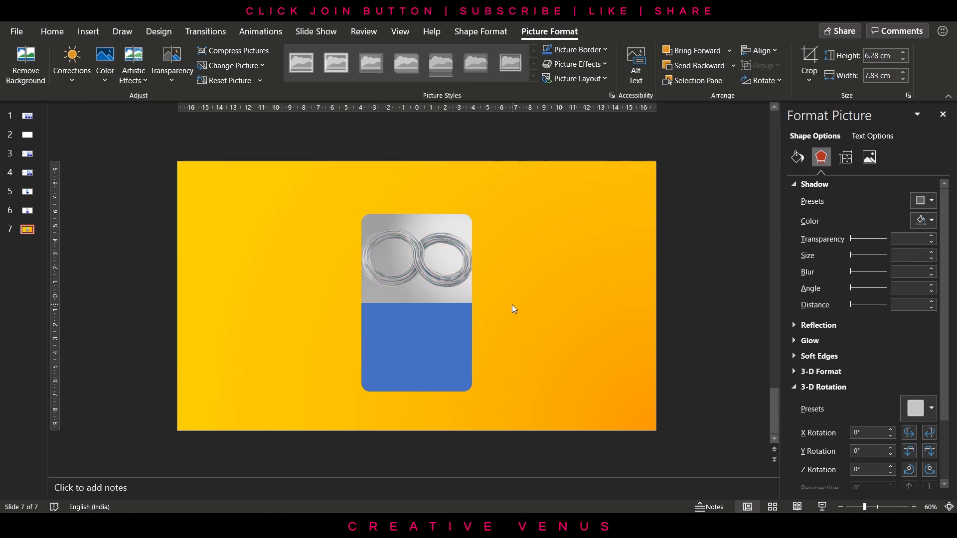
- Select the card's blue lower section for reformatting
click(417, 348)
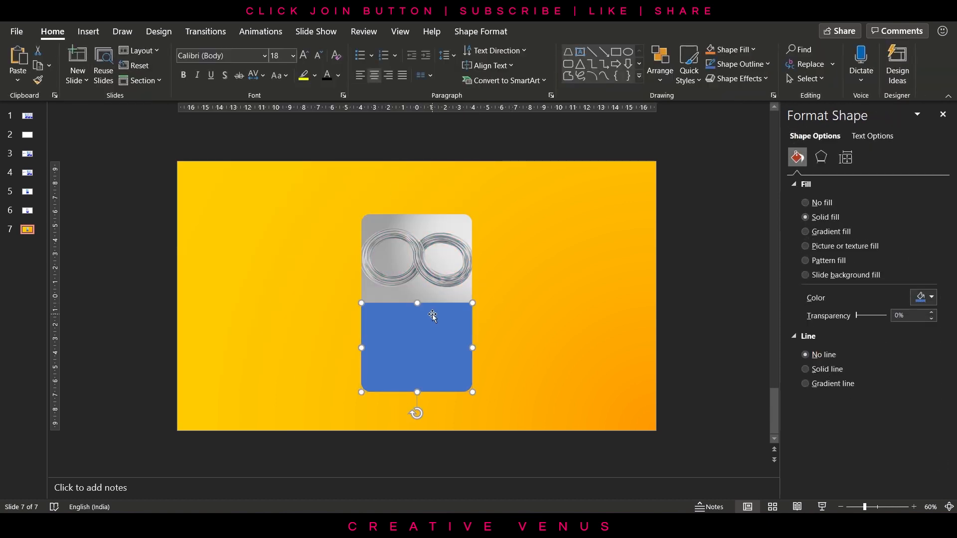
click(594, 289)
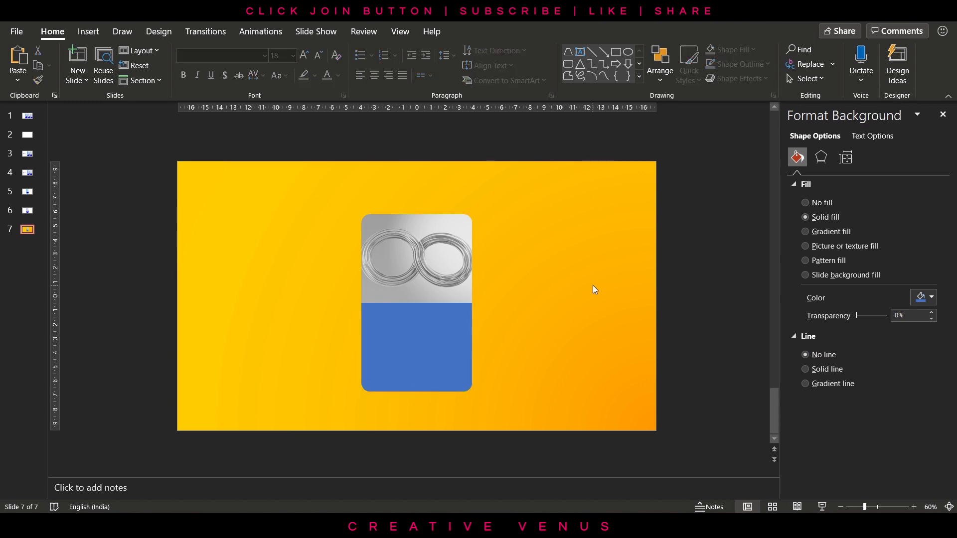
click(806, 231)
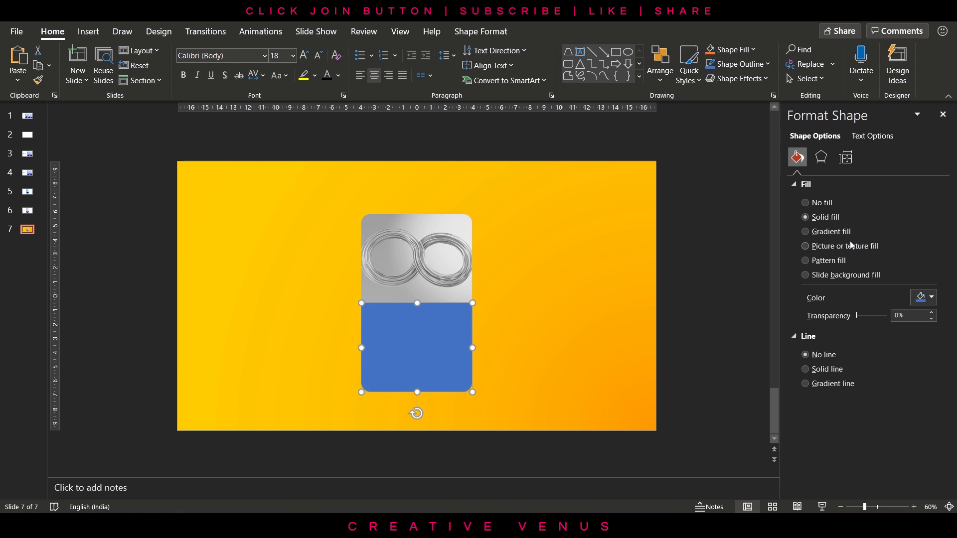
- Give the card's lower section a gradient fill with crimson and red-orange stops
click(805, 231)
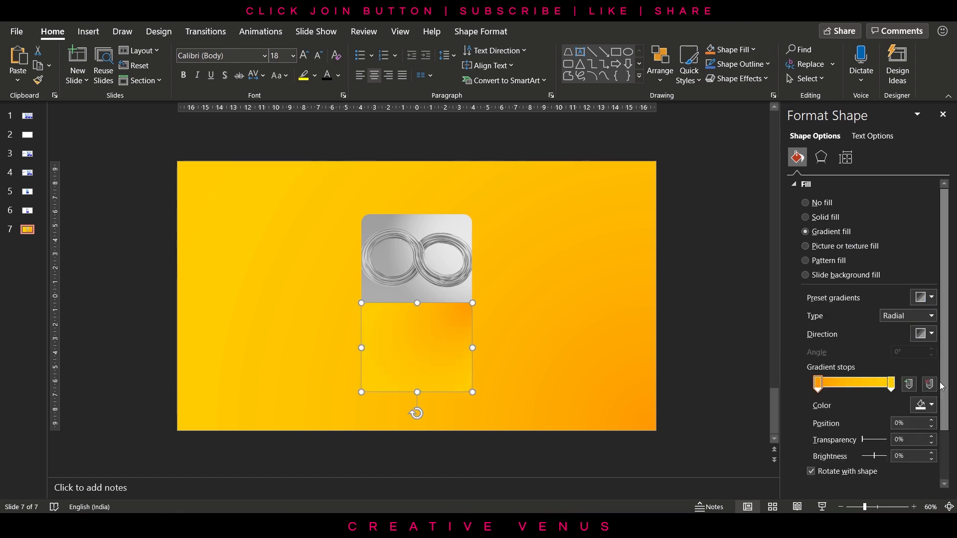
click(931, 405)
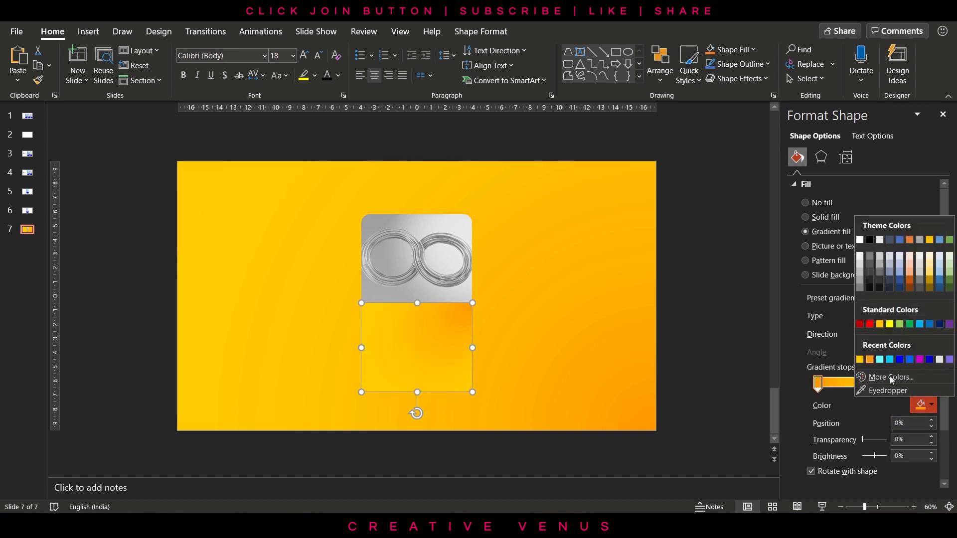
click(890, 377)
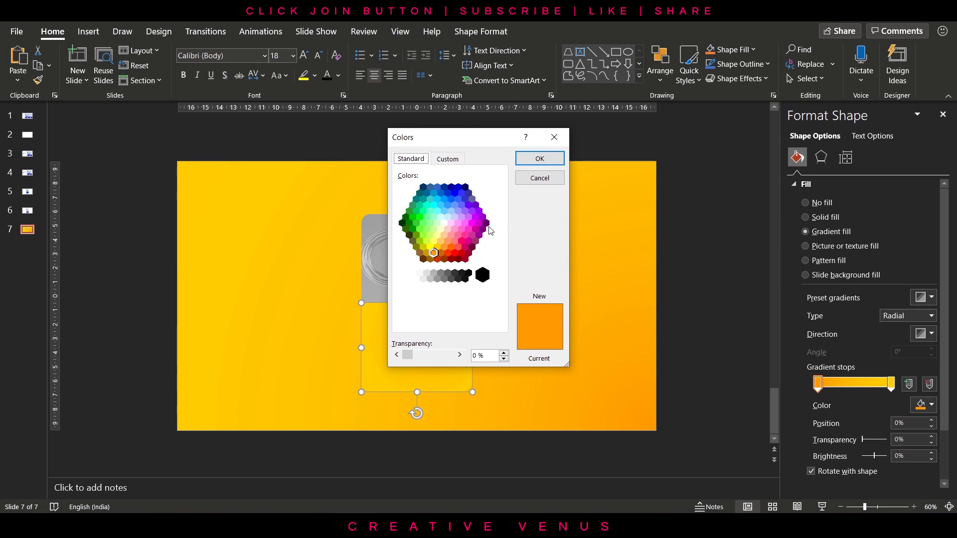
mouse_move(486, 230)
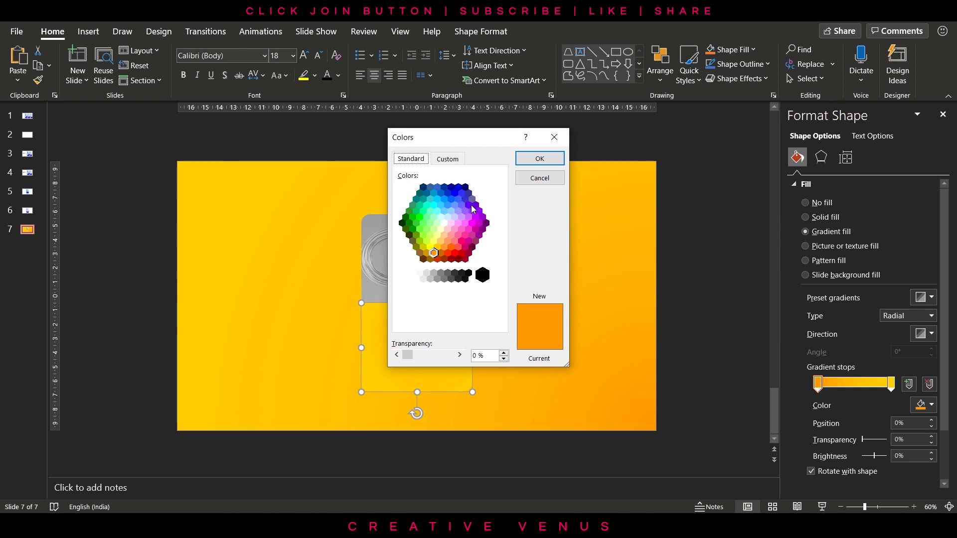
mouse_move(443, 255)
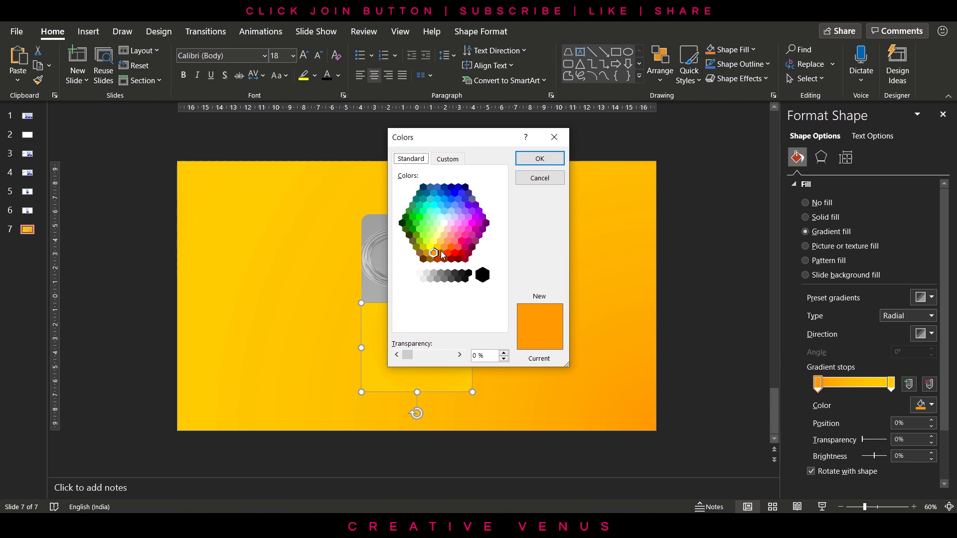
click(462, 255)
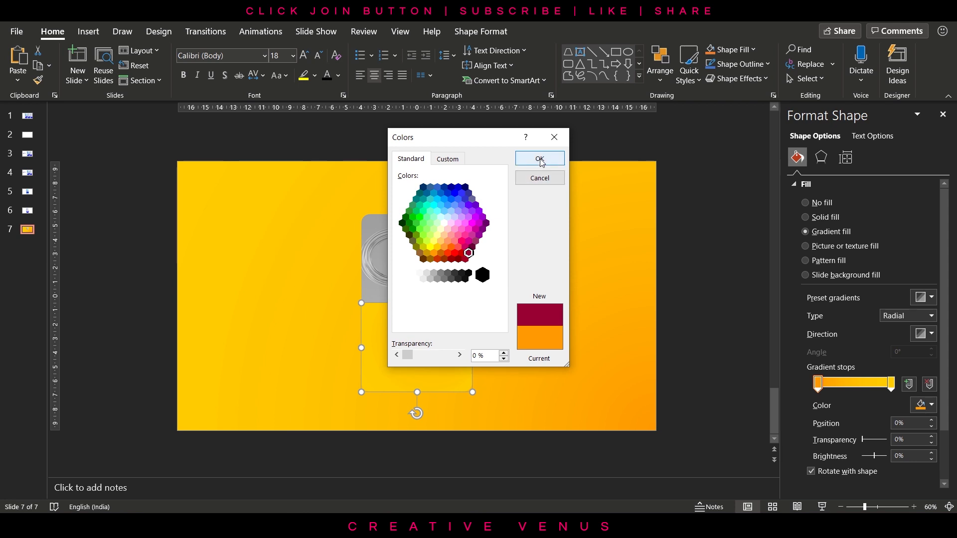
click(539, 158)
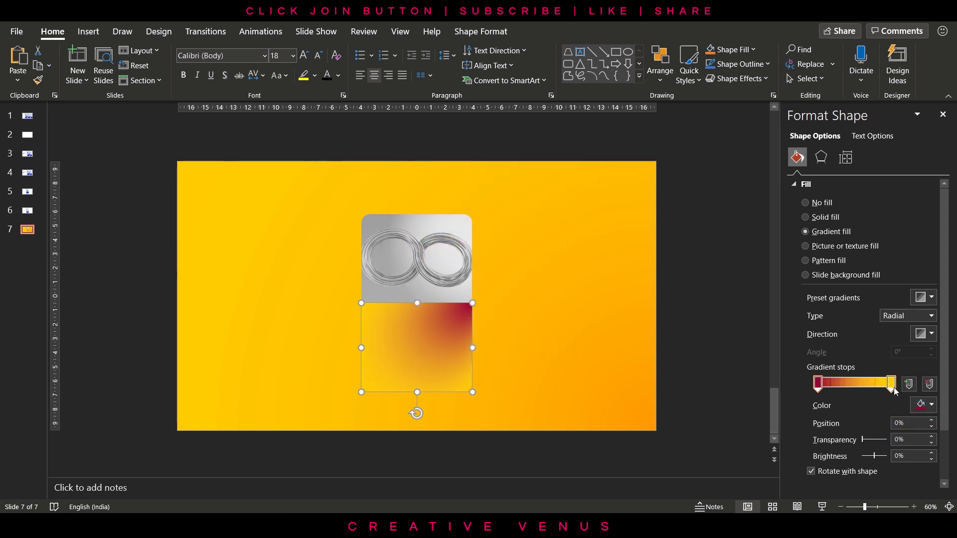
click(922, 406)
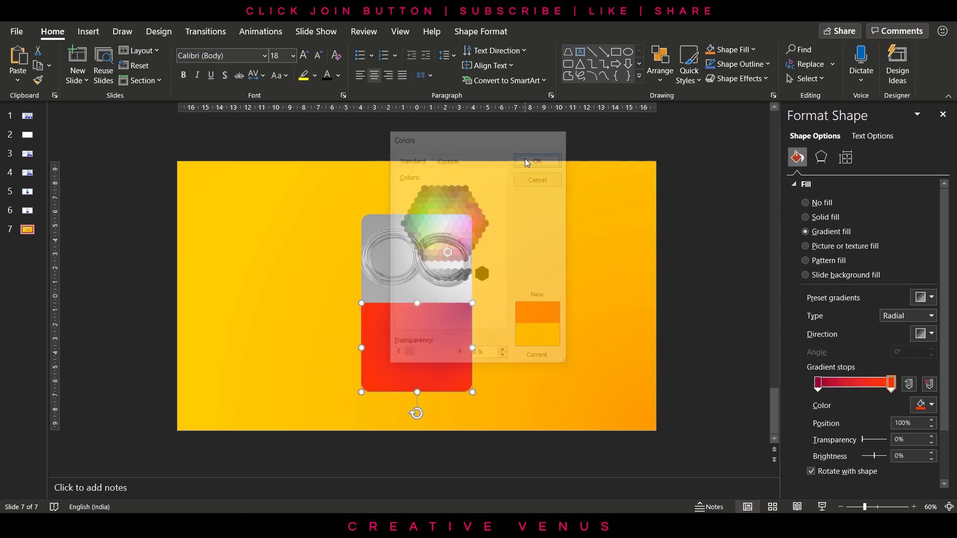
click(536, 160)
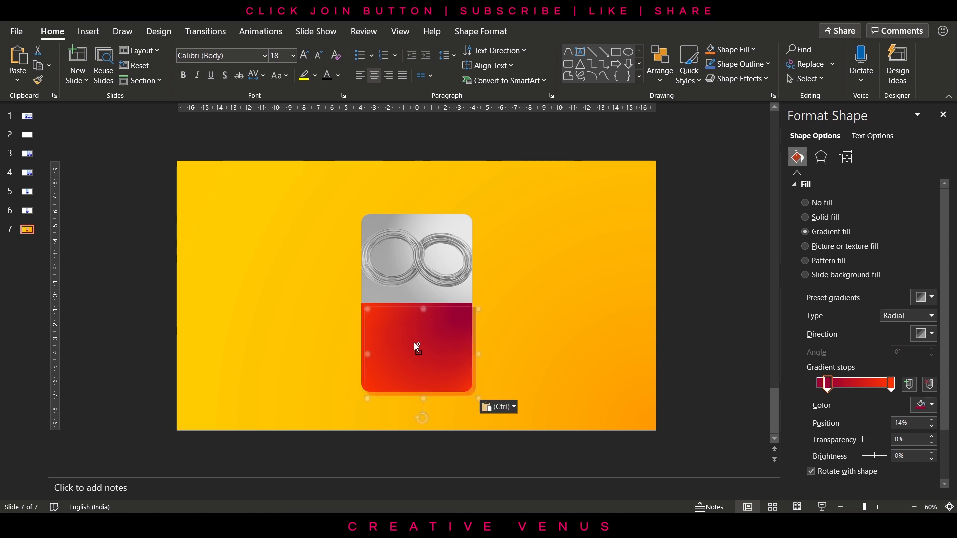
- Duplicate the red section, recolour its stop to vivid pink, make it partly transparent and lay it over the card's lower half
drag(417, 347, 539, 347)
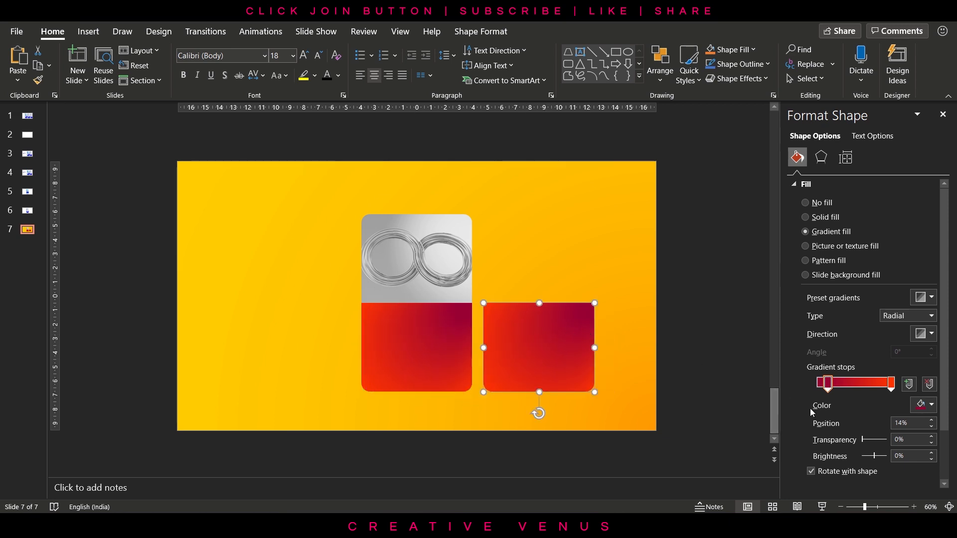
drag(828, 382, 817, 383)
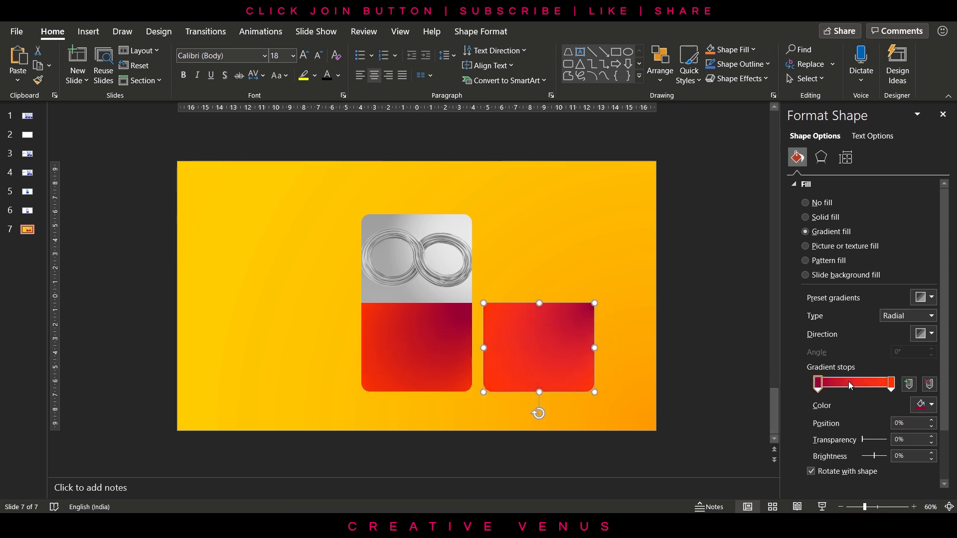
click(932, 405)
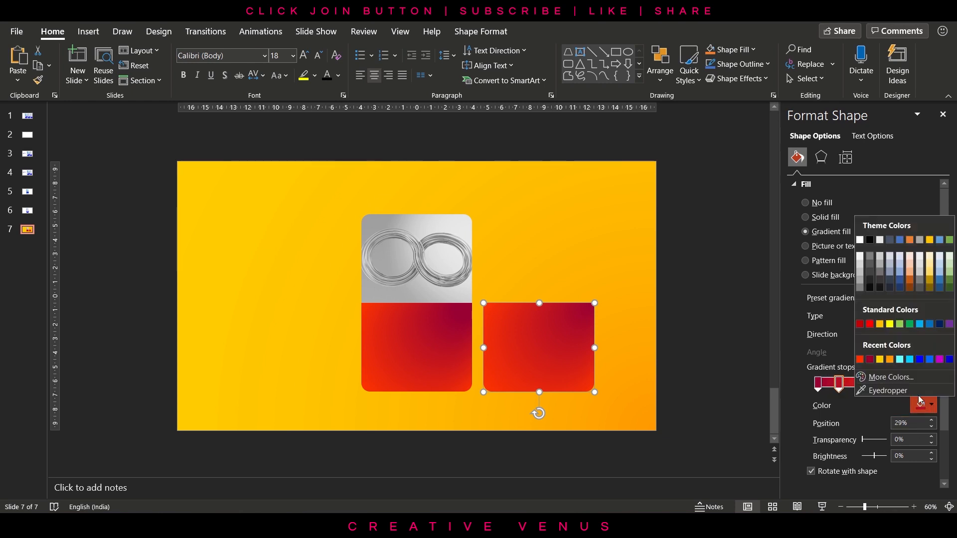
click(891, 377)
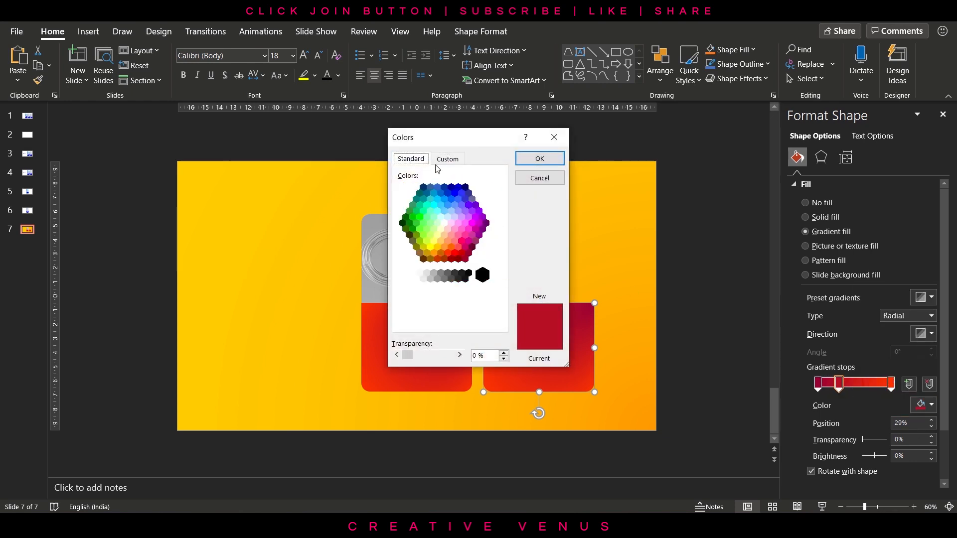
click(463, 236)
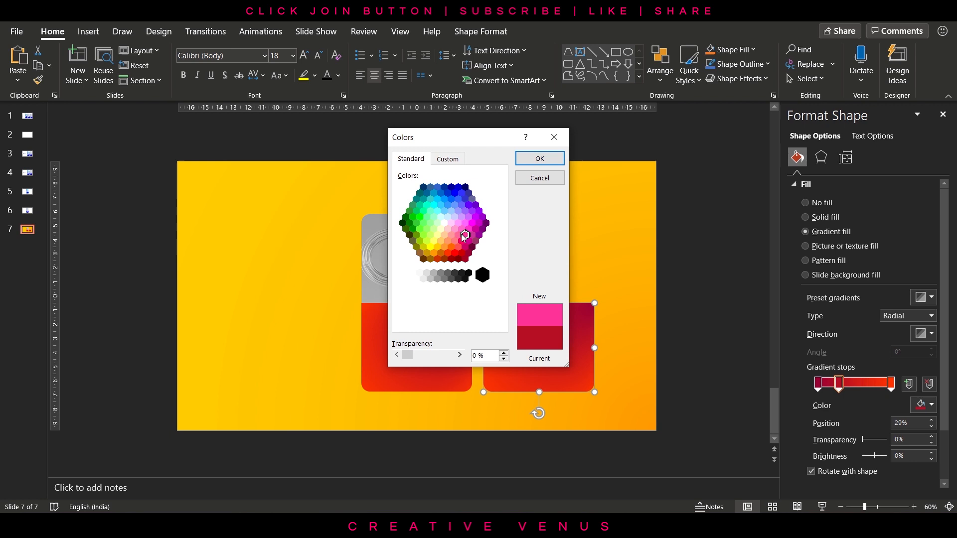
click(475, 241)
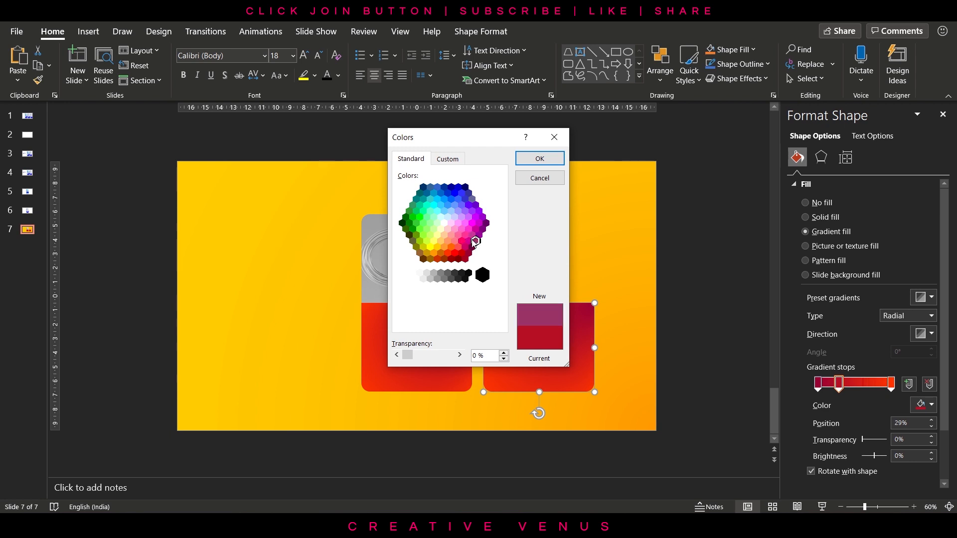
click(461, 241)
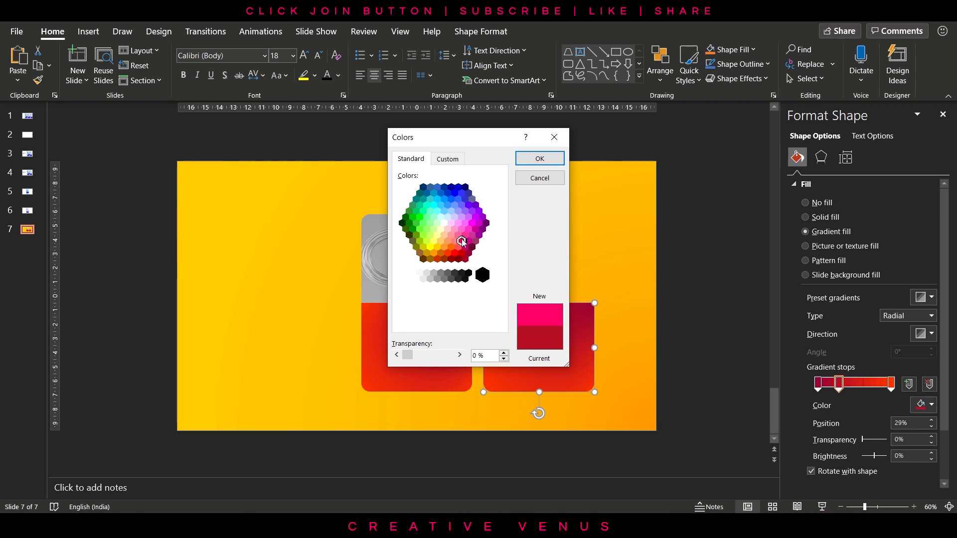
click(539, 158)
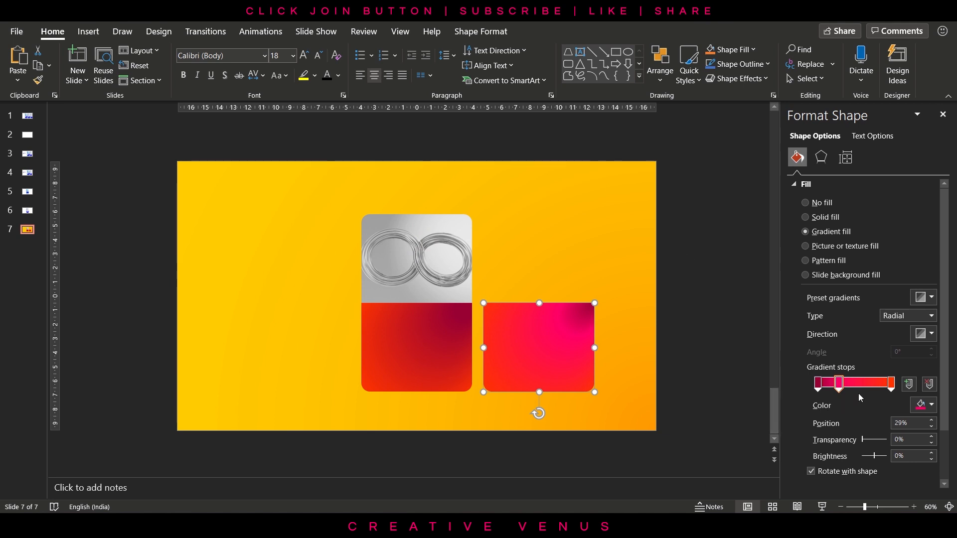
drag(840, 383, 863, 383)
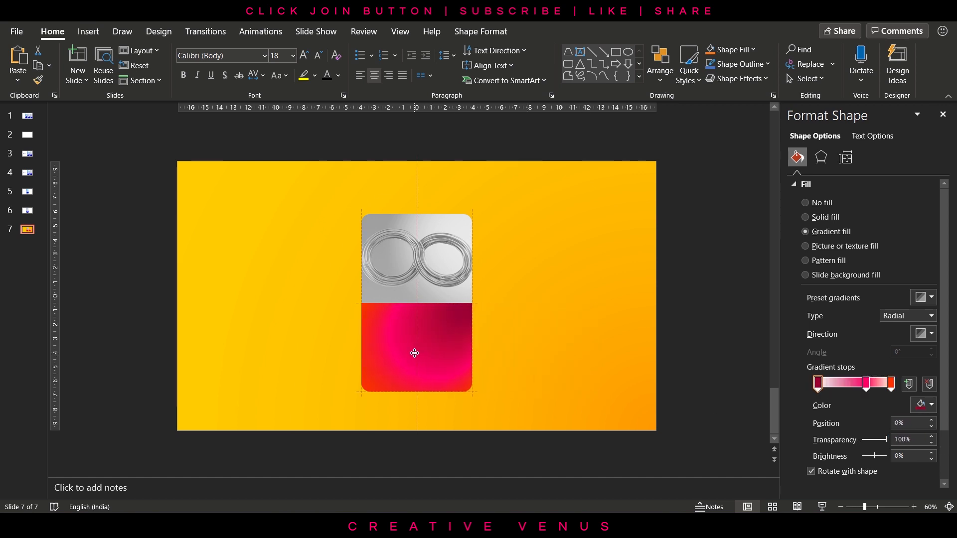
click(415, 348)
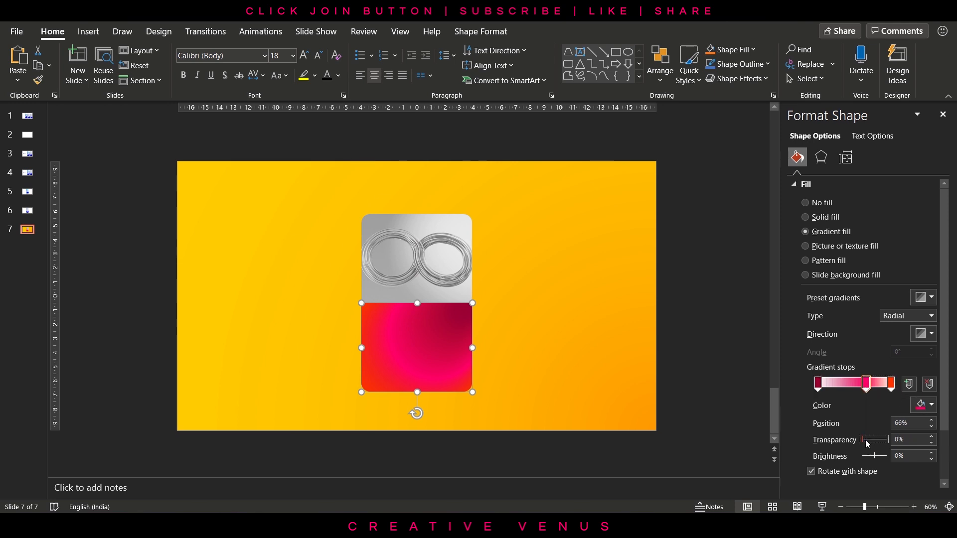
drag(863, 440, 882, 440)
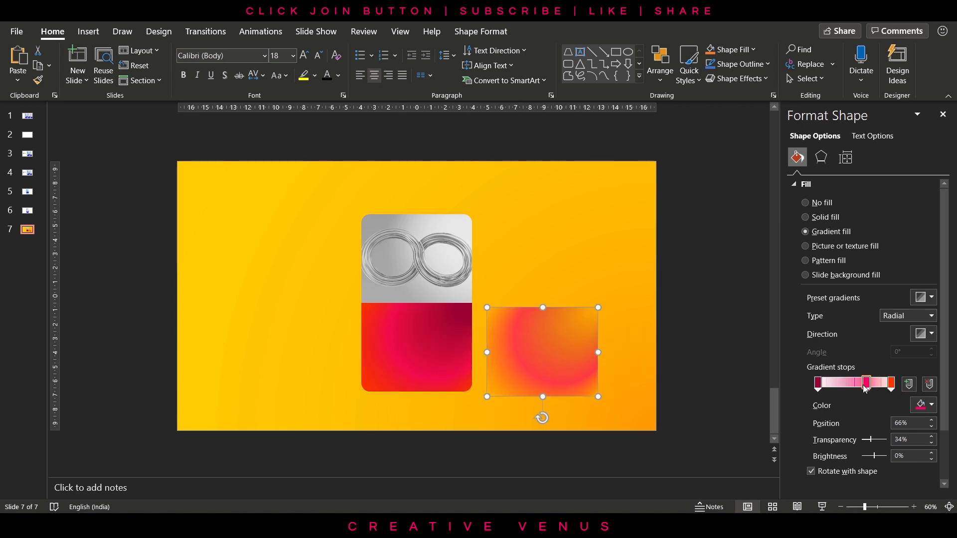
- Recolour an outer stop to light orange, make it more transparent and position the orange glow layer on the card's lower half
drag(864, 382, 838, 383)
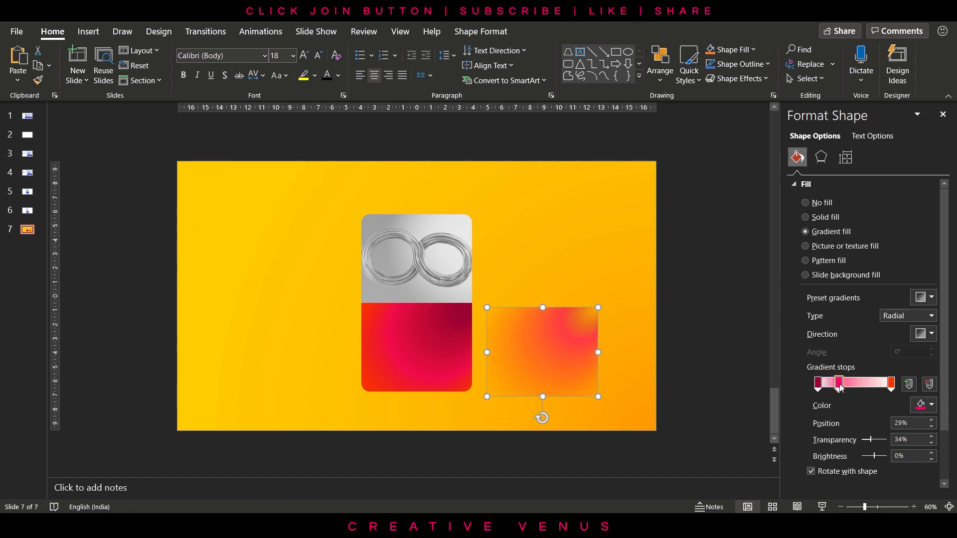
drag(839, 383, 878, 383)
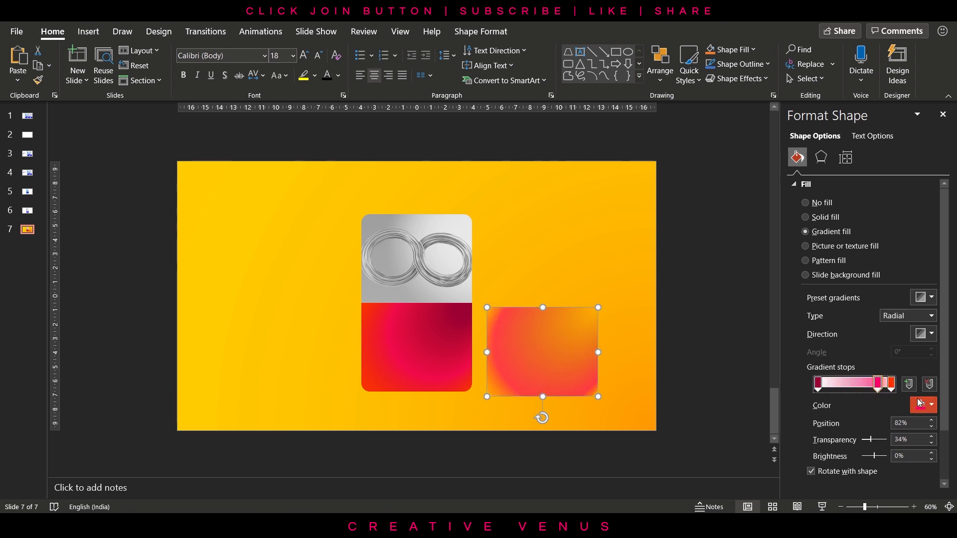
click(932, 406)
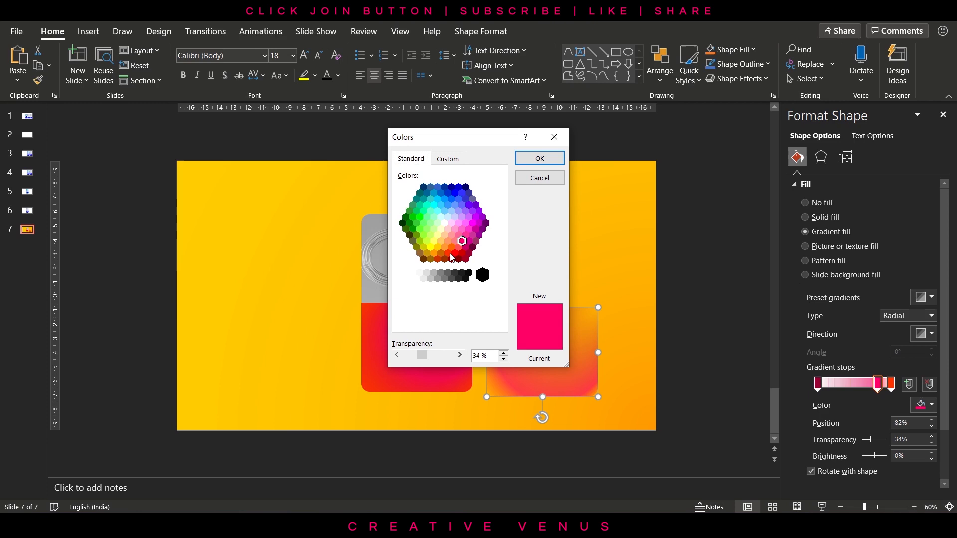
click(446, 253)
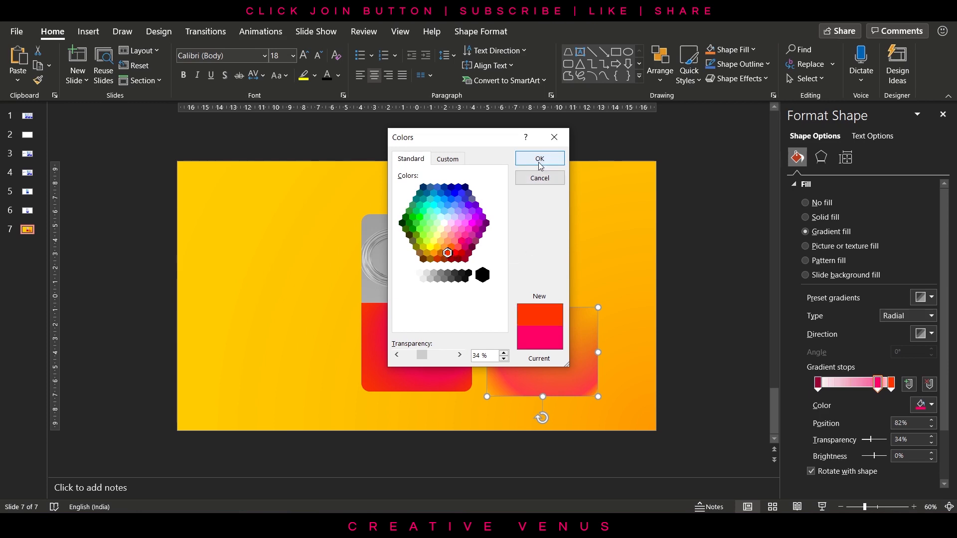
click(445, 248)
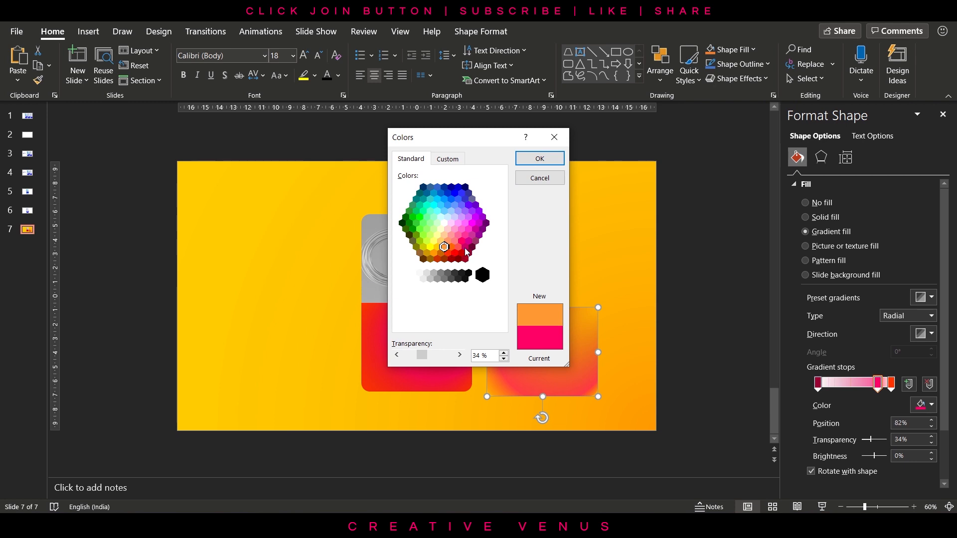
click(538, 158)
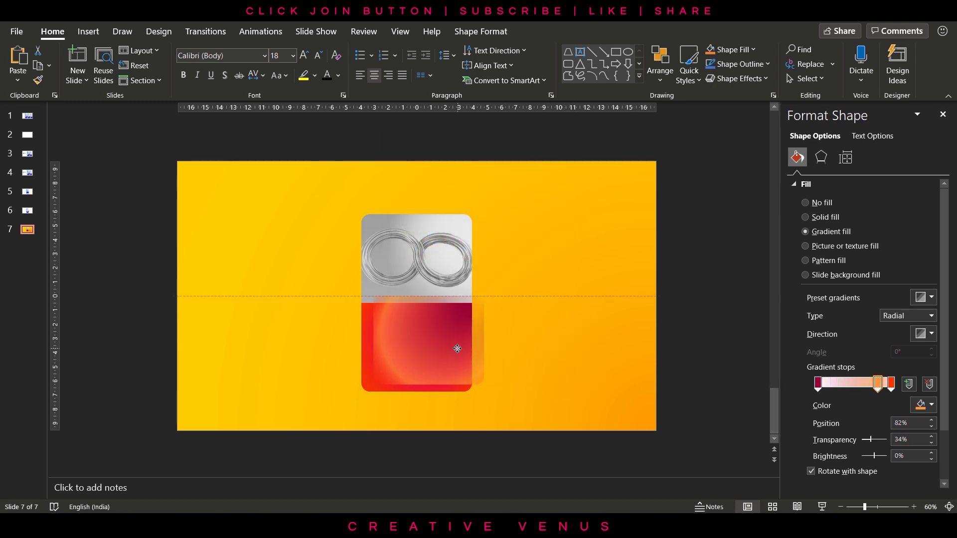
drag(457, 350, 444, 357)
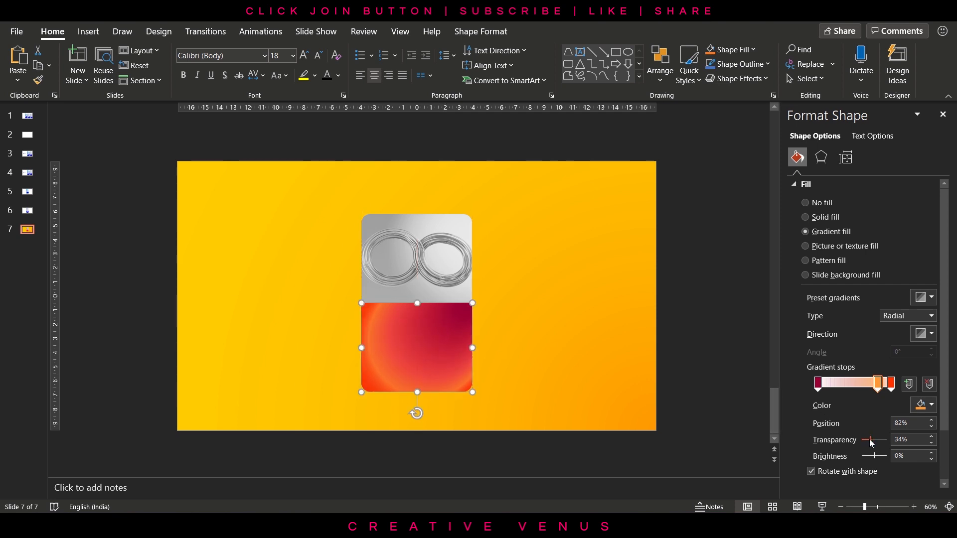
drag(870, 440, 878, 440)
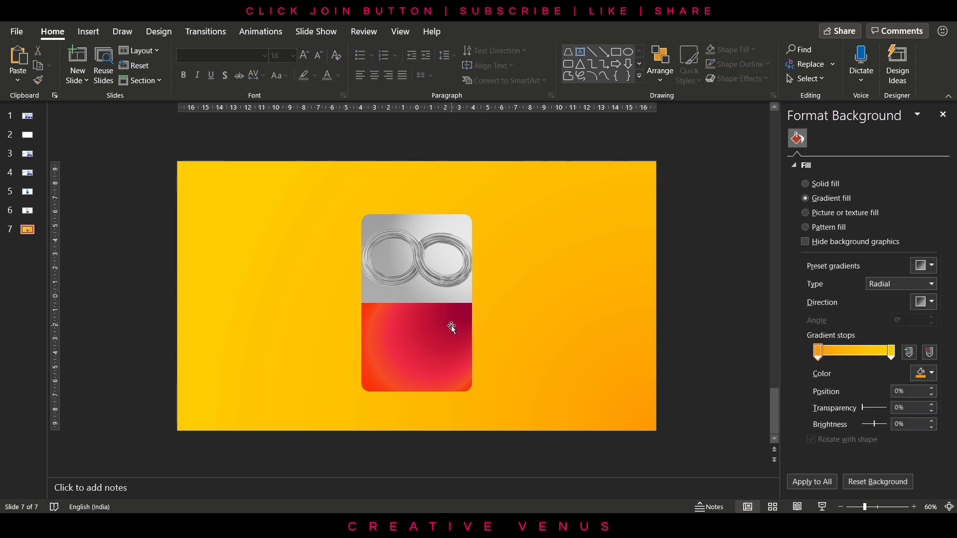
click(417, 348)
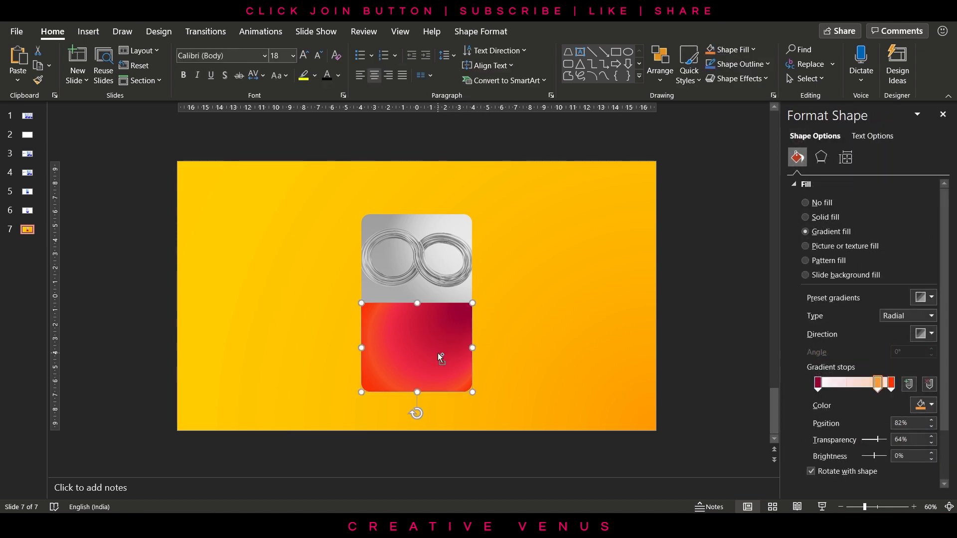
- Copy the glow layer beside the card and recolour its inner stop to purple
drag(417, 347, 561, 341)
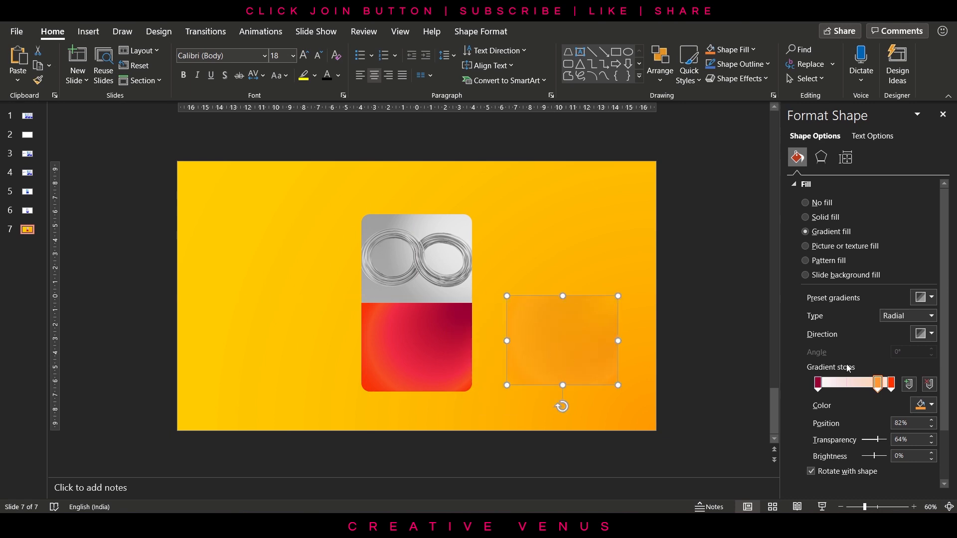
drag(879, 383, 840, 383)
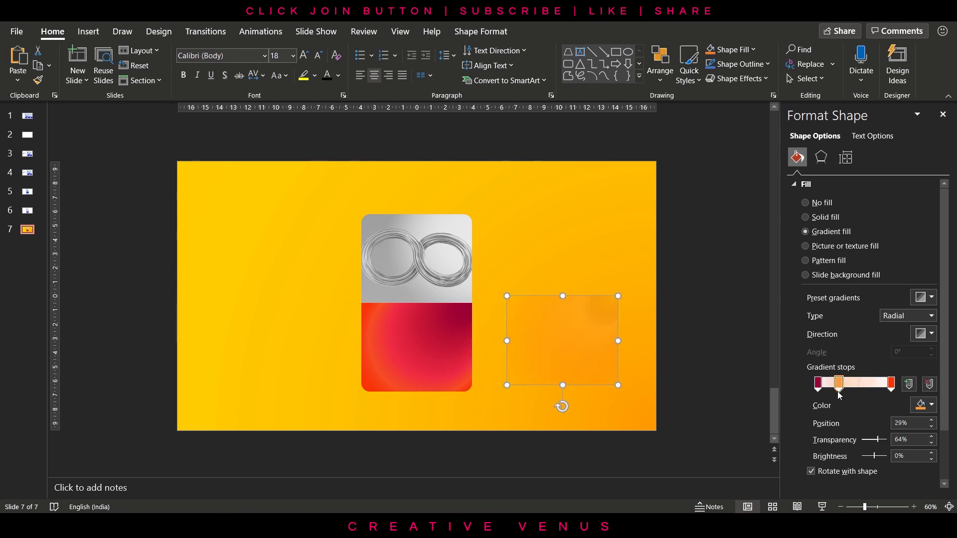
click(927, 405)
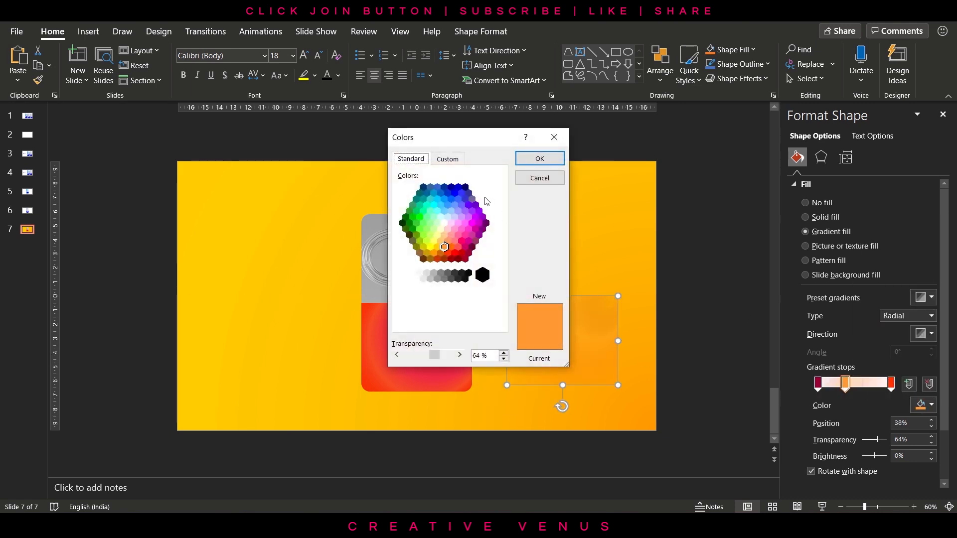
click(475, 217)
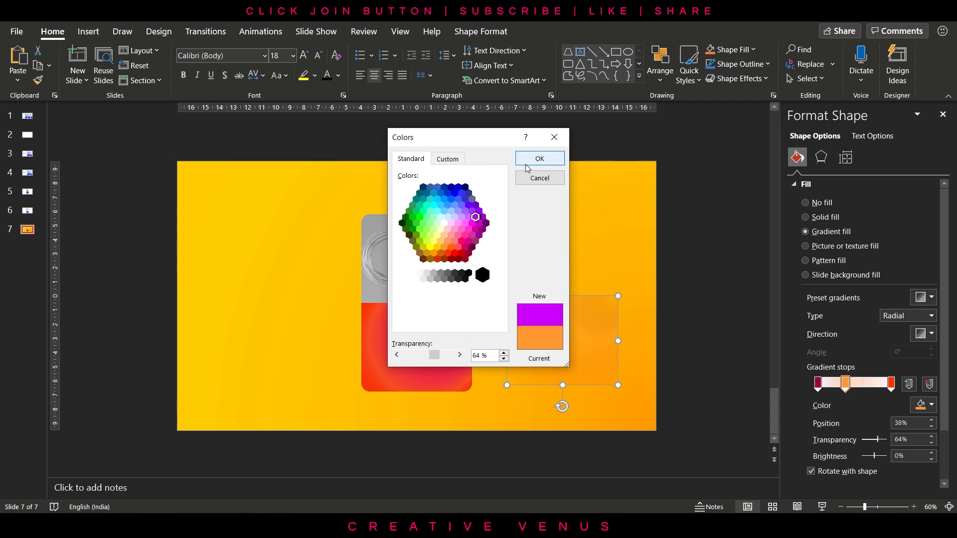
click(539, 159)
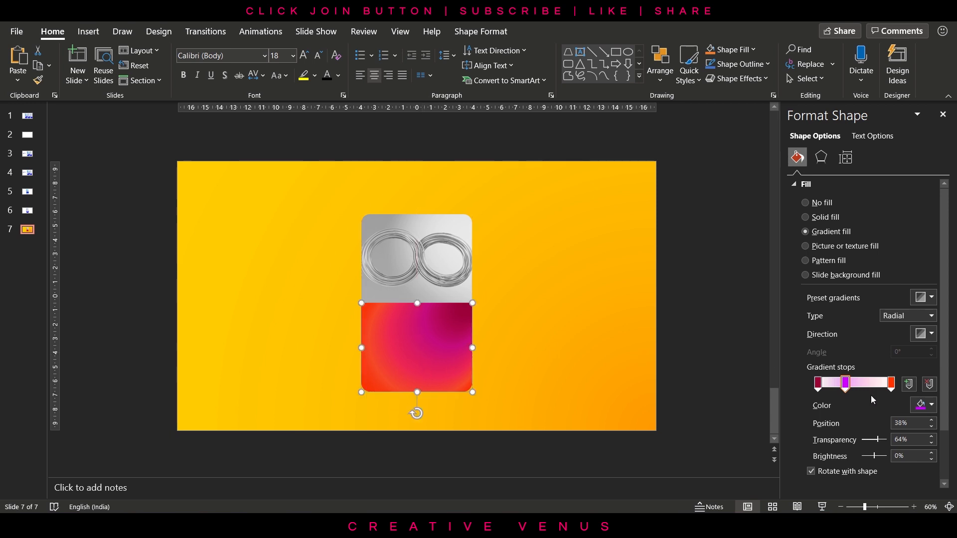
- Adjust the purple stops' positions and make them and the first stop mostly transparent
drag(846, 383, 843, 382)
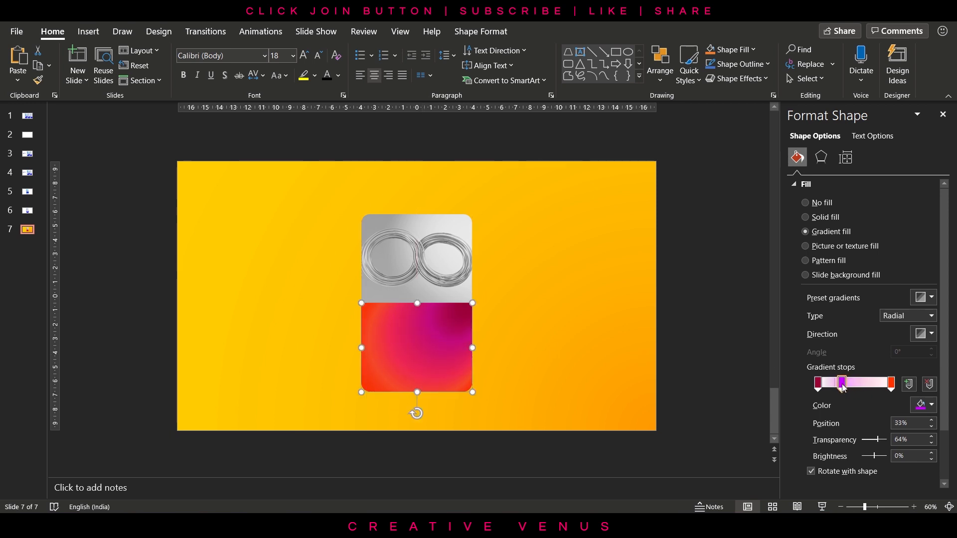
drag(879, 439, 864, 440)
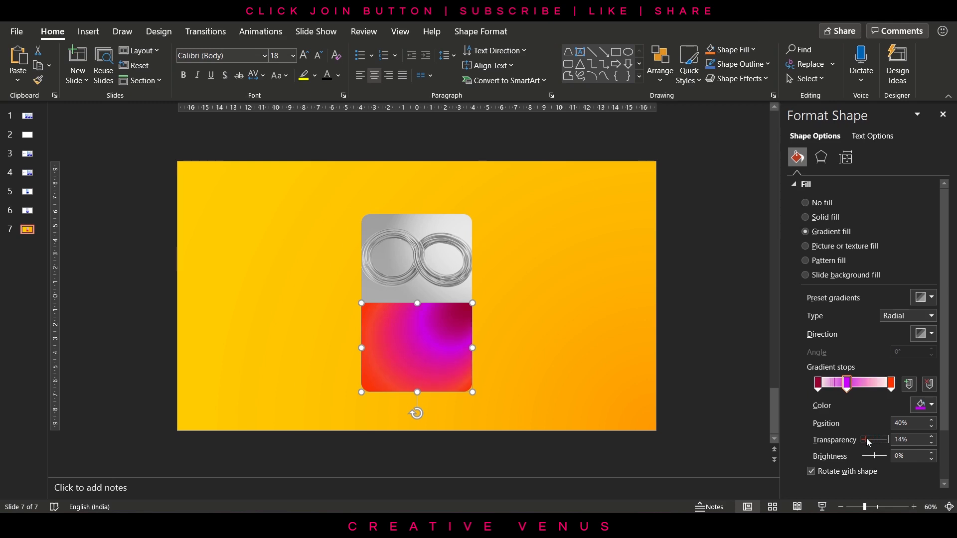
drag(865, 440, 881, 440)
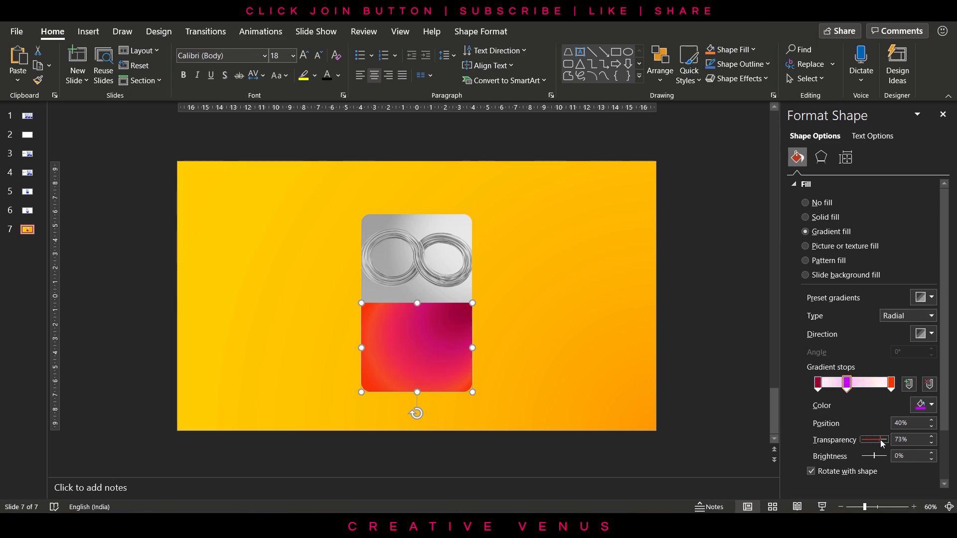
drag(886, 439, 876, 439)
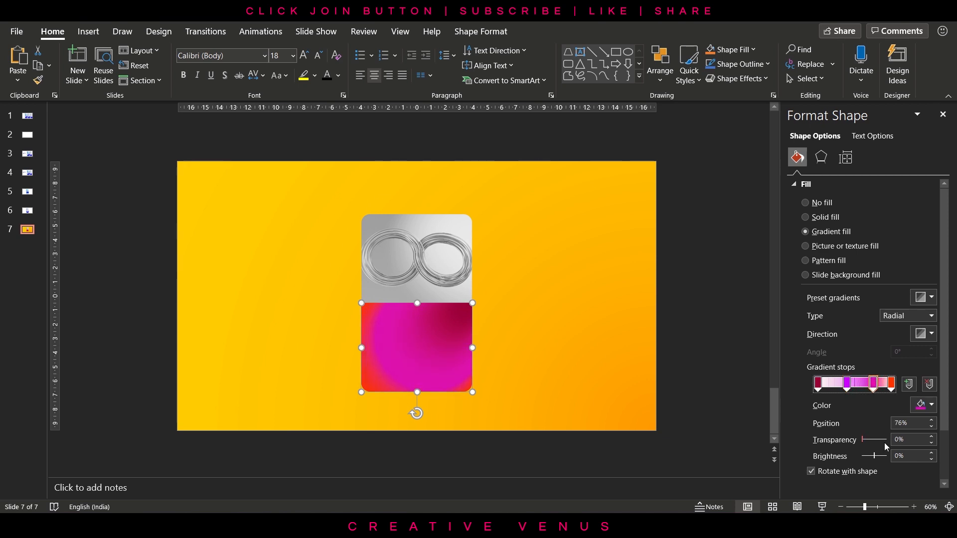
drag(849, 440, 882, 440)
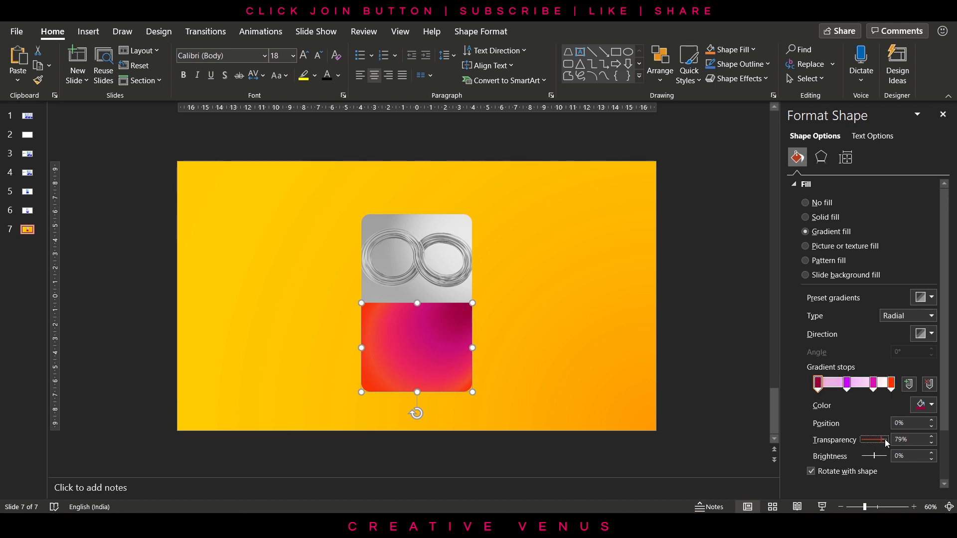
- Make the first gradient stop fully transparent and nudge it back near the edge
drag(884, 440, 892, 440)
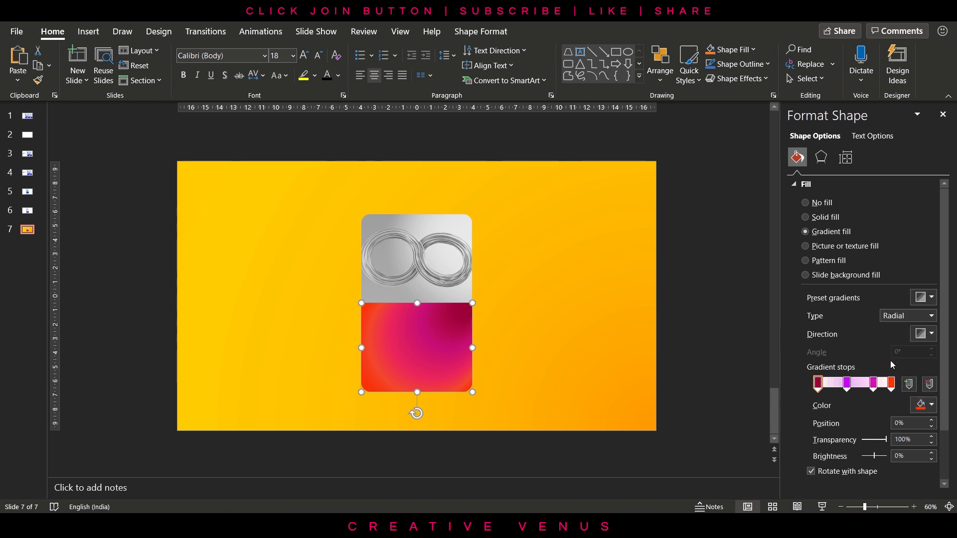
click(817, 383)
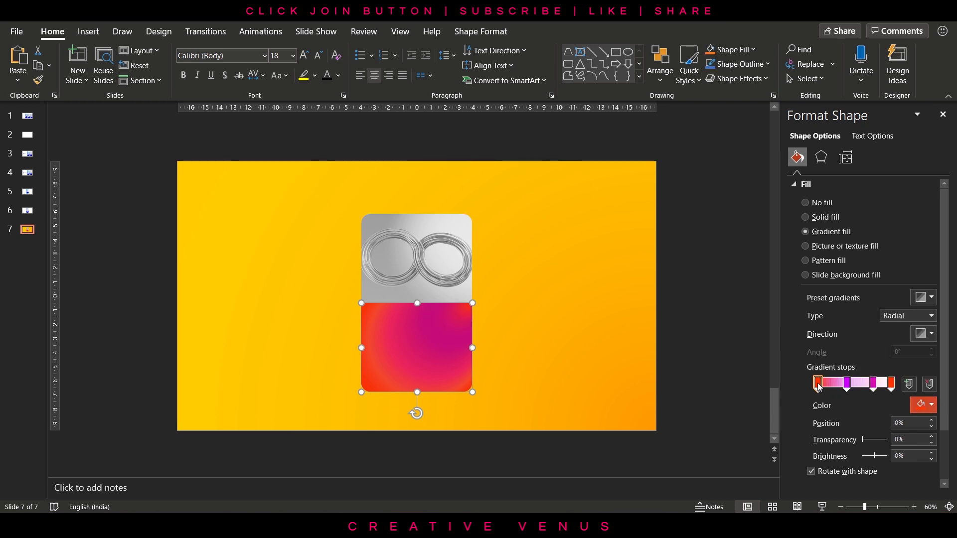
drag(817, 382, 825, 383)
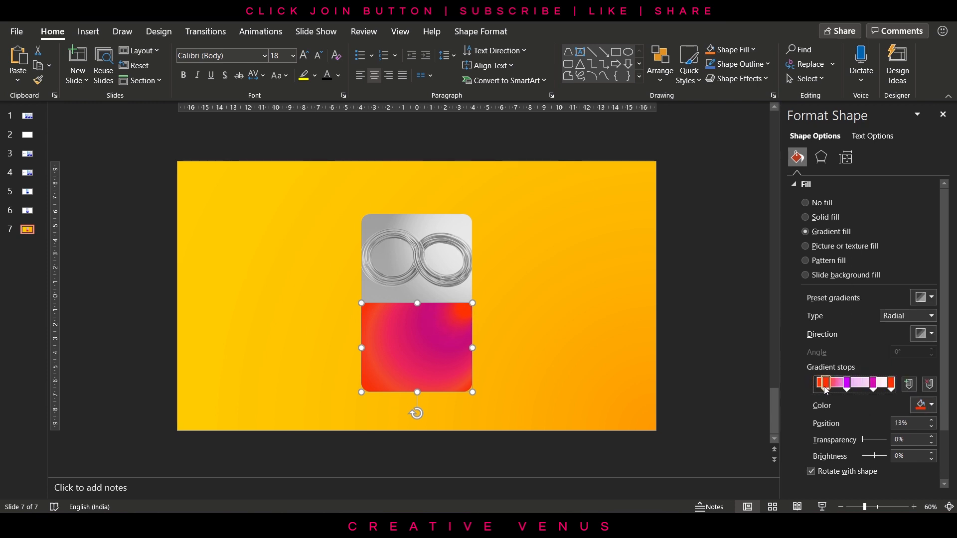
drag(825, 383, 819, 383)
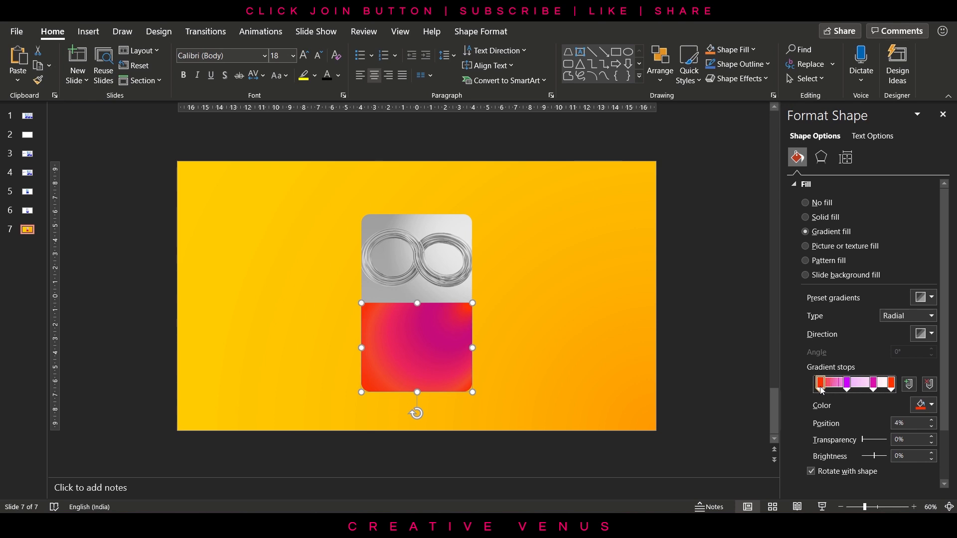
- Raise the purple and pink middle stops to roughly 80–90% transparency
click(527, 364)
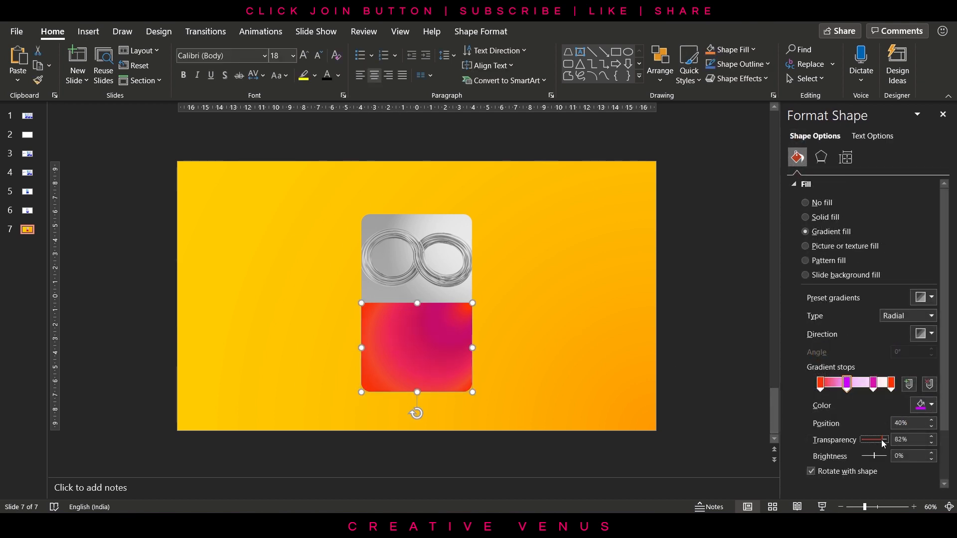
drag(876, 440, 883, 439)
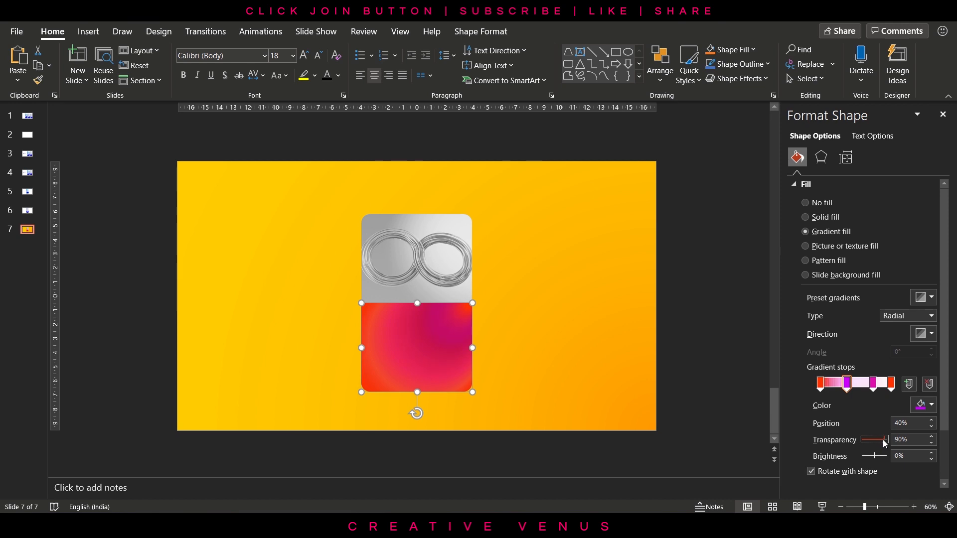
drag(885, 440, 874, 439)
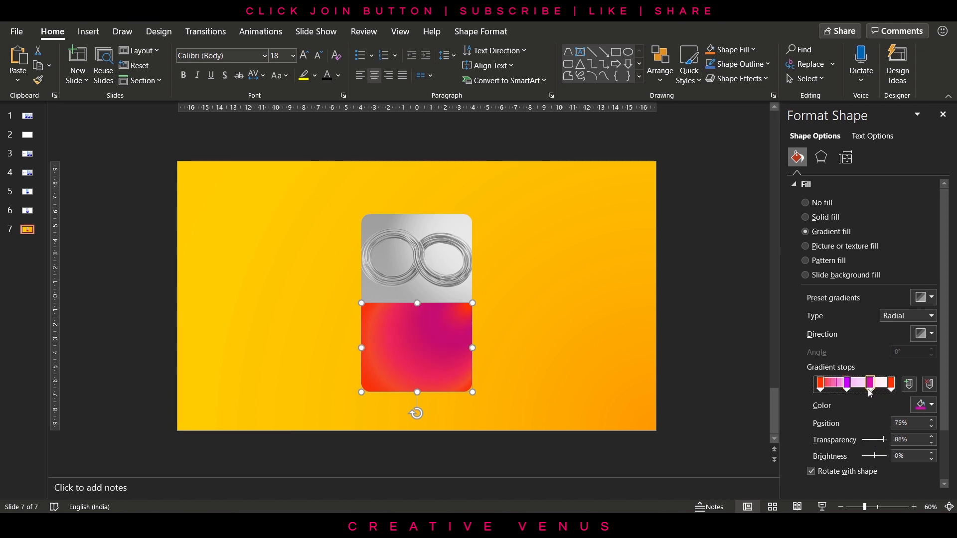
drag(892, 440, 879, 440)
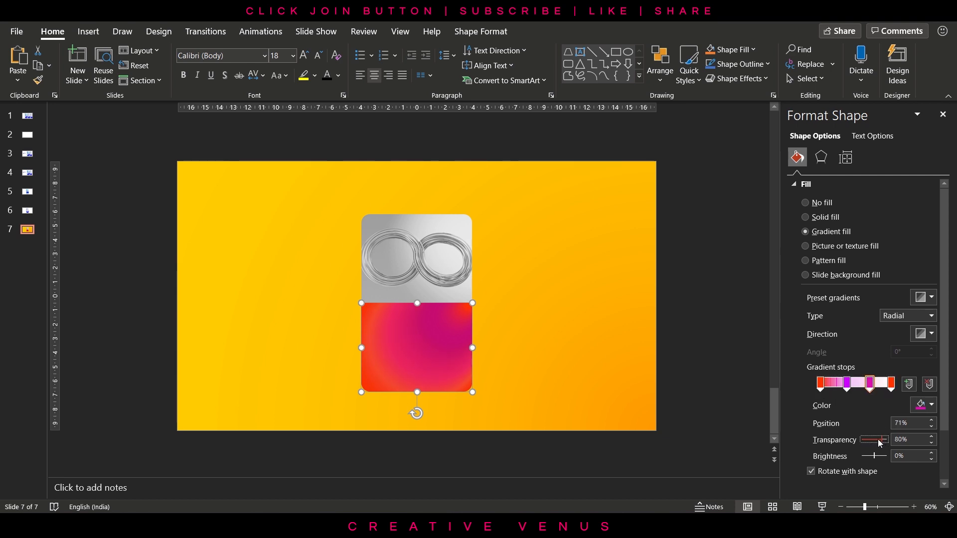
drag(874, 440, 886, 439)
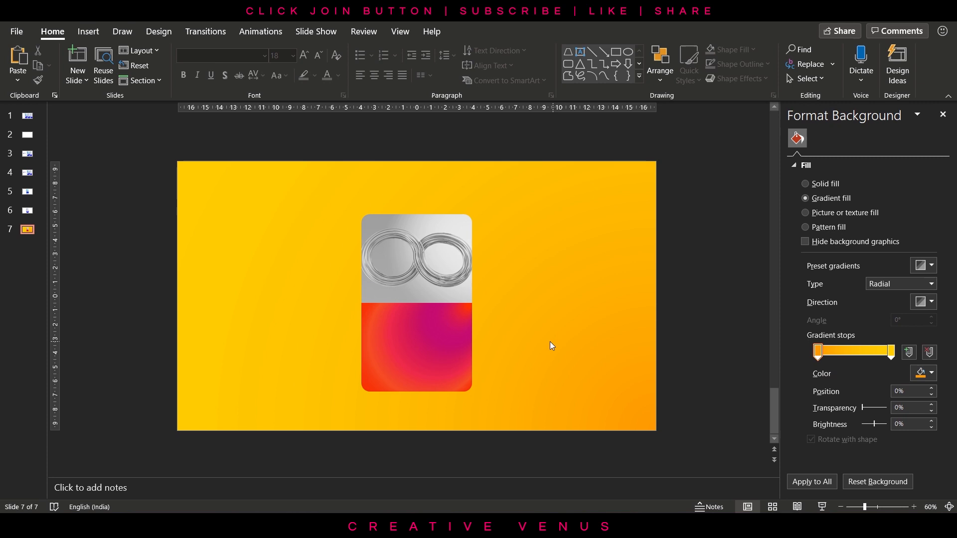
mouse_move(305, 399)
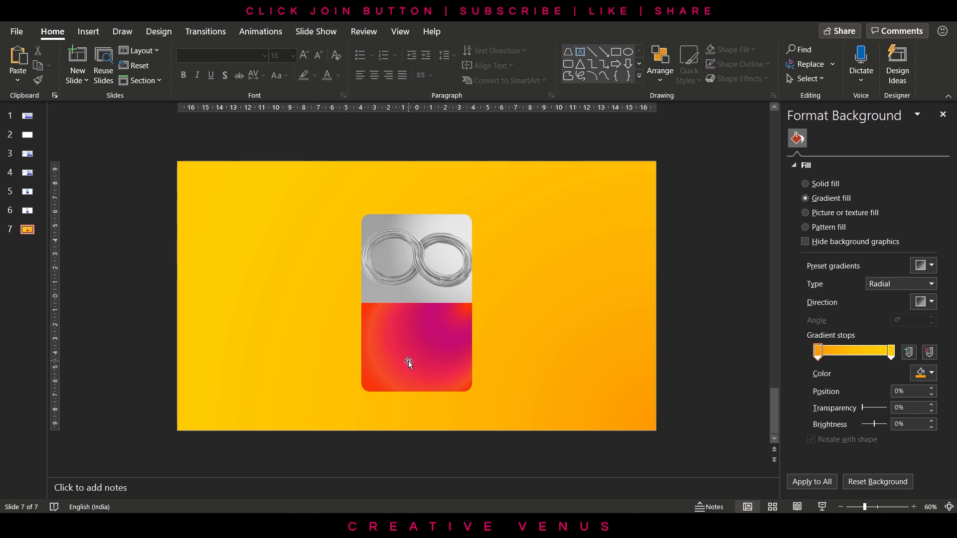
- Add a rectangle with a solid fill at 89% transparency and place it over the card's colour block
click(417, 354)
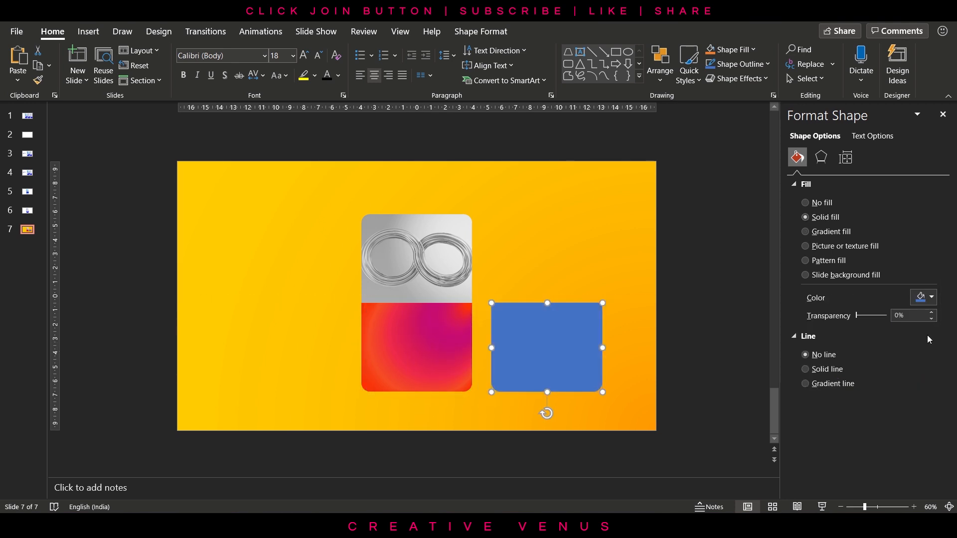
click(931, 297)
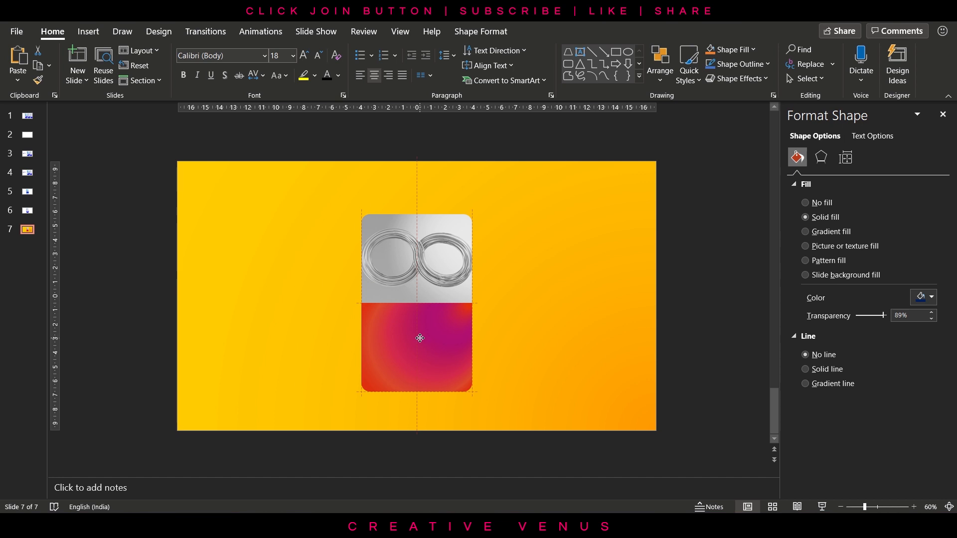
click(417, 348)
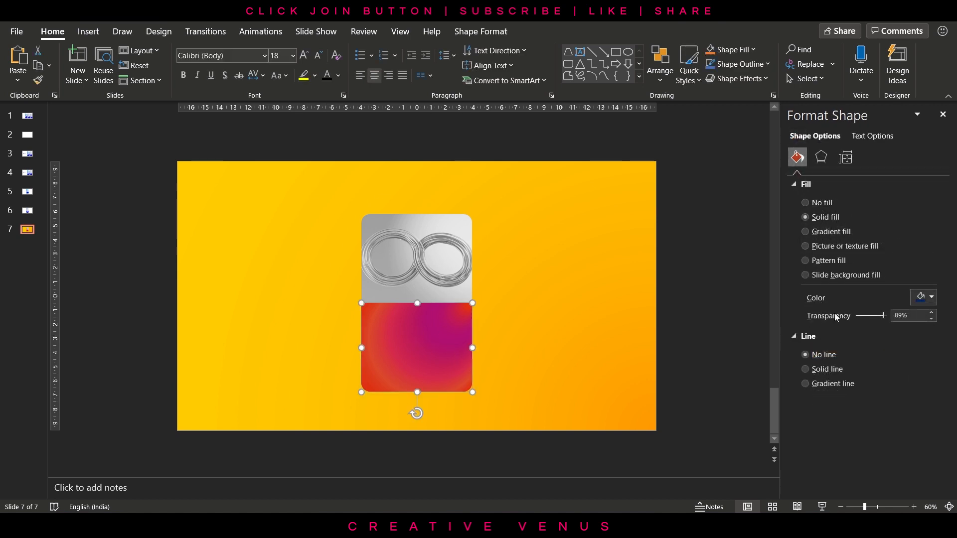
- Duplicate the overlay to the right of the card and fill the copy white
drag(885, 316, 877, 315)
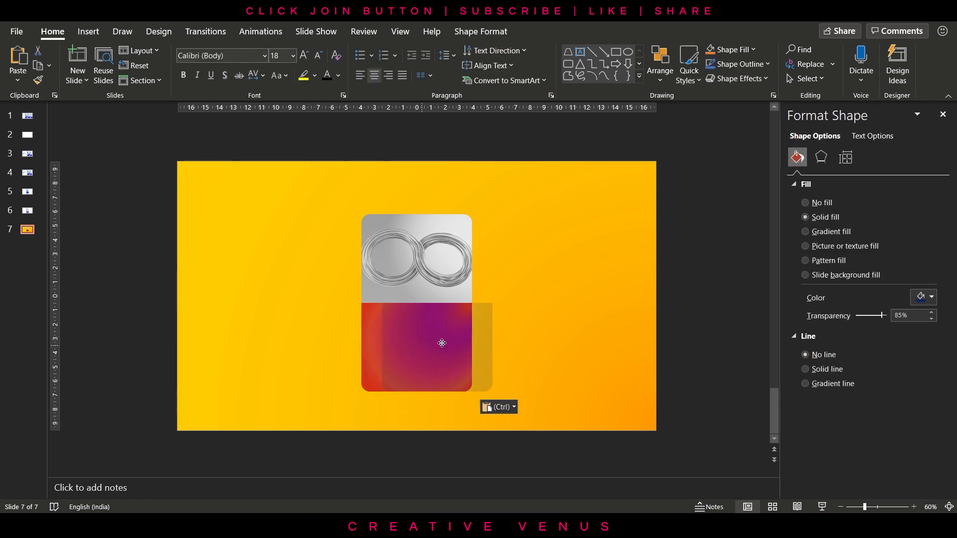
click(932, 297)
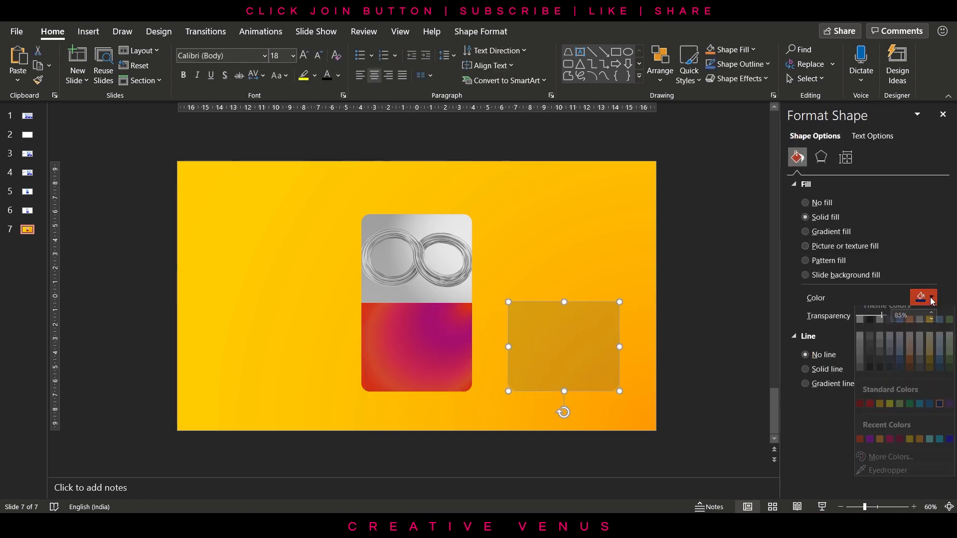
click(868, 318)
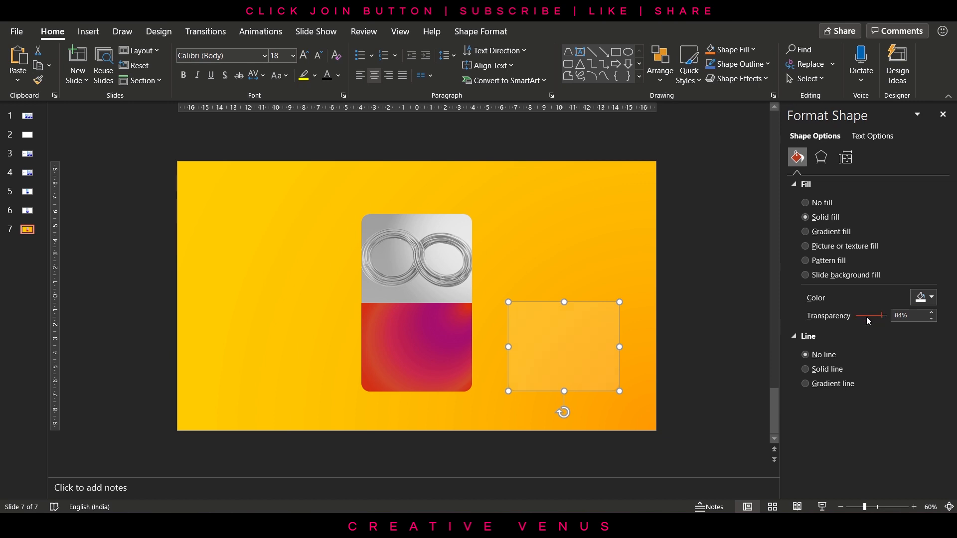
click(88, 31)
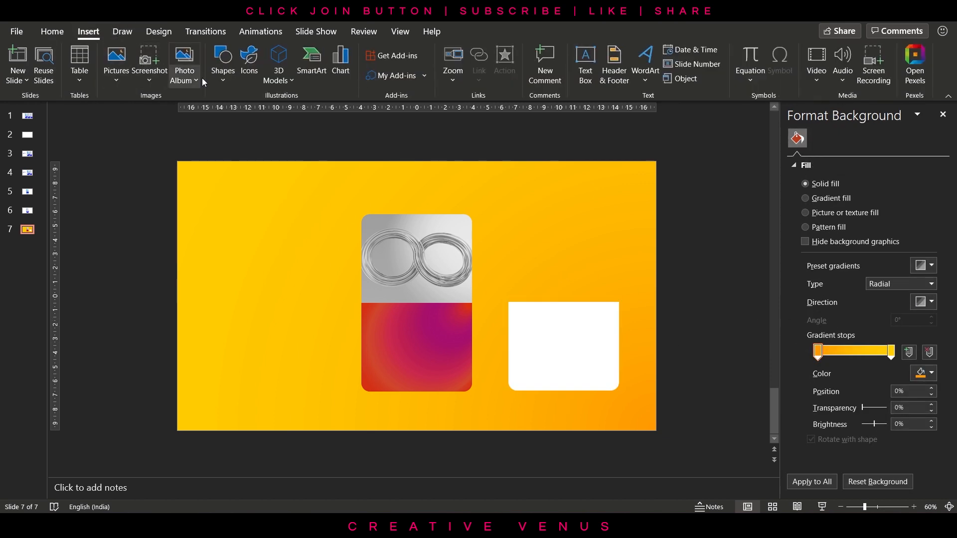
- Tilt a rounded rectangle over the white shape and subtract it to leave a diagonal wedge
click(222, 61)
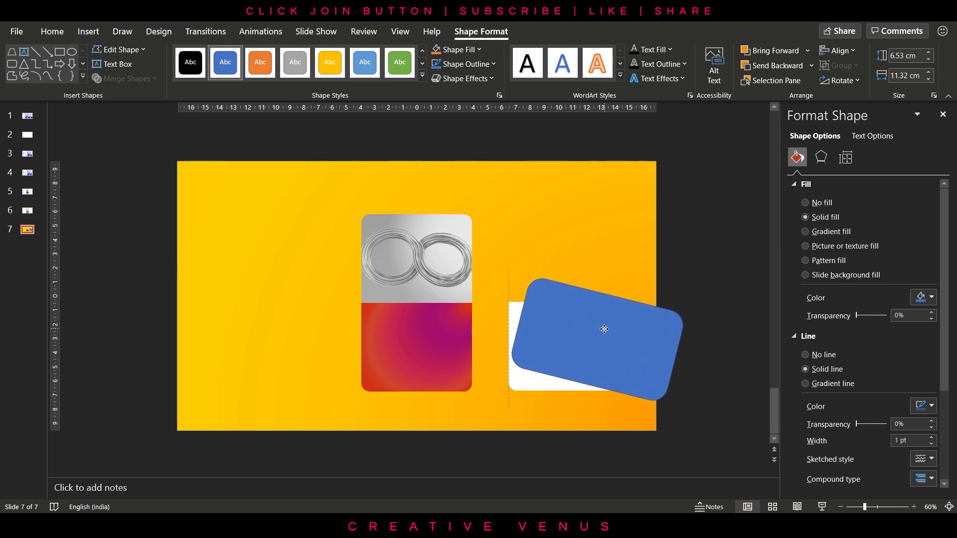
drag(605, 330, 575, 316)
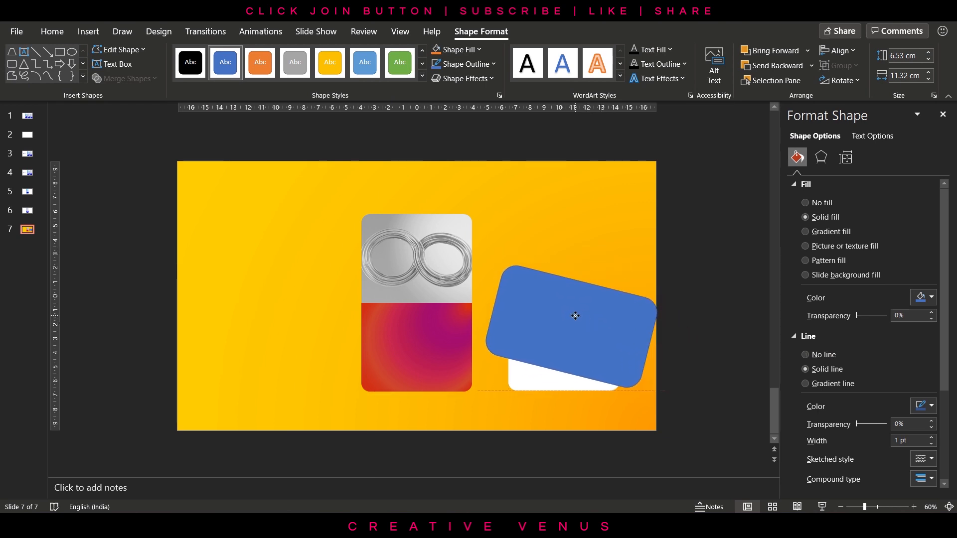
click(805, 355)
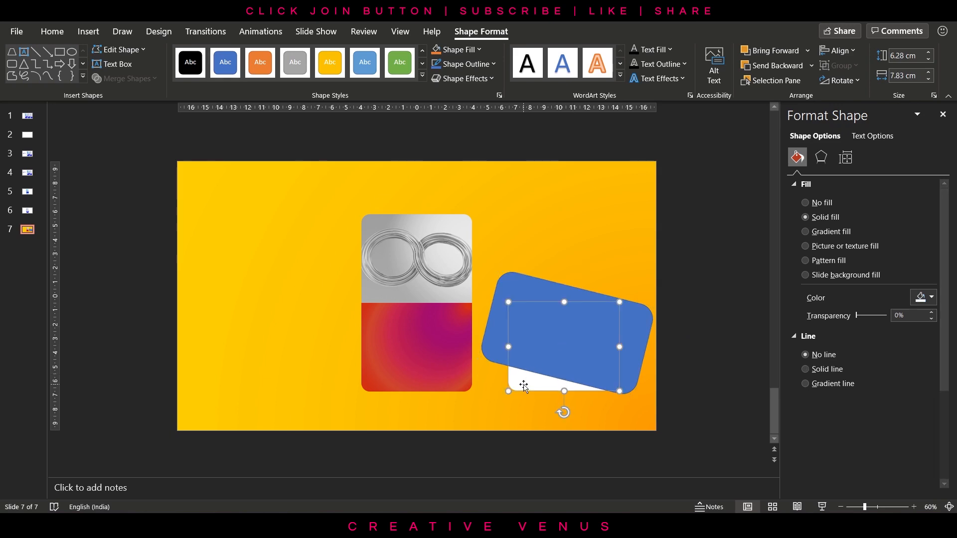
click(126, 77)
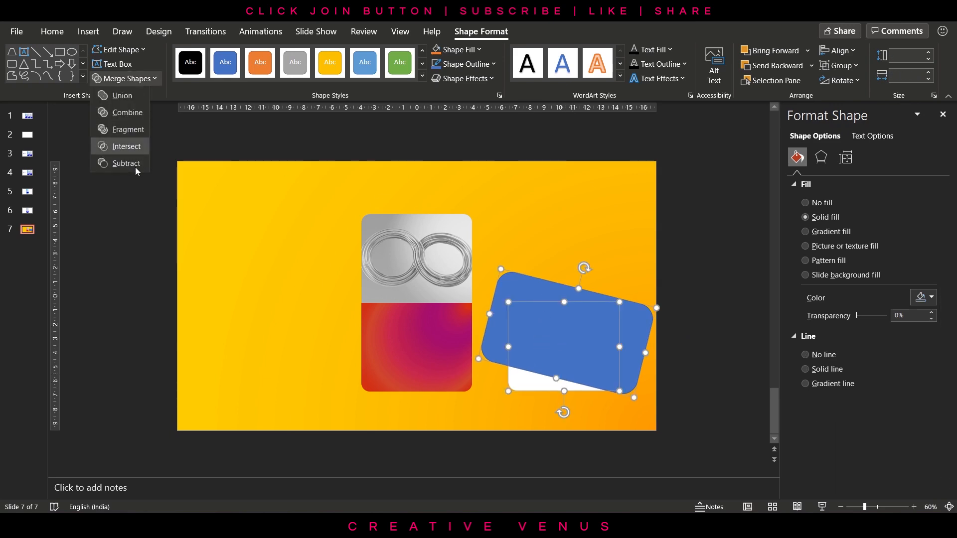
click(127, 162)
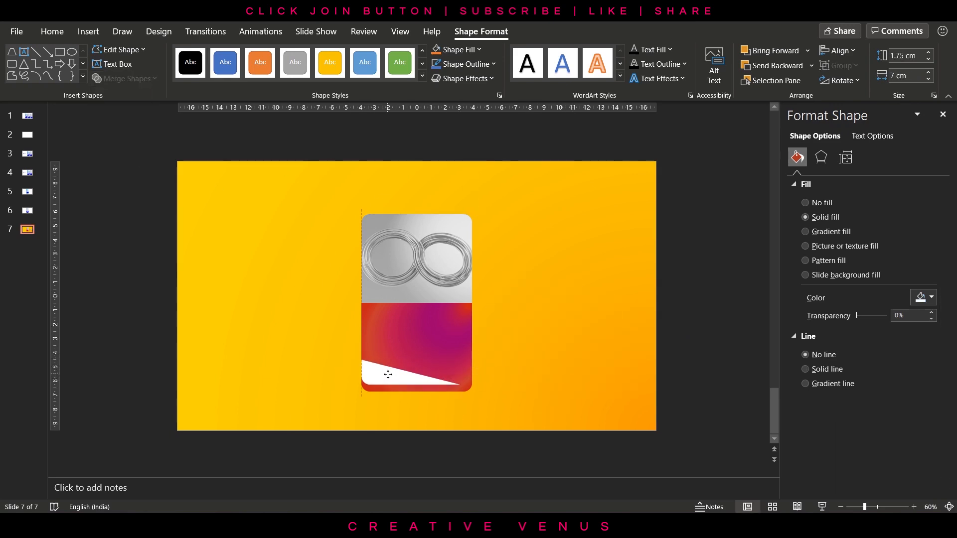
- Set the white wedge along the card bottom to about 66% transparency
click(406, 376)
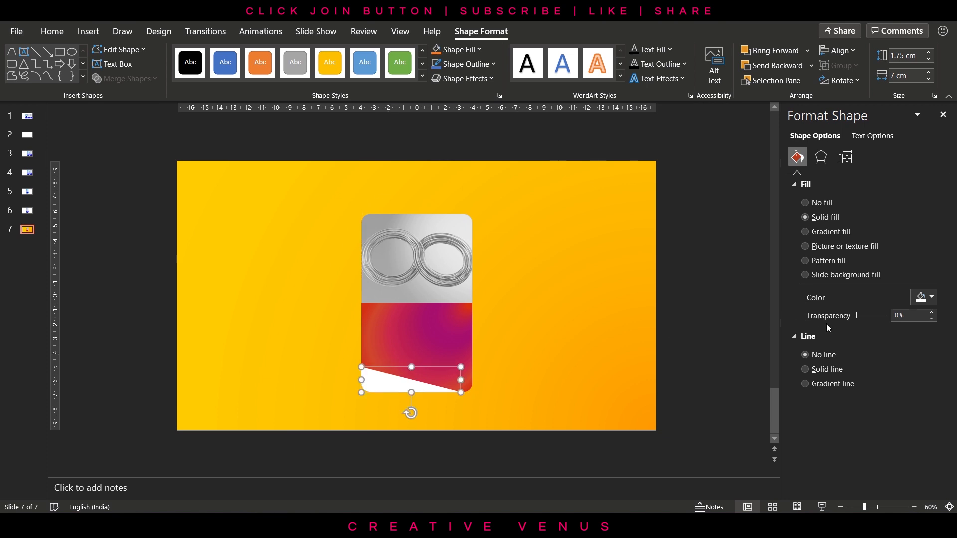
drag(862, 316, 878, 316)
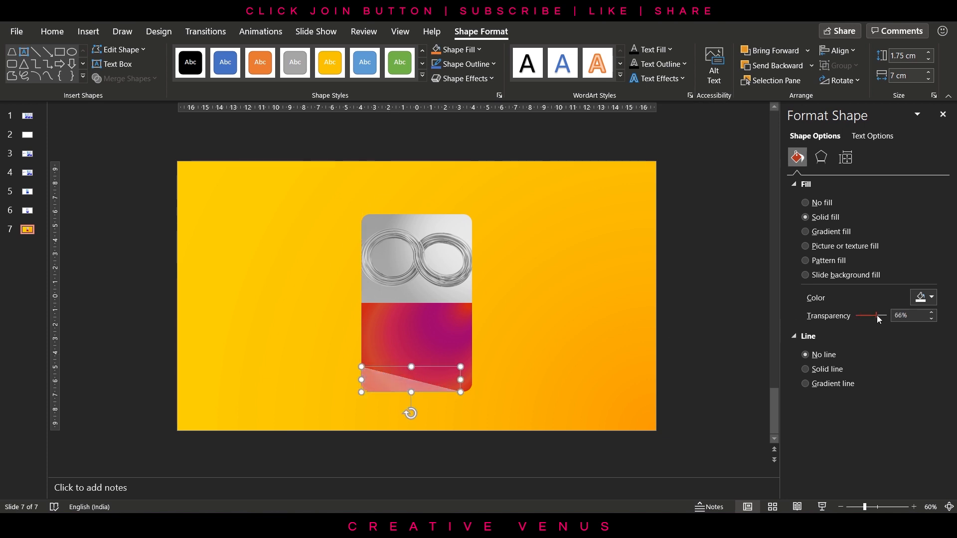
- Raise the wedge's transparency further so it blends into the card's bottom
drag(878, 316, 885, 316)
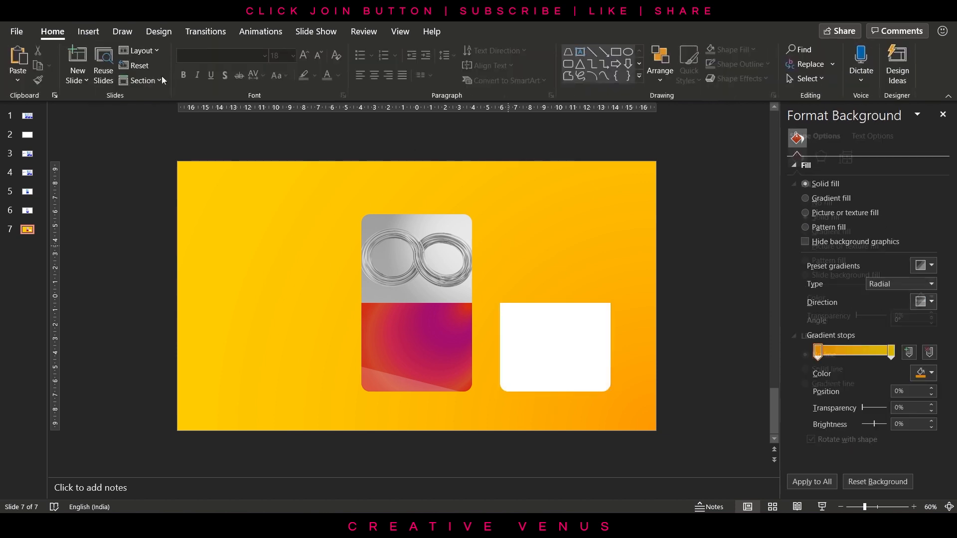
- Draw a tilted rounded rectangle over the white block and cut it into a diagonal wedge
click(223, 63)
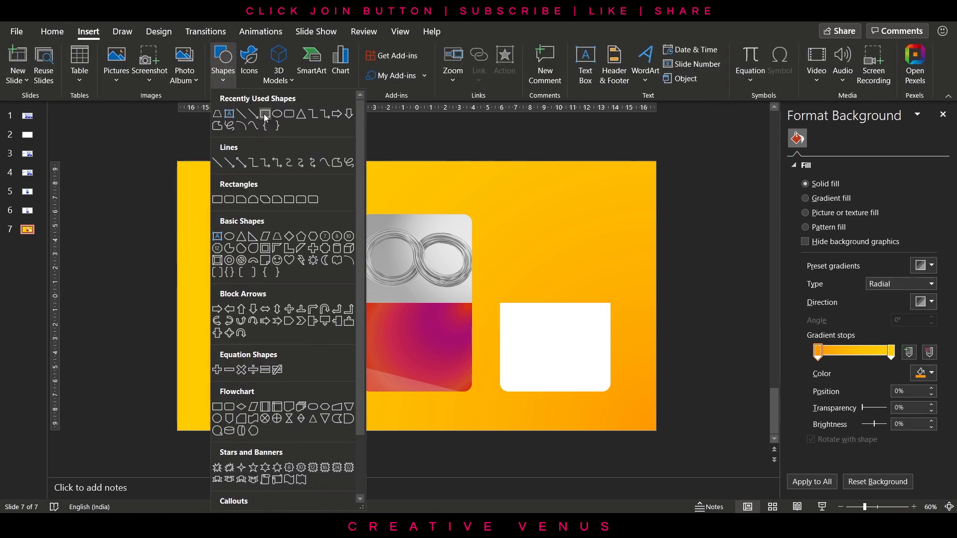
drag(498, 314, 633, 401)
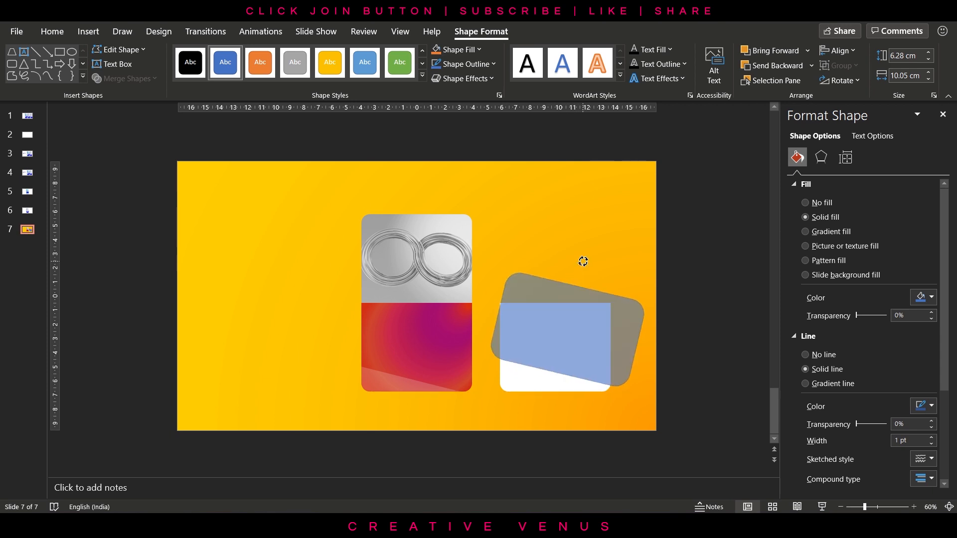
click(805, 355)
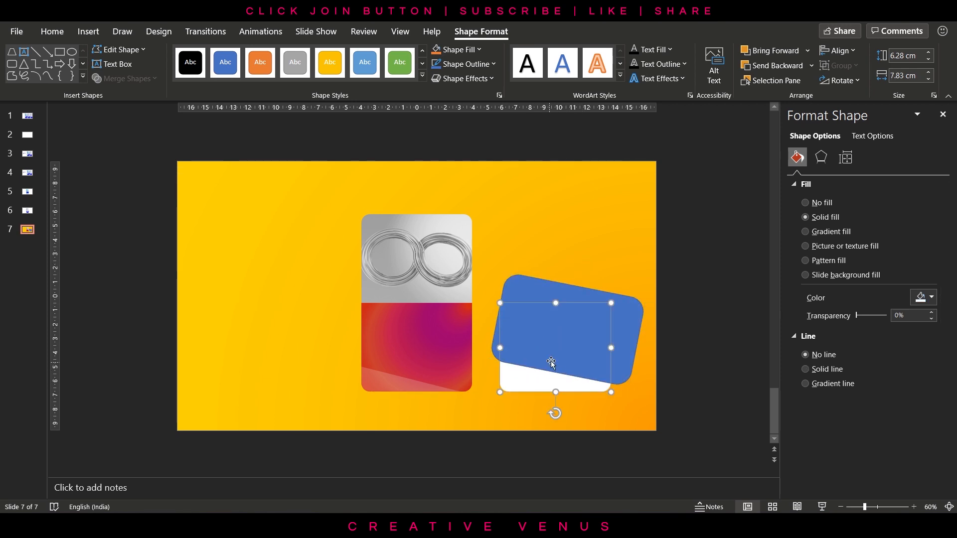
click(126, 78)
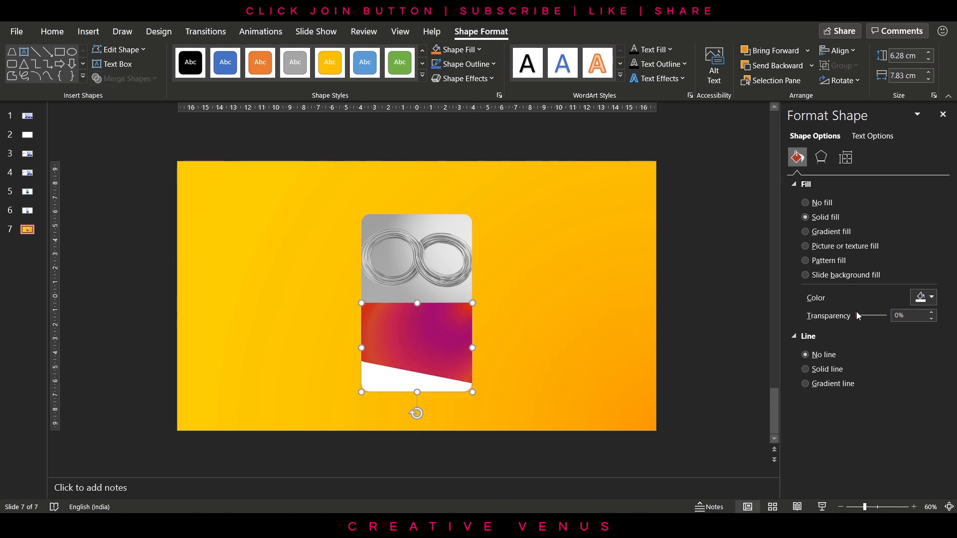
- Set the wedge and lower panel rectangle to around 80% transparency
drag(861, 316, 883, 317)
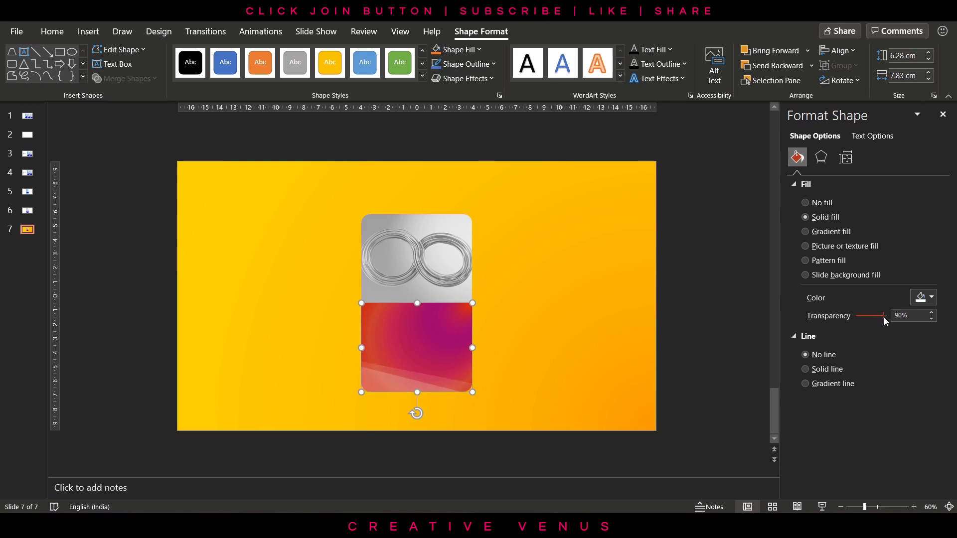
drag(884, 316, 881, 316)
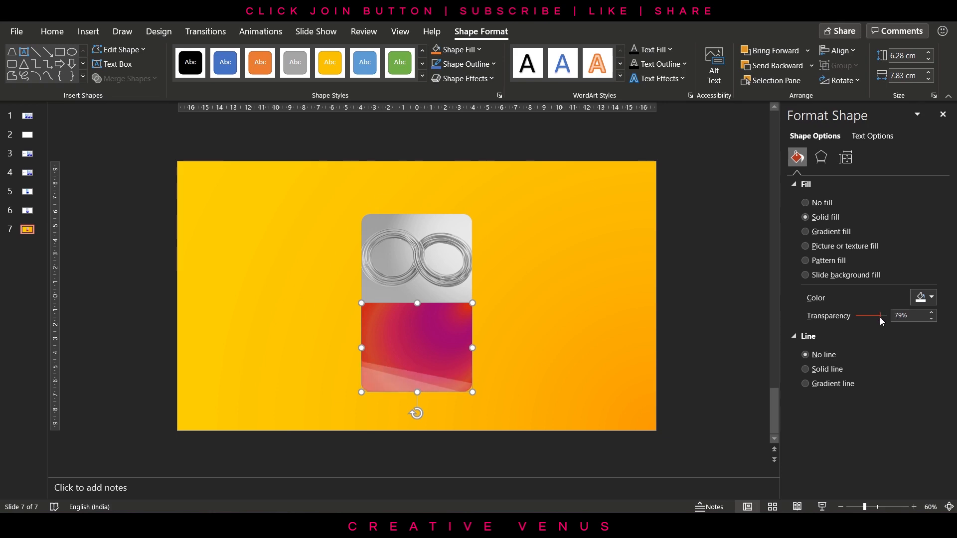
drag(874, 316, 883, 316)
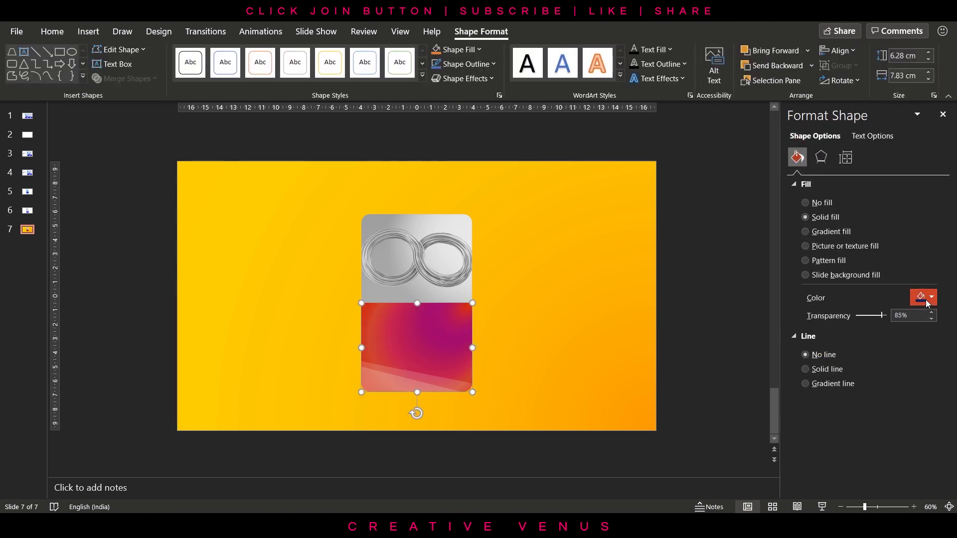
- Switch the panel to a radial gradient fill with a dark blue-purple stop and a red stop
click(831, 231)
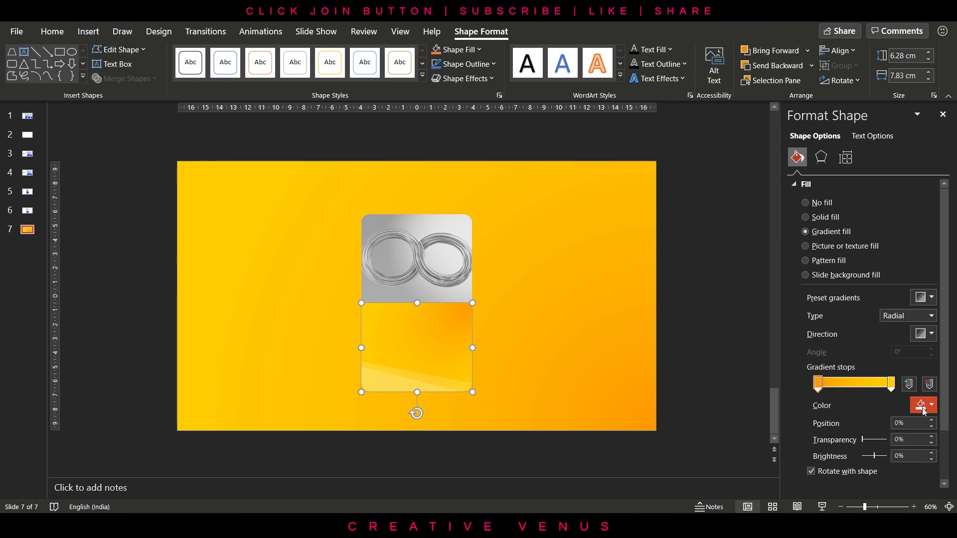
click(933, 406)
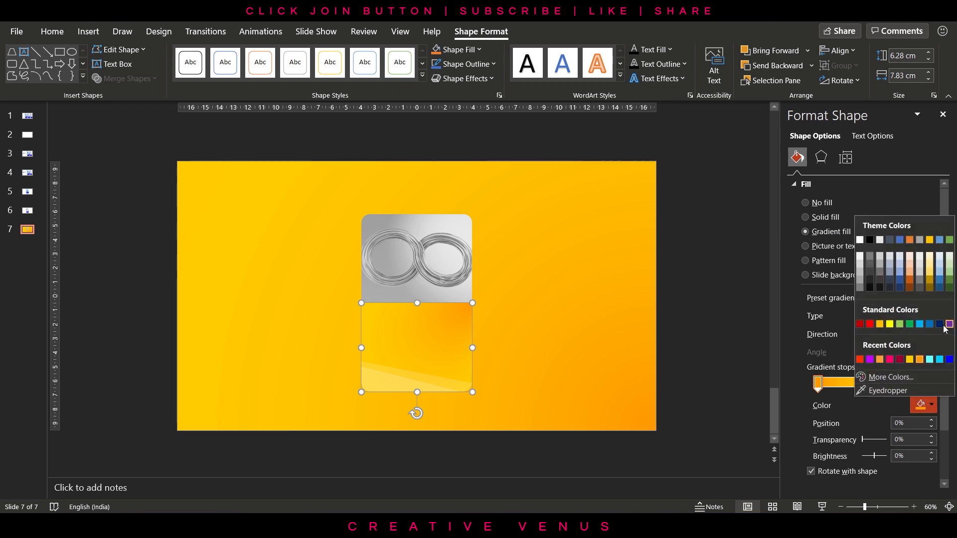
click(948, 324)
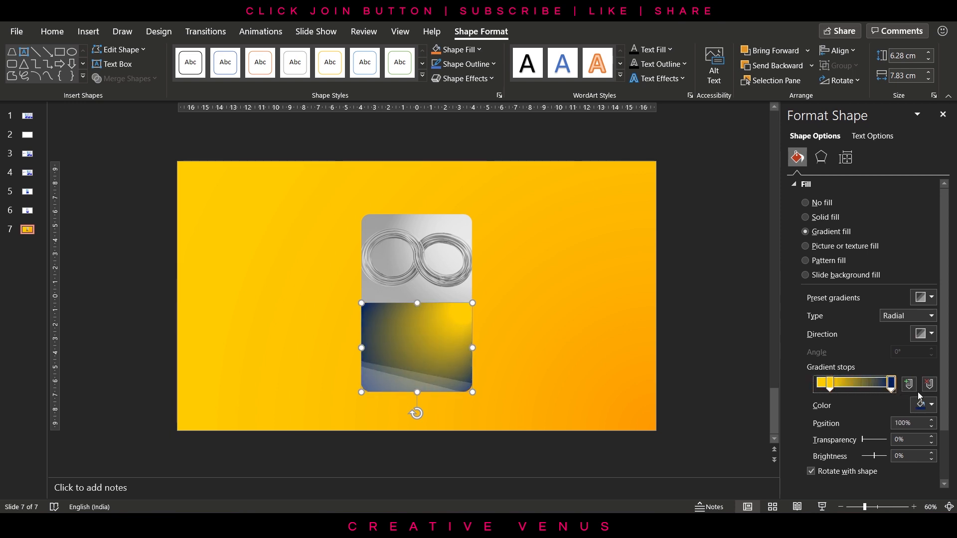
click(930, 405)
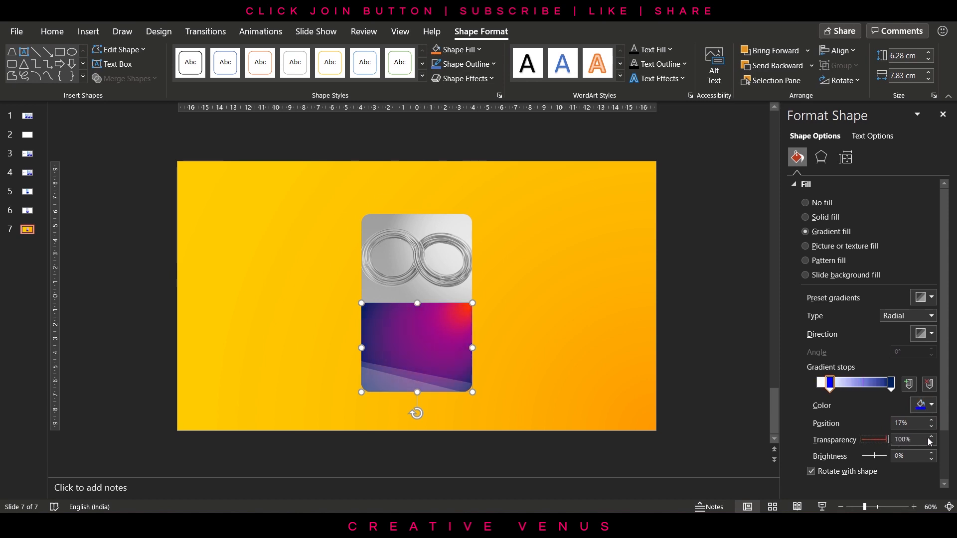
- Keep the gradient stop fully opaque and reposition it along the gradient
drag(878, 440, 863, 440)
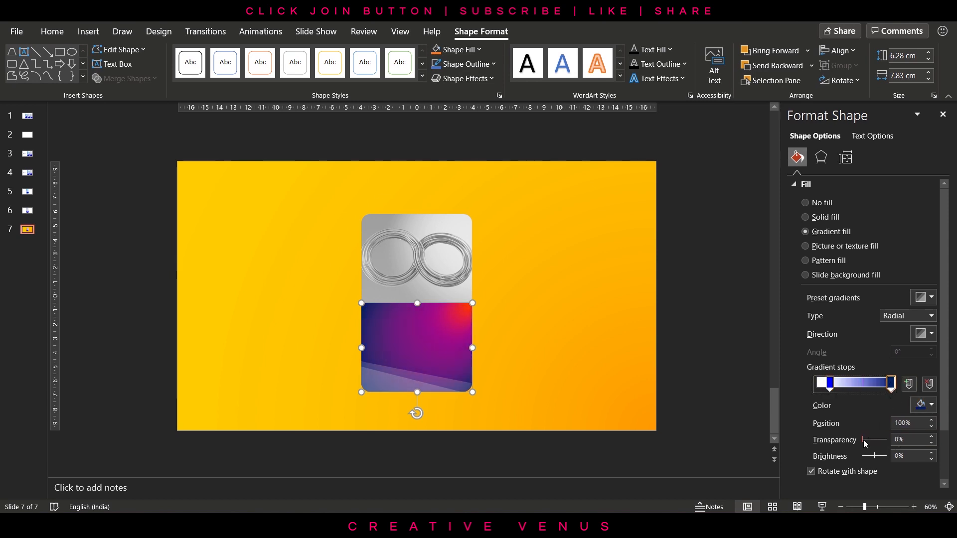
drag(861, 440, 870, 440)
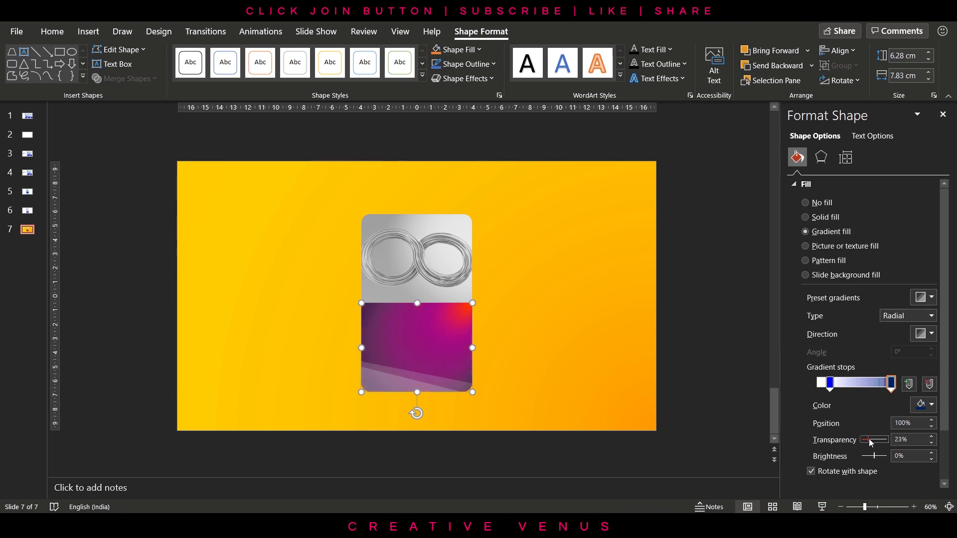
drag(869, 440, 867, 440)
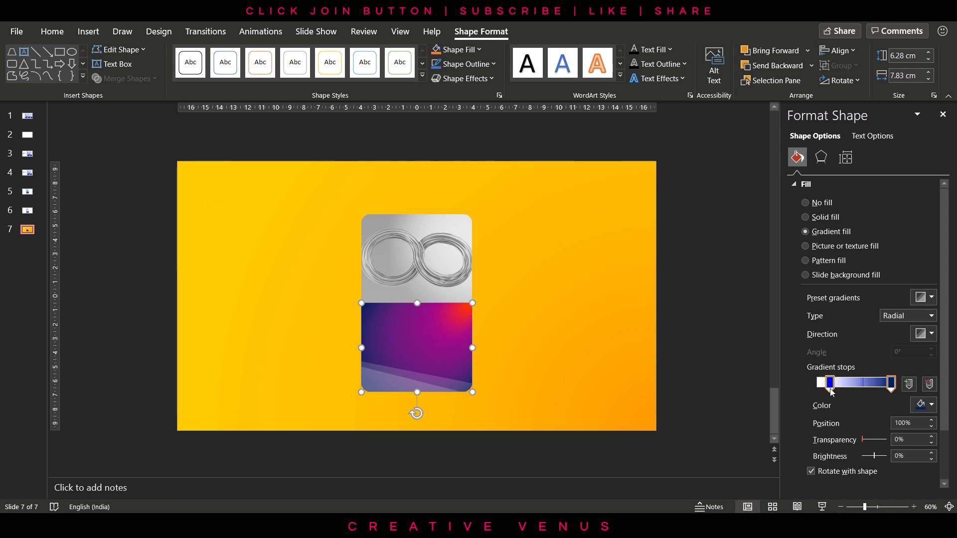
drag(889, 383, 838, 383)
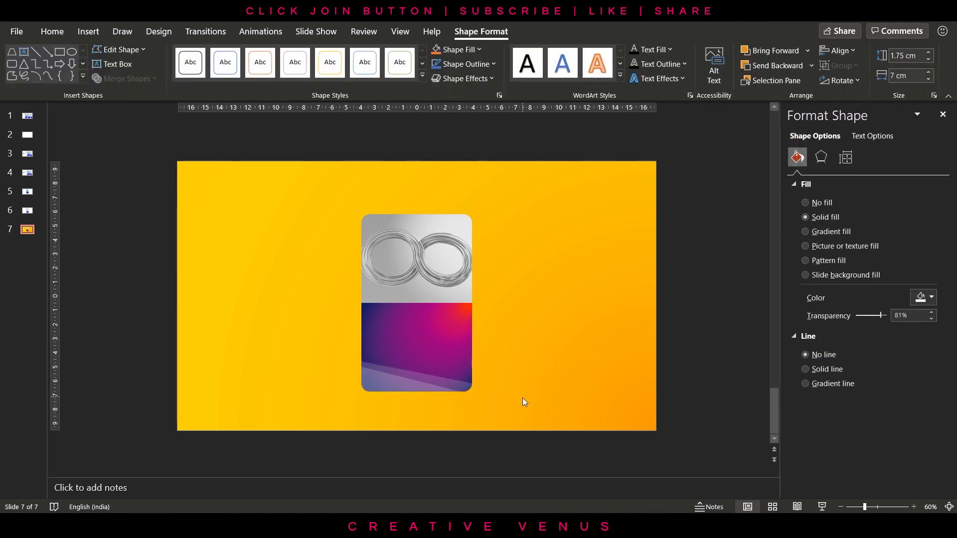
- Make the bottom diagonal stripe 90% transparent and start a text box on the panel
click(158, 31)
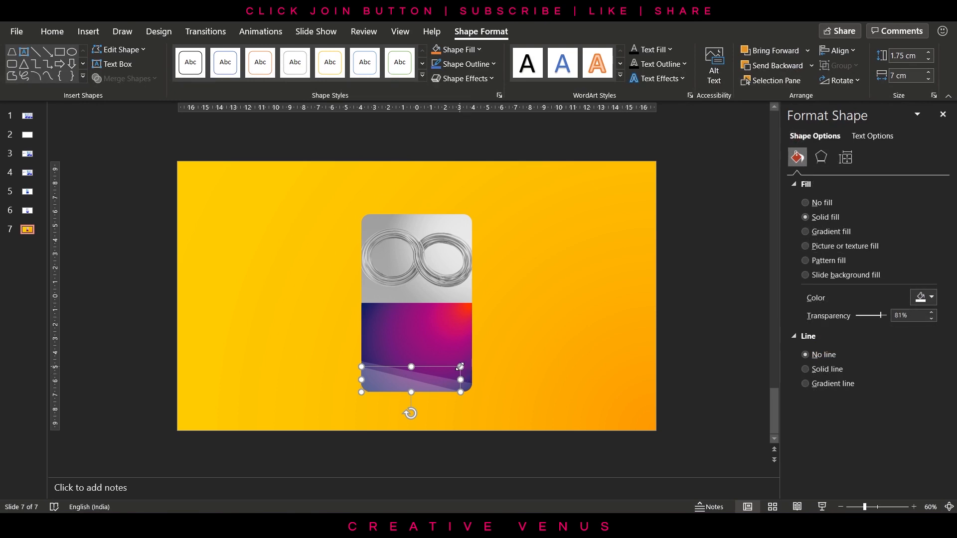
mouse_move(486, 365)
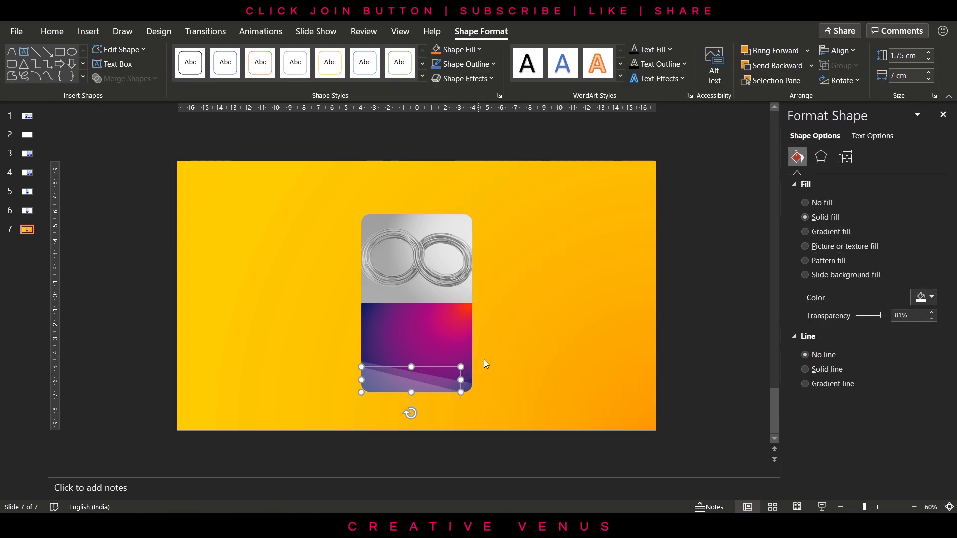
drag(874, 316, 884, 316)
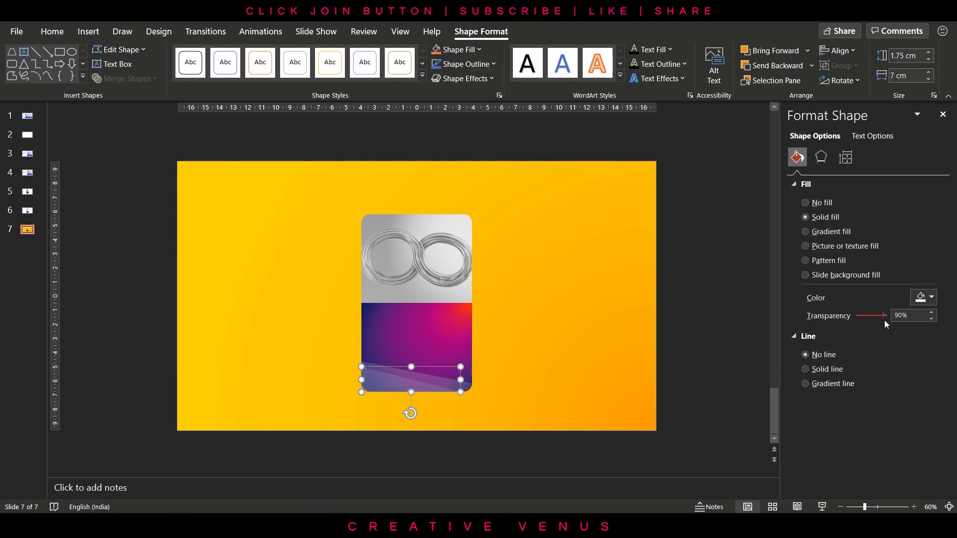
click(805, 231)
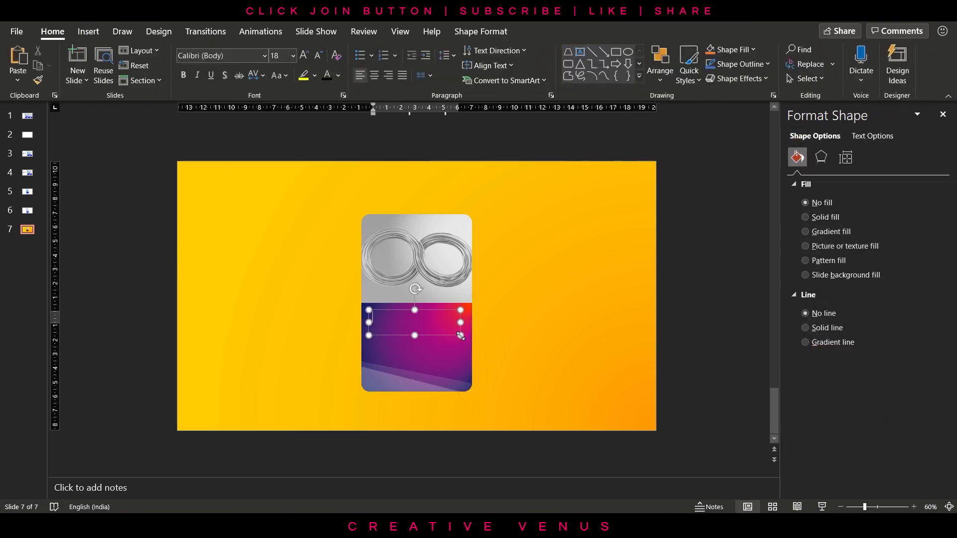
- Add a 'Questrial' heading on the panel, positioned lower and slightly smaller
text(Questrial)
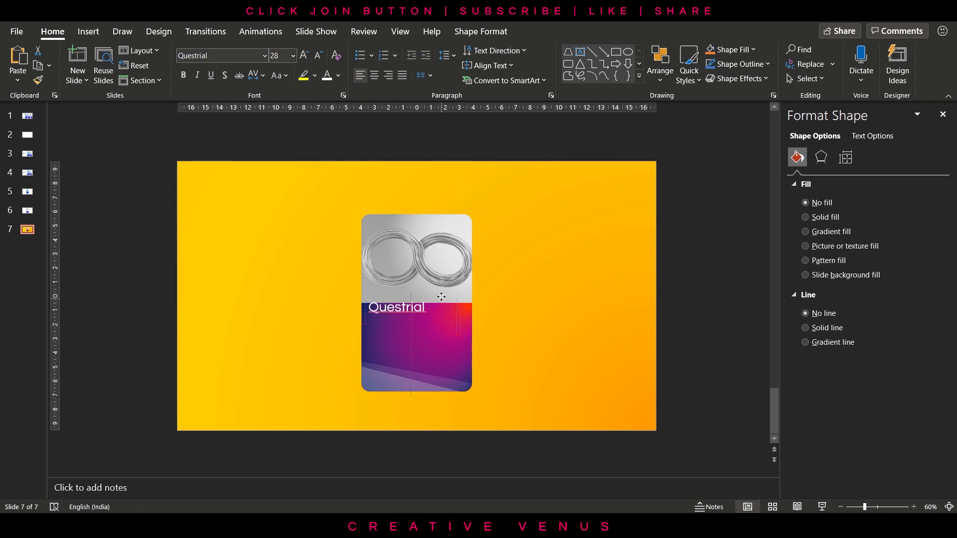
drag(442, 297, 443, 310)
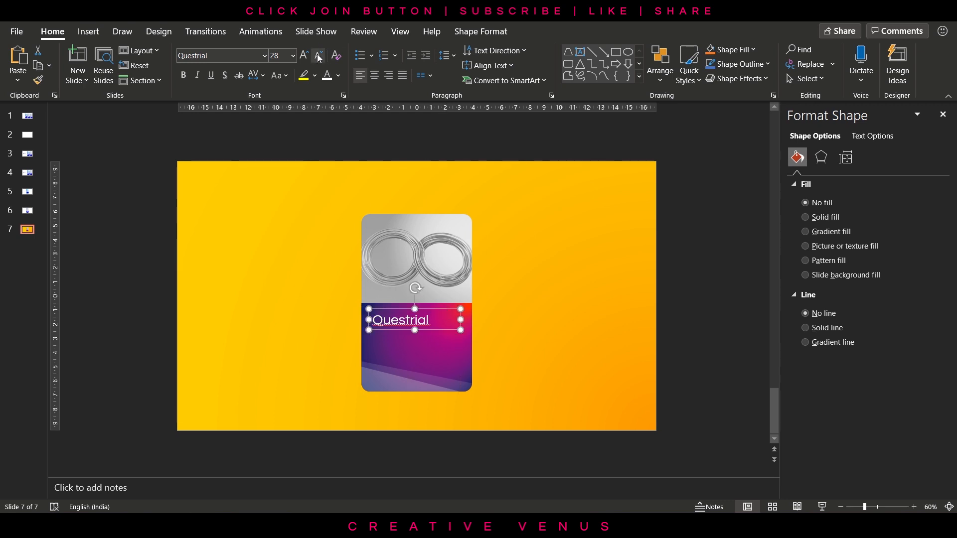
click(317, 56)
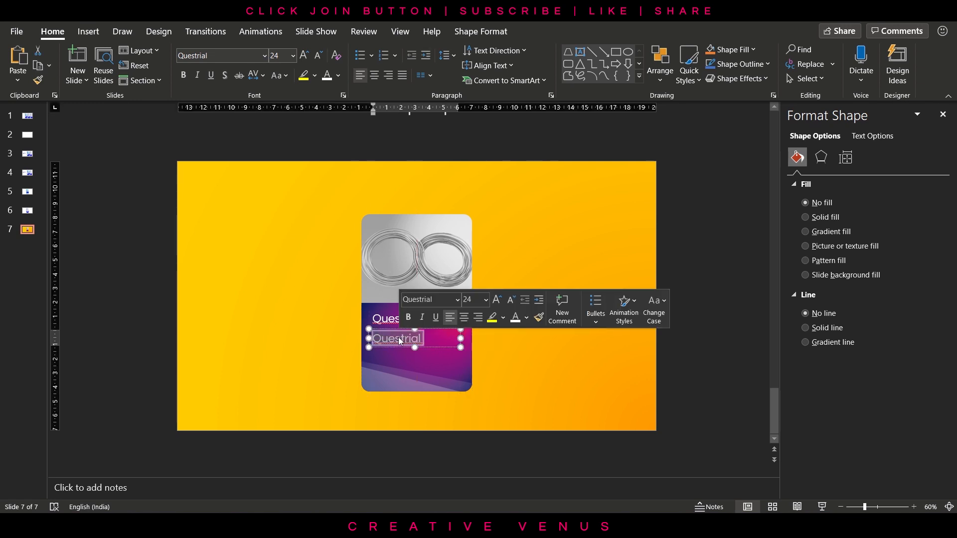
- Add a =lorem(1) paragraph beneath the heading and shrink its text
text(=lorem(1)
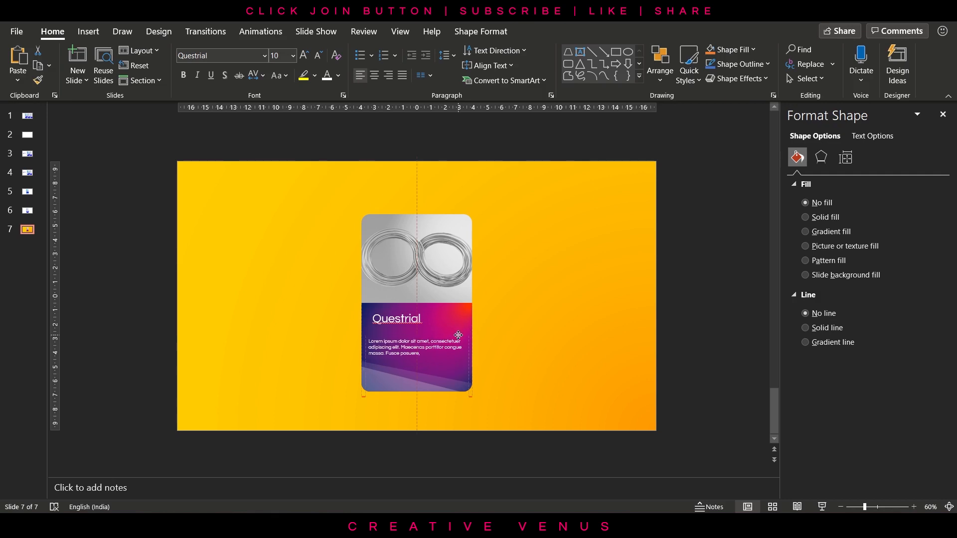
click(317, 56)
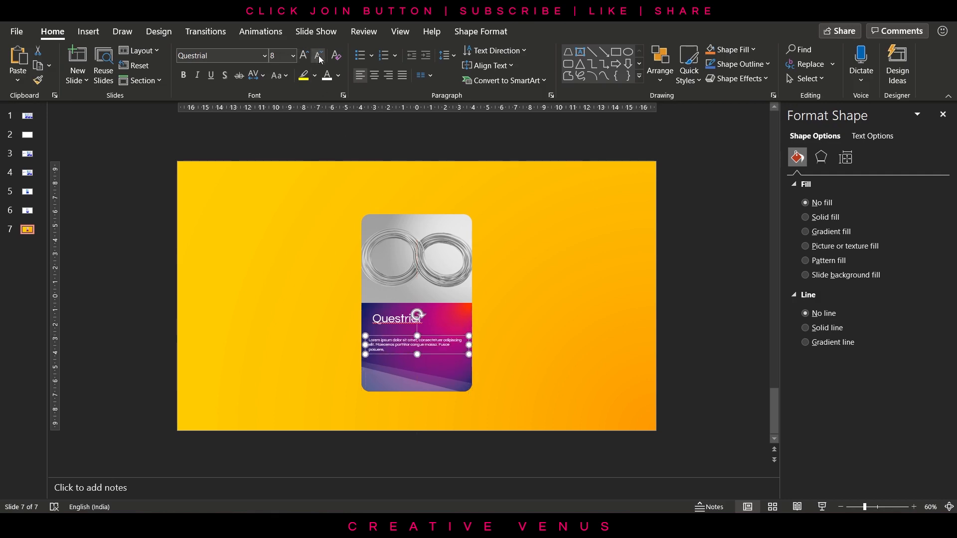
click(302, 56)
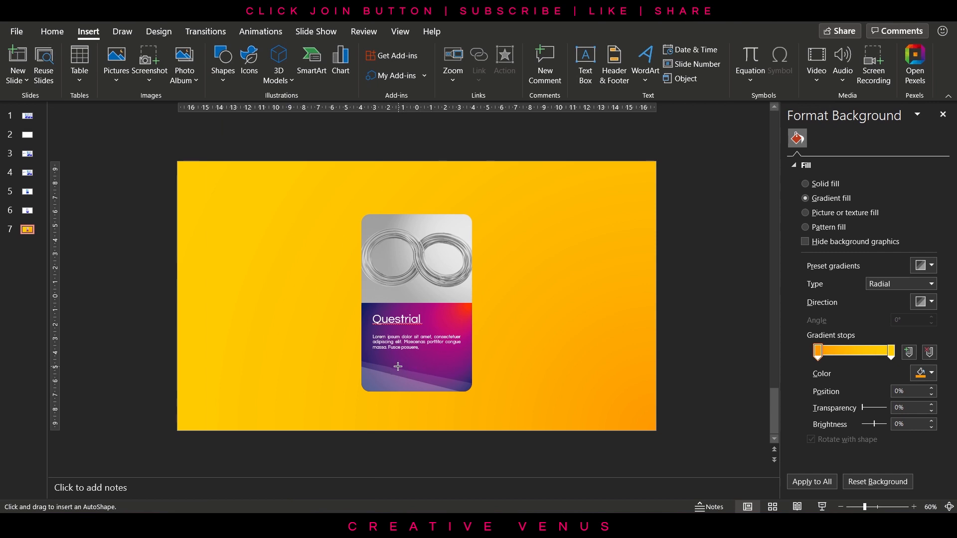
- Draw a 5 cm rounded-rectangle button with no outline at the card bottom and add text
drag(398, 366, 480, 386)
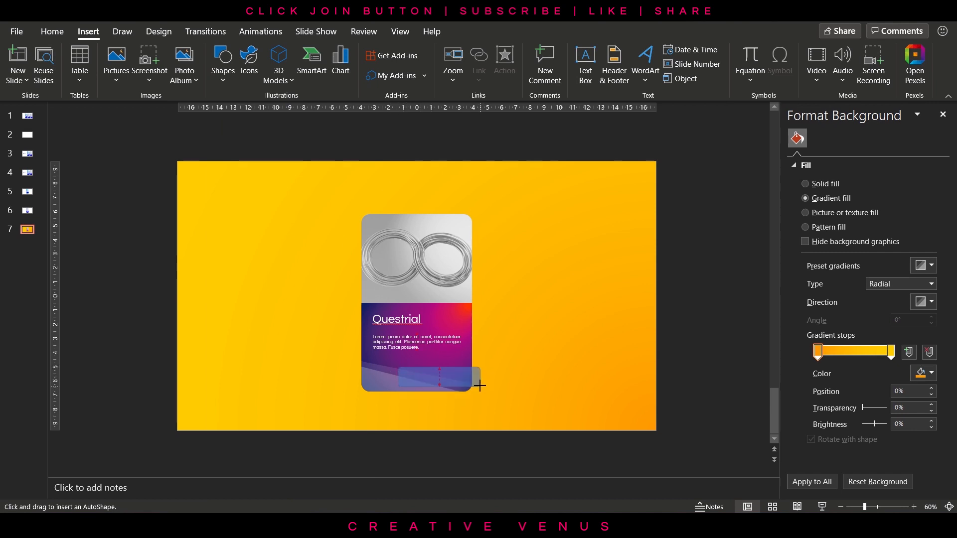
drag(397, 366, 479, 388)
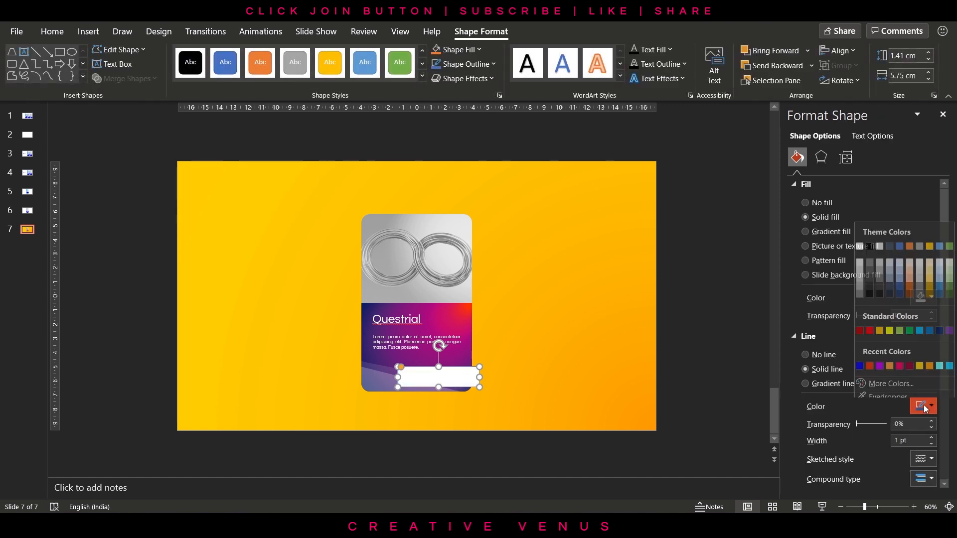
click(806, 355)
text(5.7)
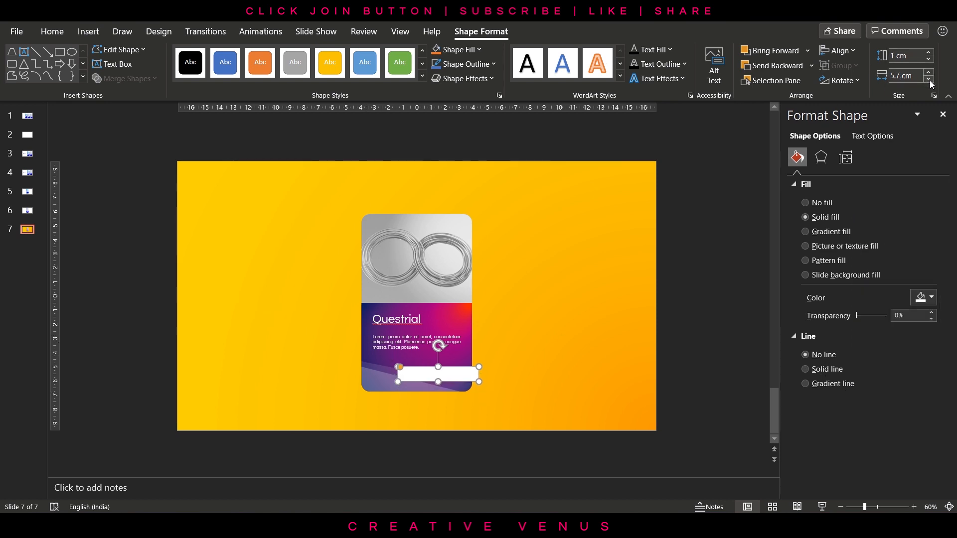
click(929, 80)
text(5)
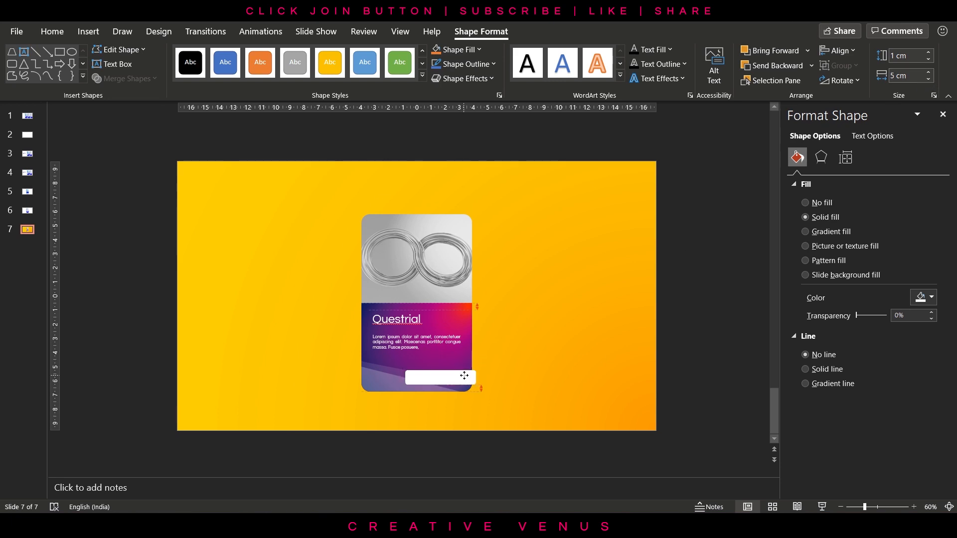
right_click(439, 377)
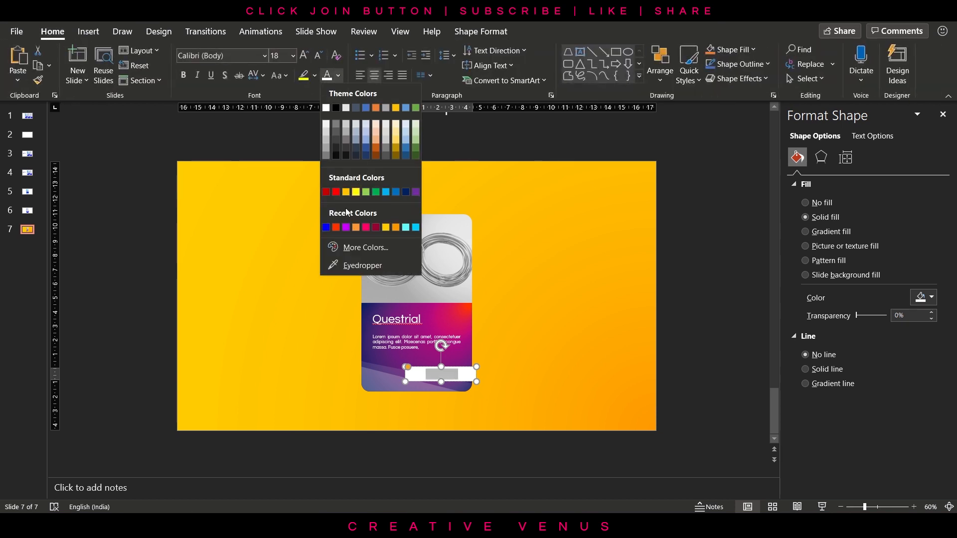
- Style the DISCOVER button text with a colour, Very Loose letter spacing and smaller size
click(345, 227)
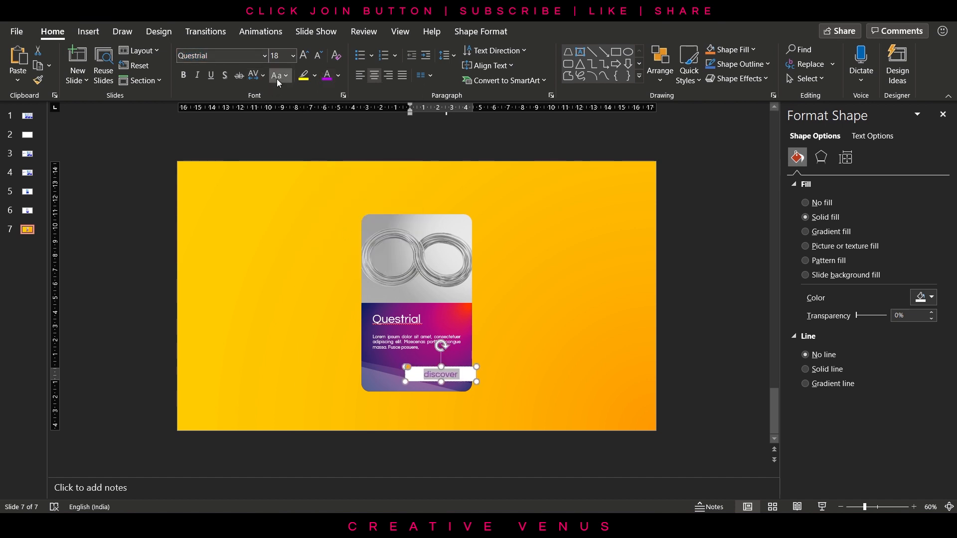
click(252, 75)
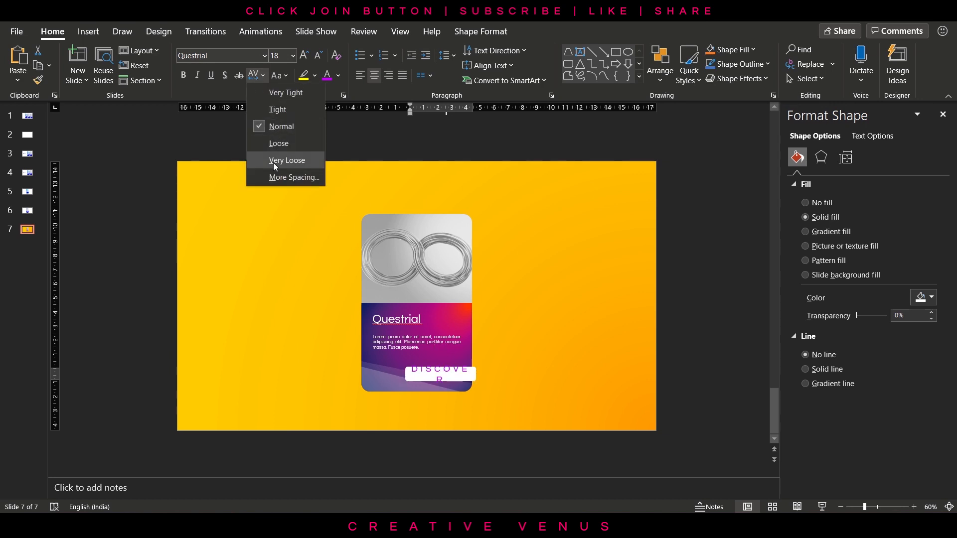
click(317, 56)
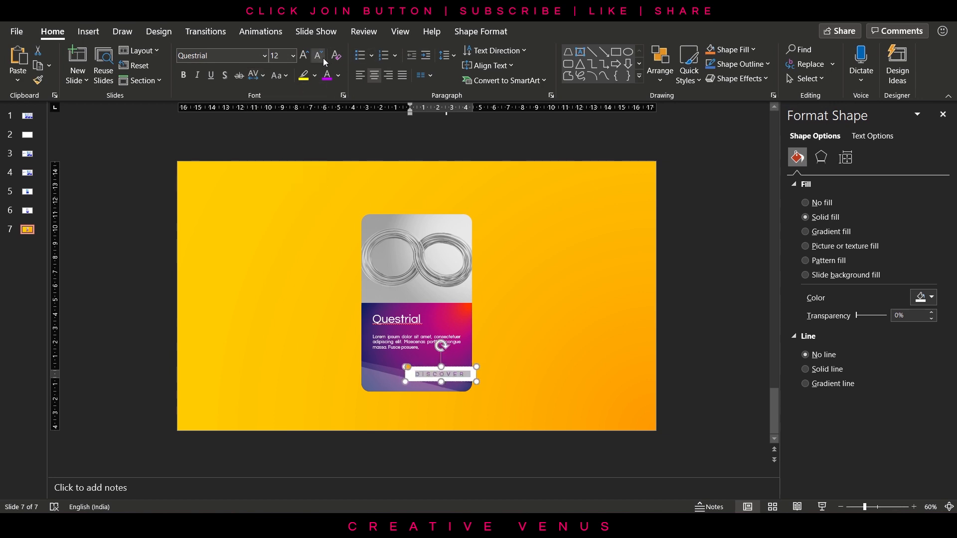
click(540, 347)
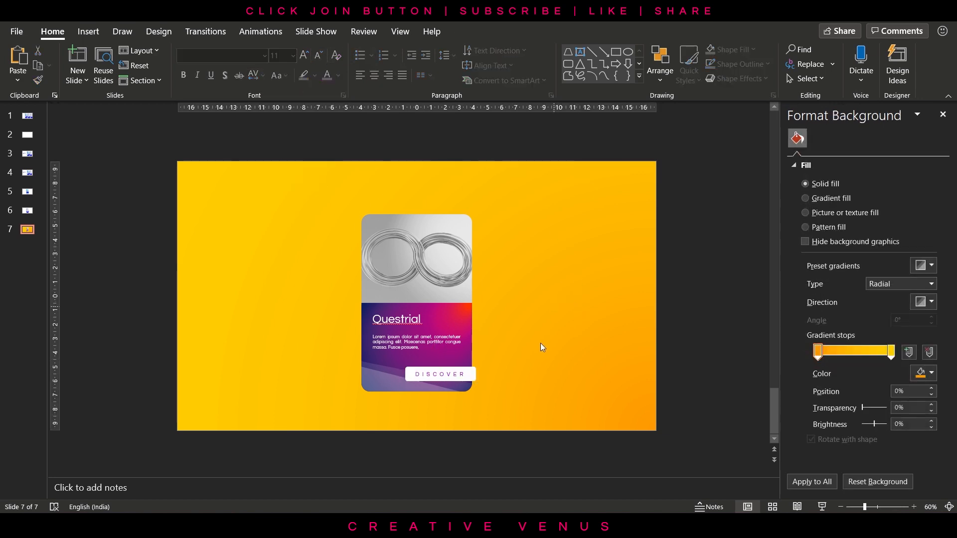
- Place a small rounded rectangle near the DISCOVER button over the card's bottom
click(417, 348)
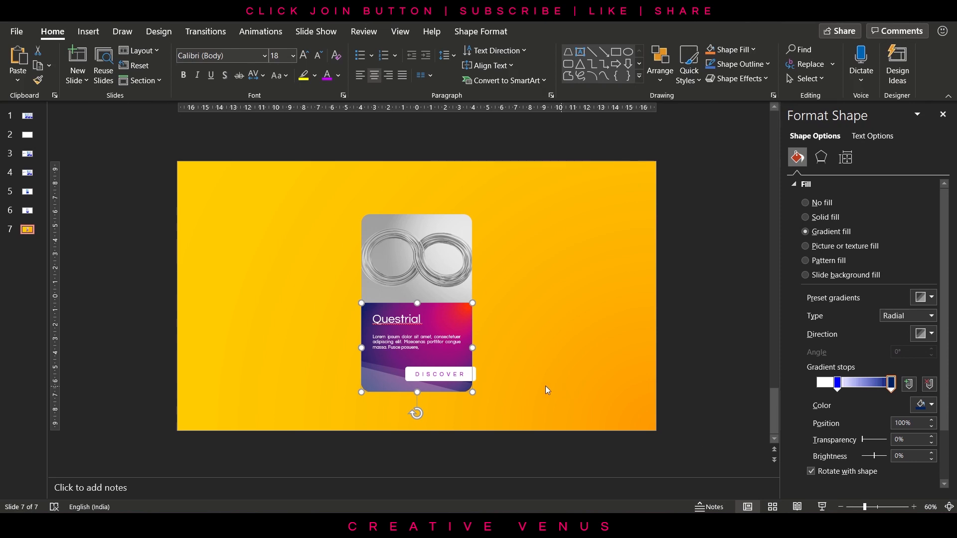
click(88, 31)
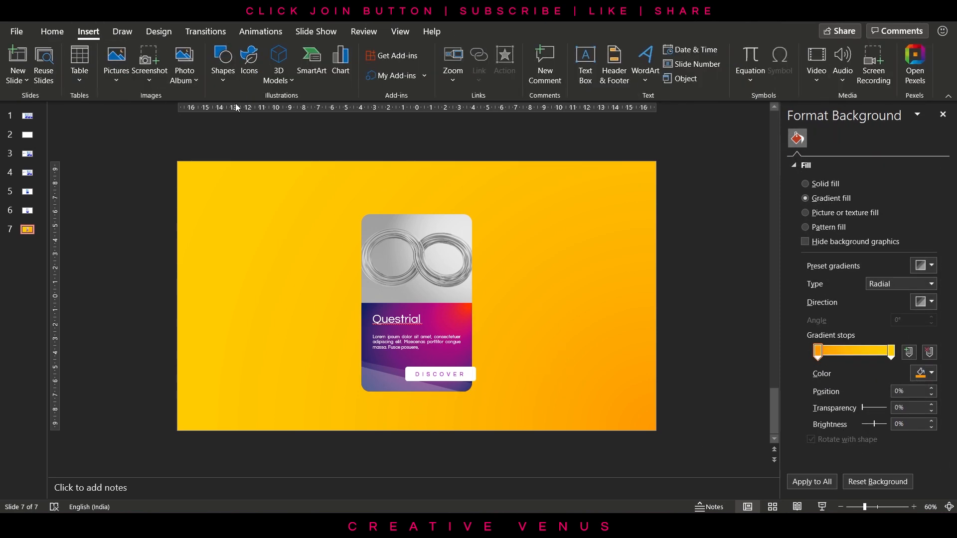
click(223, 62)
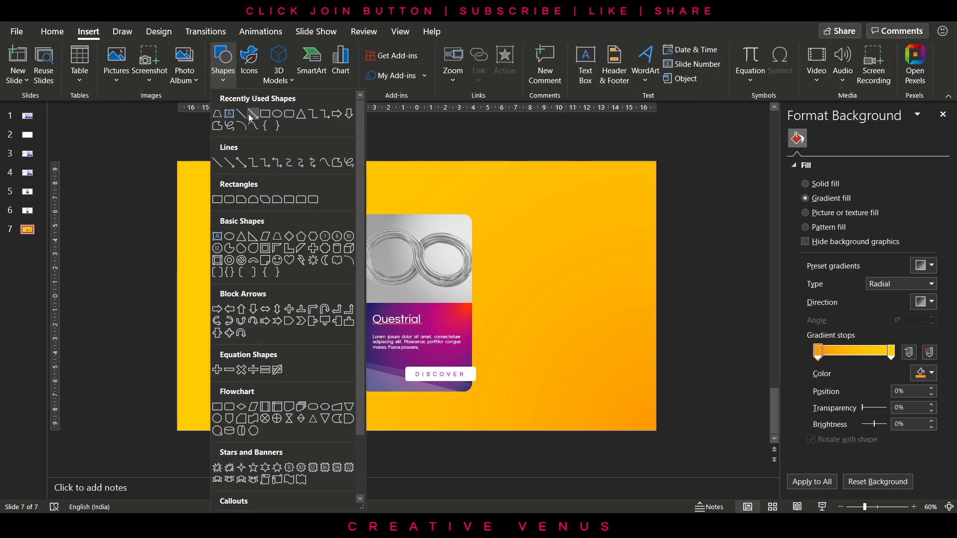
mouse_move(289, 114)
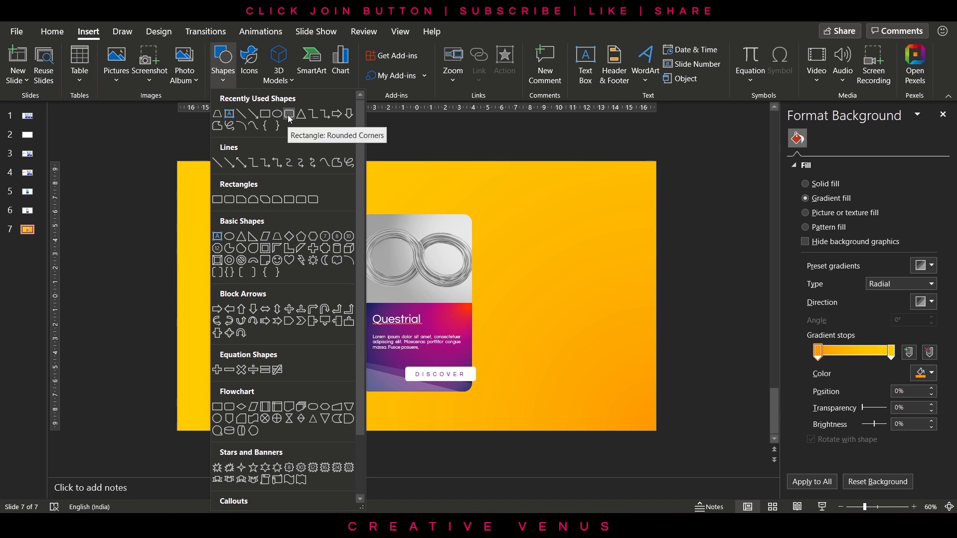
click(438, 374)
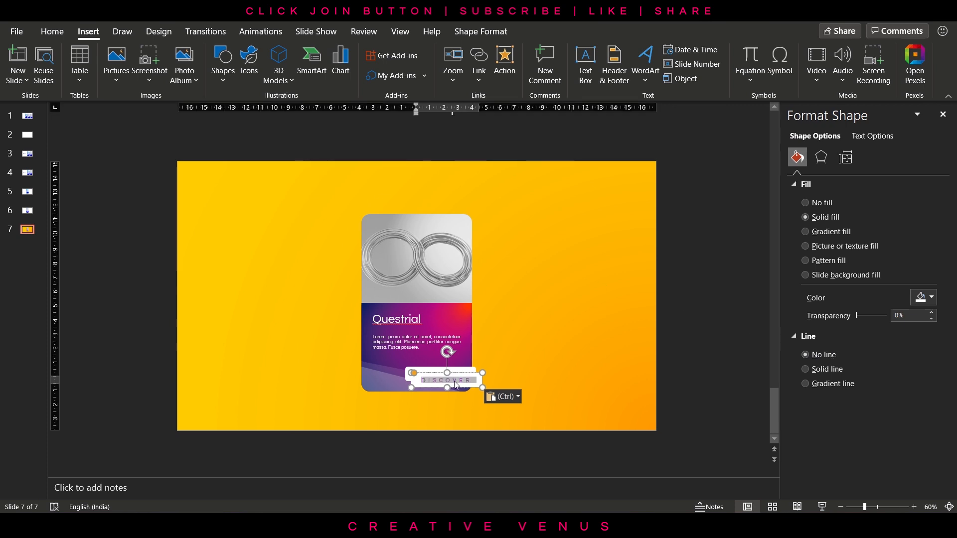
drag(874, 316, 874, 316)
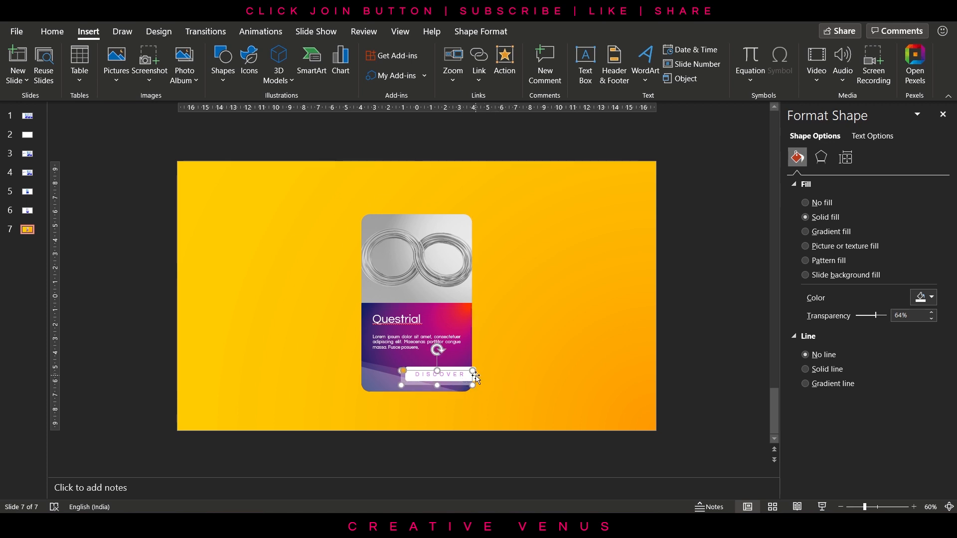
right_click(439, 375)
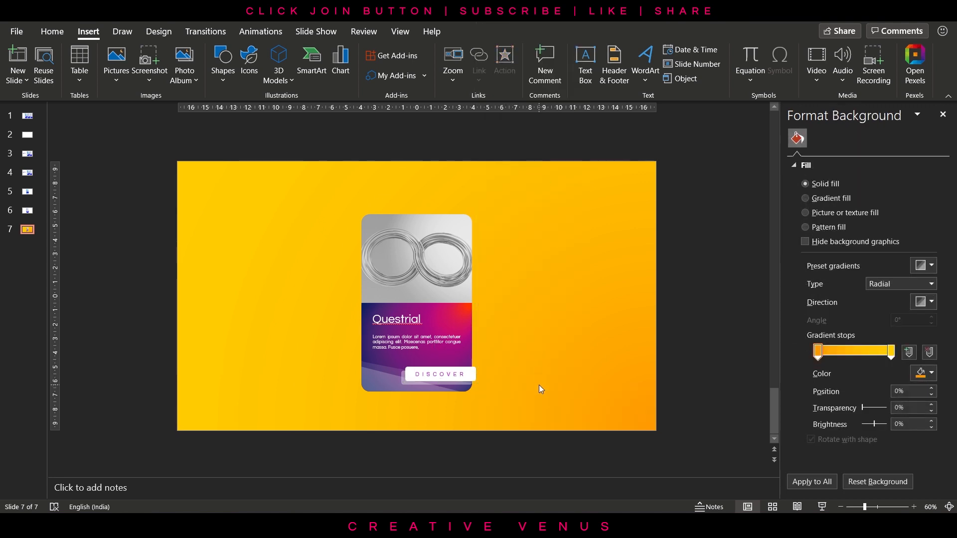
- Retune the bottom stripe to about 73% and the purple-section overlay to about 88% transparency
click(439, 374)
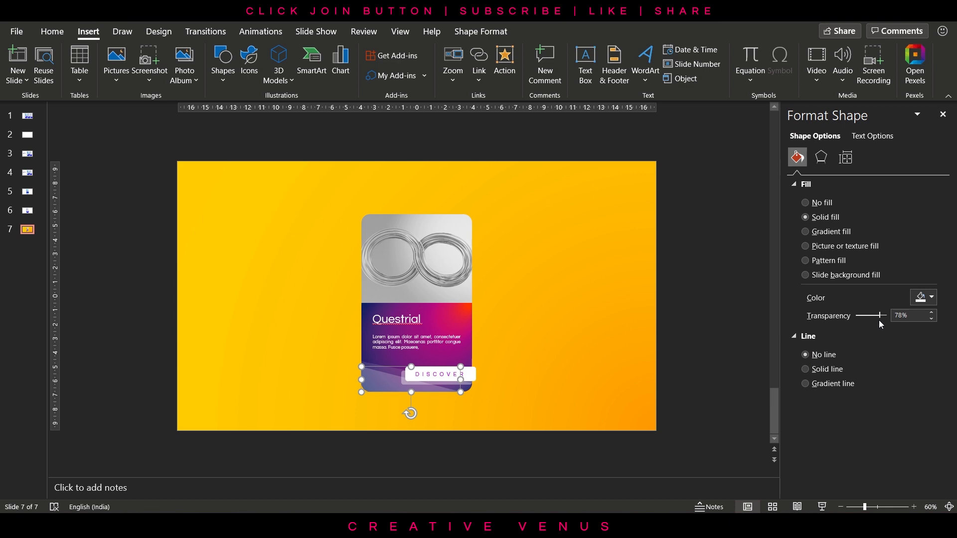
drag(877, 316, 885, 316)
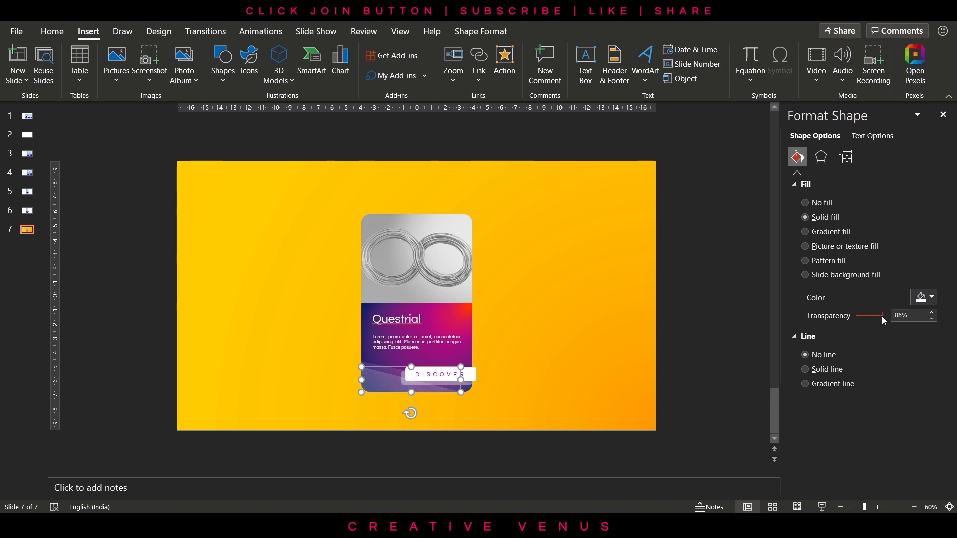
drag(883, 316, 878, 316)
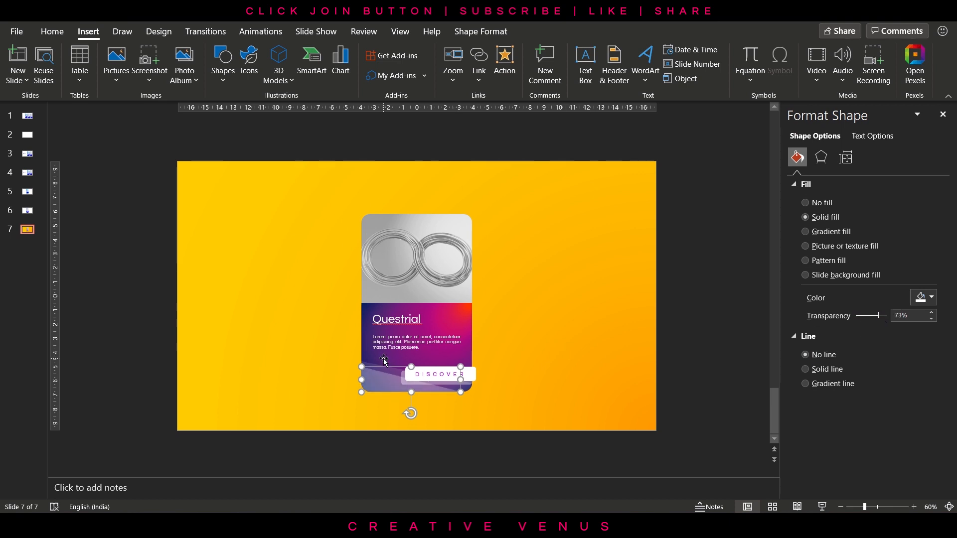
mouse_move(472, 402)
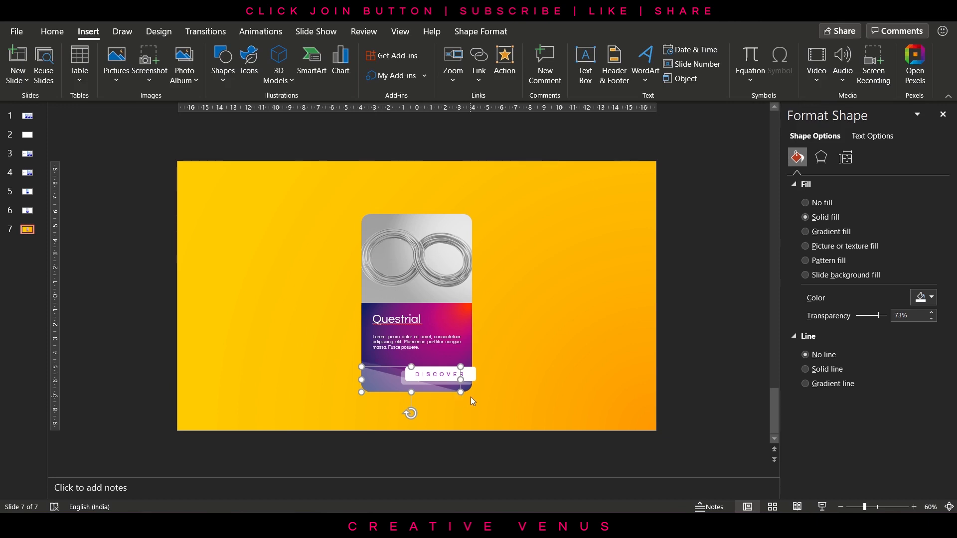
drag(878, 316, 883, 316)
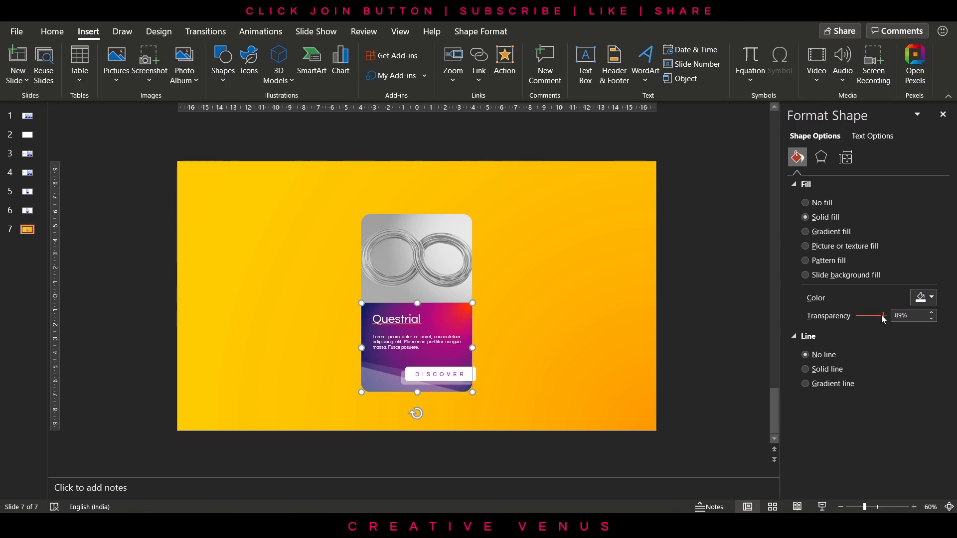
drag(882, 317, 874, 316)
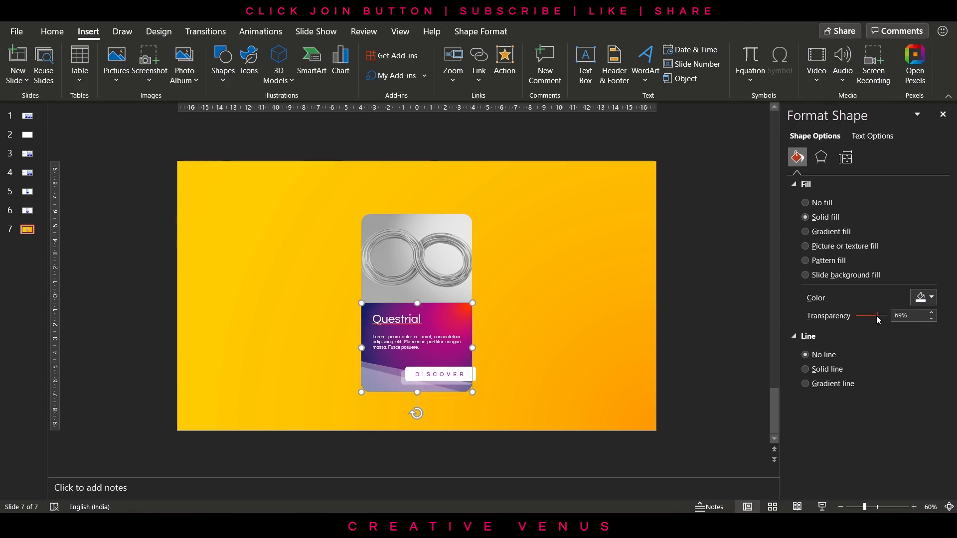
drag(877, 316, 883, 316)
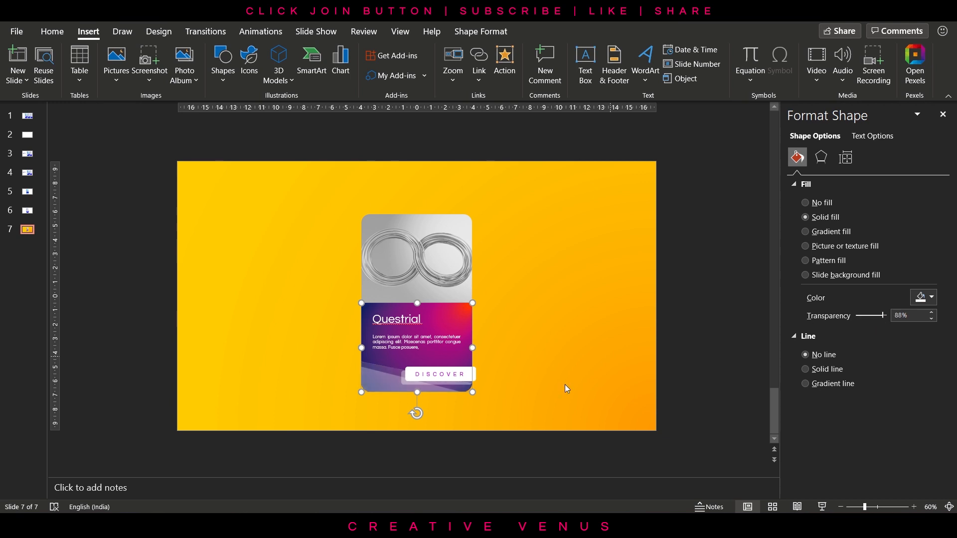
click(545, 371)
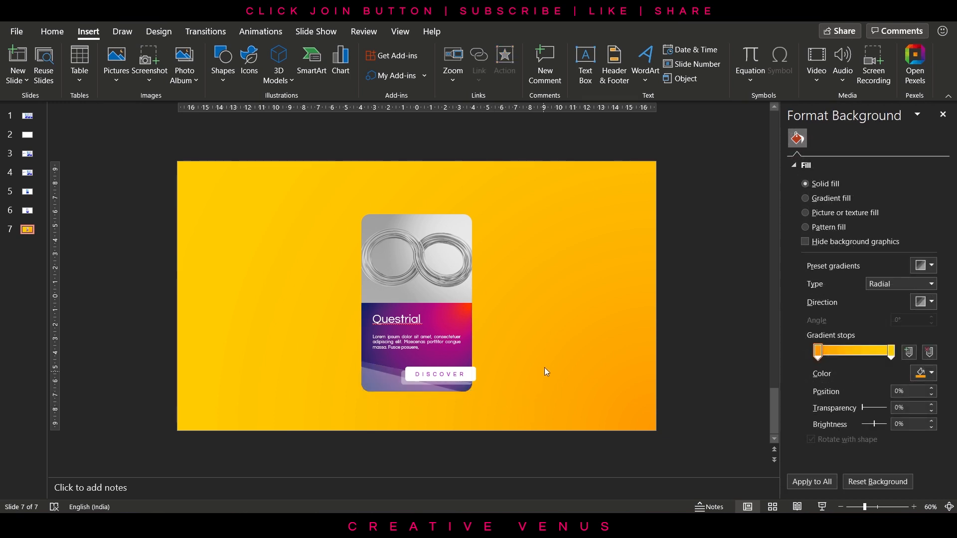
mouse_move(487, 319)
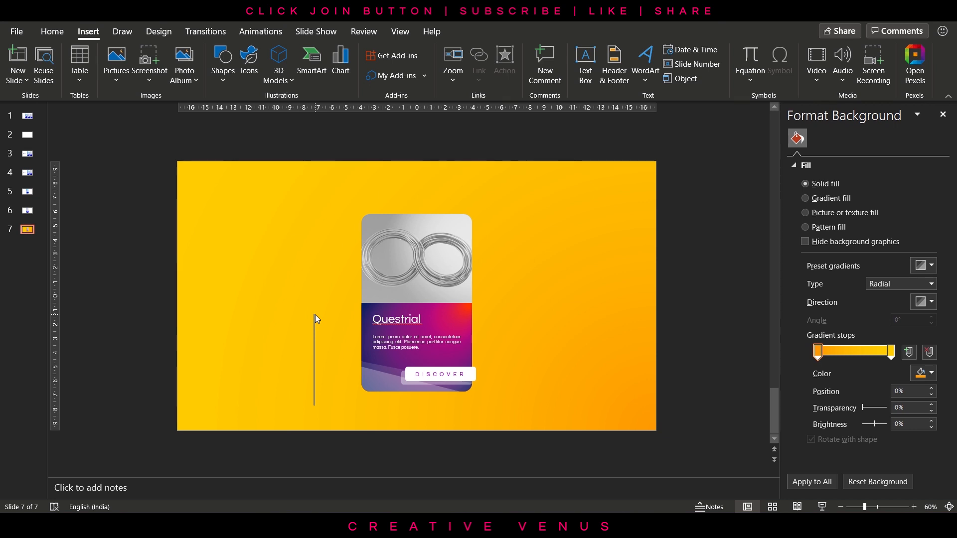
- Insert the antenna icon from the icon library beside the Questrial heading
click(249, 60)
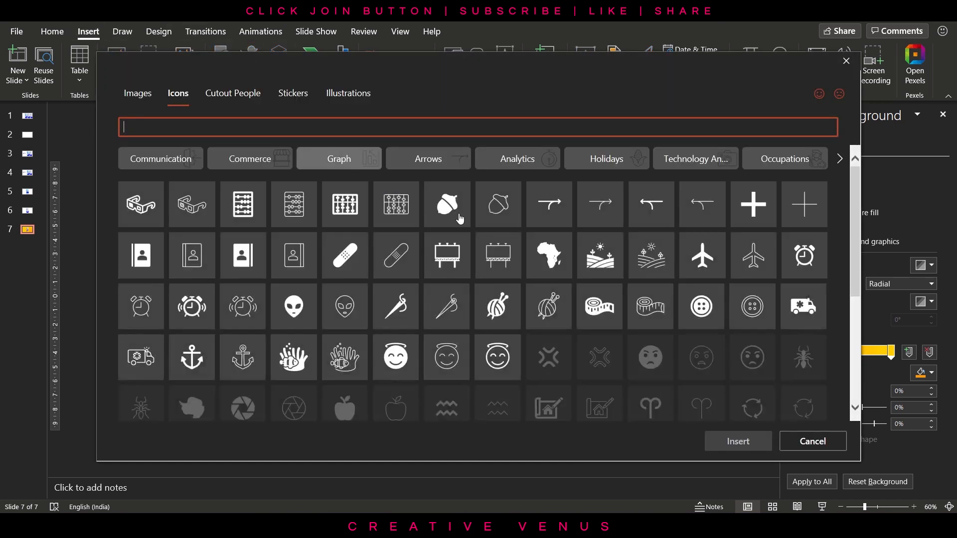
scroll(down, 3)
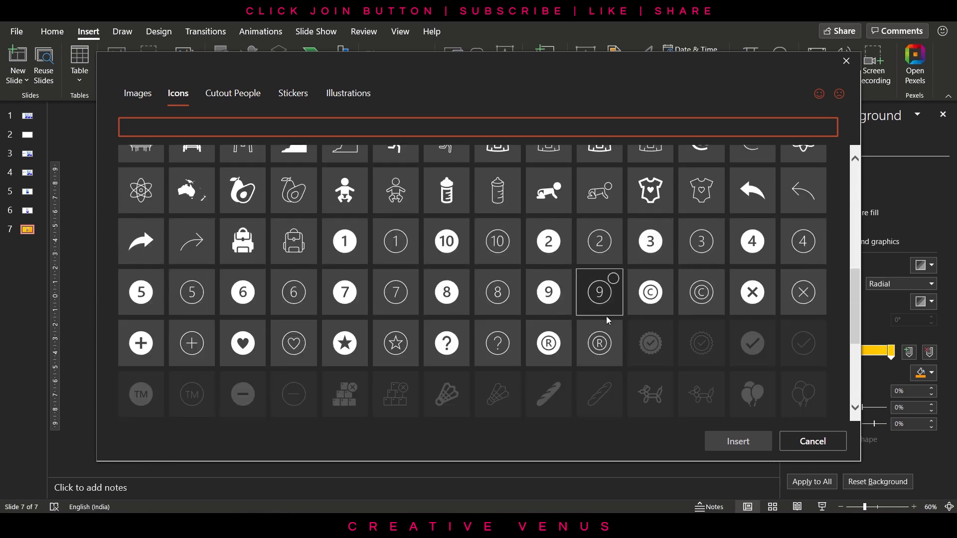
scroll(down, 3)
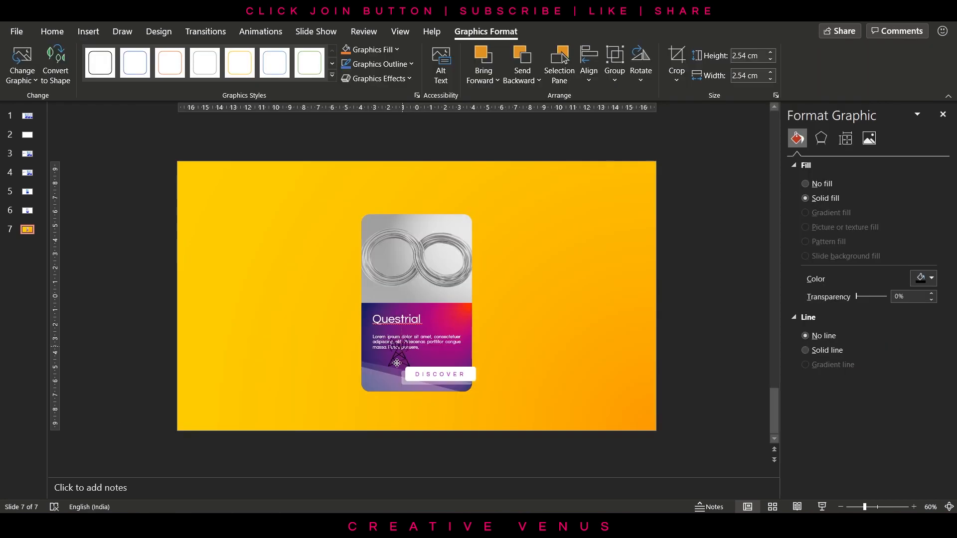
click(933, 279)
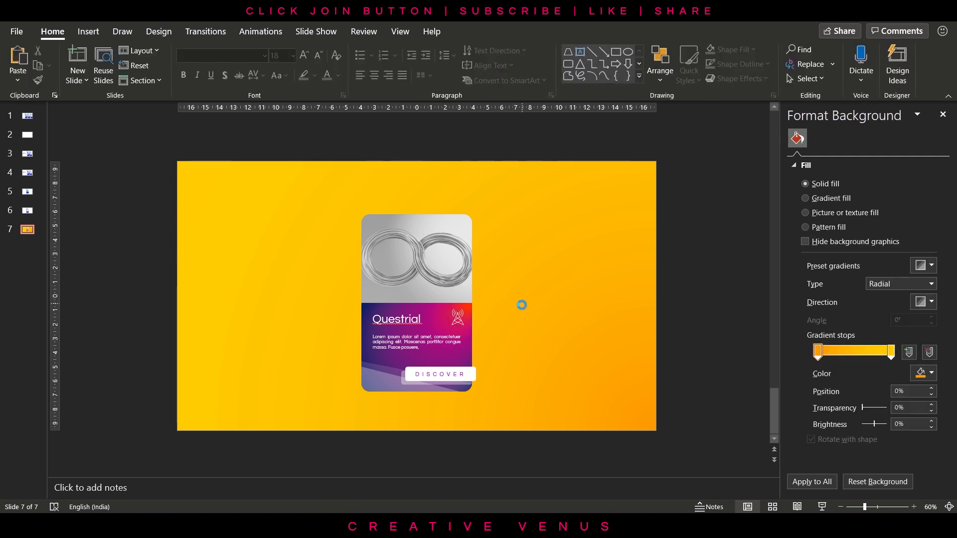
- Select the whole card and soften its shadow with a 13 pt blur
click(806, 199)
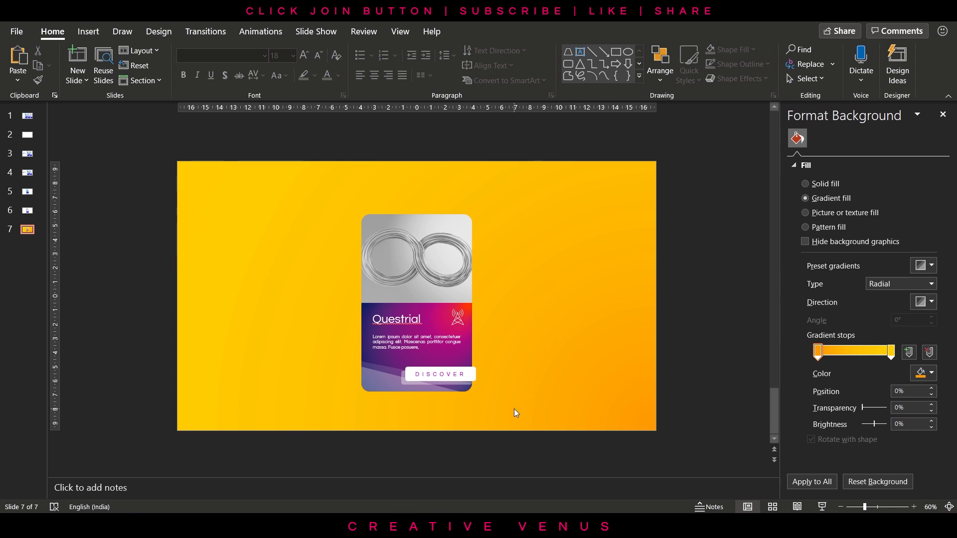
click(416, 300)
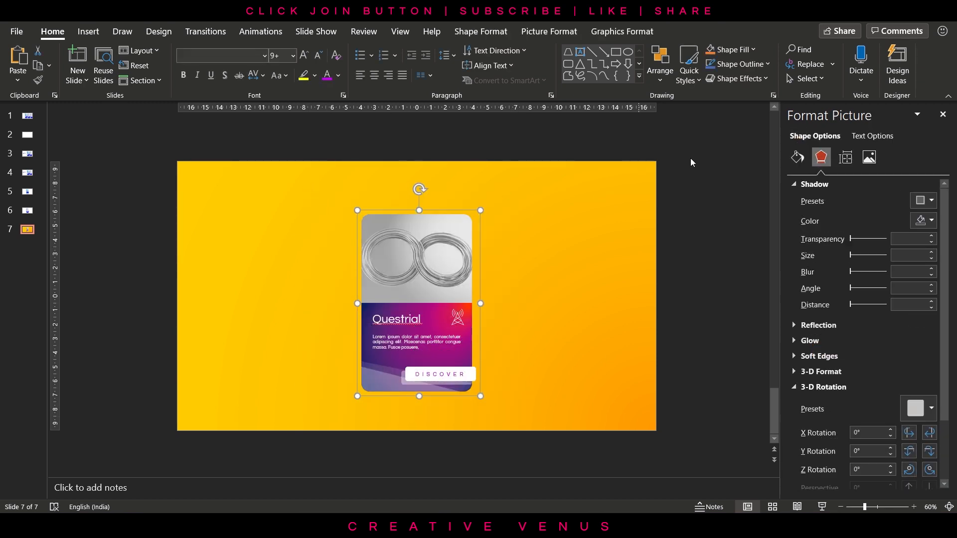
click(927, 200)
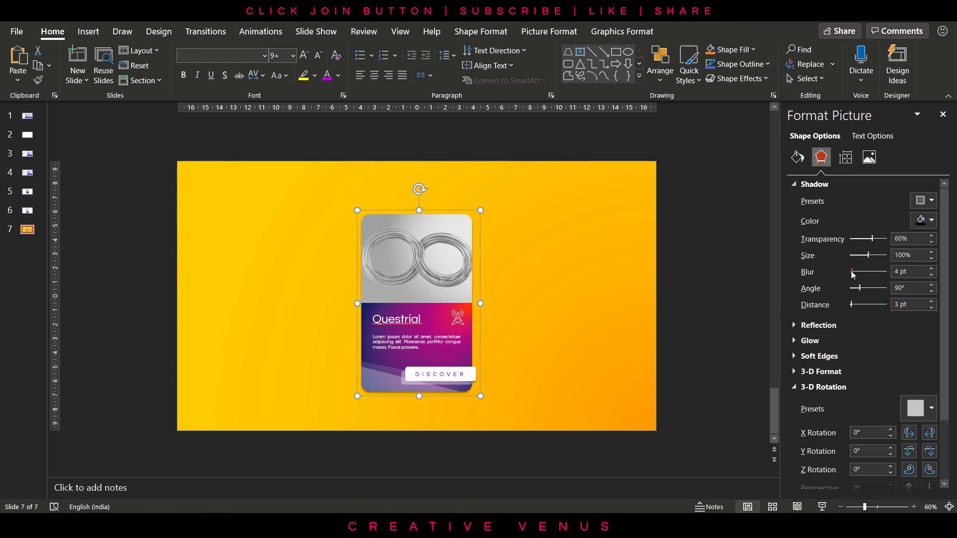
drag(870, 239, 877, 238)
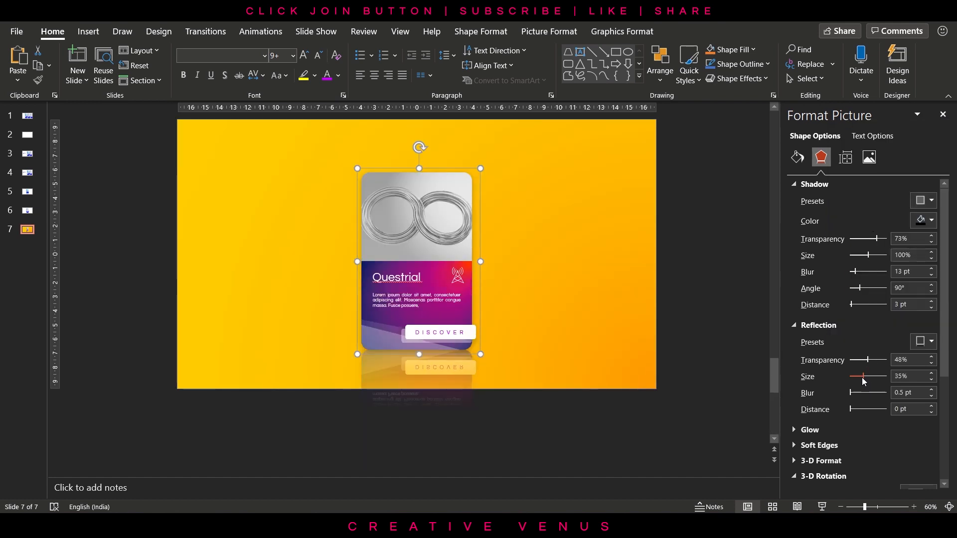
- Give the card a 25% reflection with 8 pt blur and fine-tuned transparency
drag(863, 377, 849, 377)
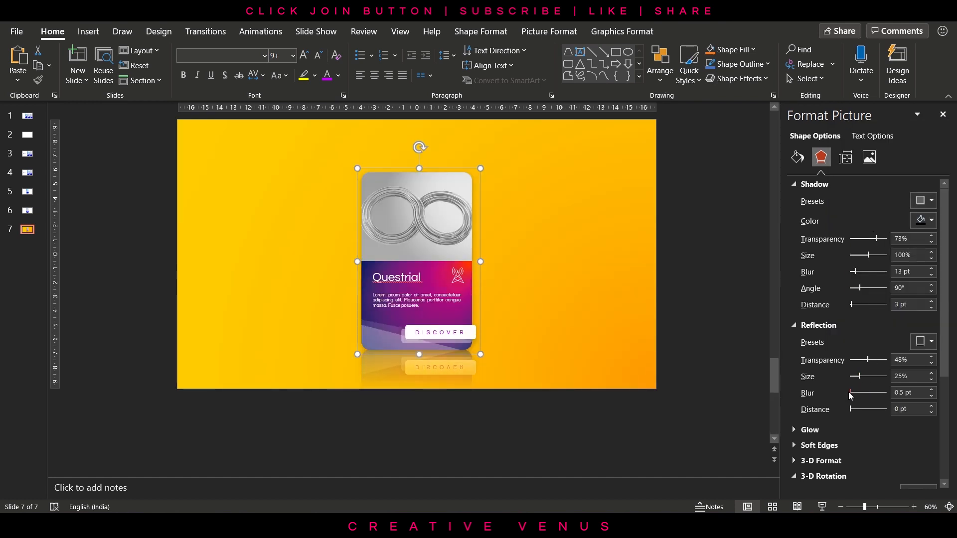
drag(850, 392, 877, 392)
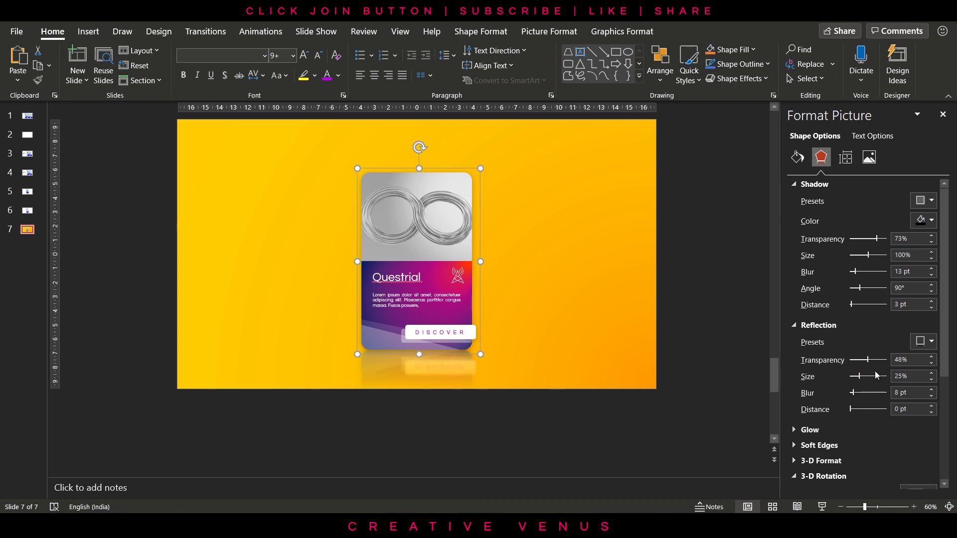
drag(877, 360, 858, 360)
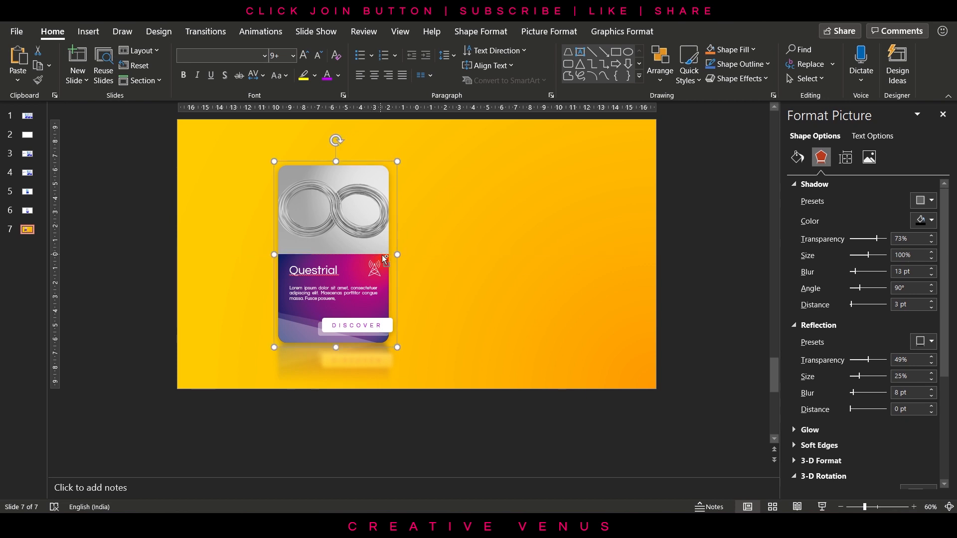
- Duplicate the card beside itself and rename the first heading 'Questrial A'
drag(335, 257, 452, 256)
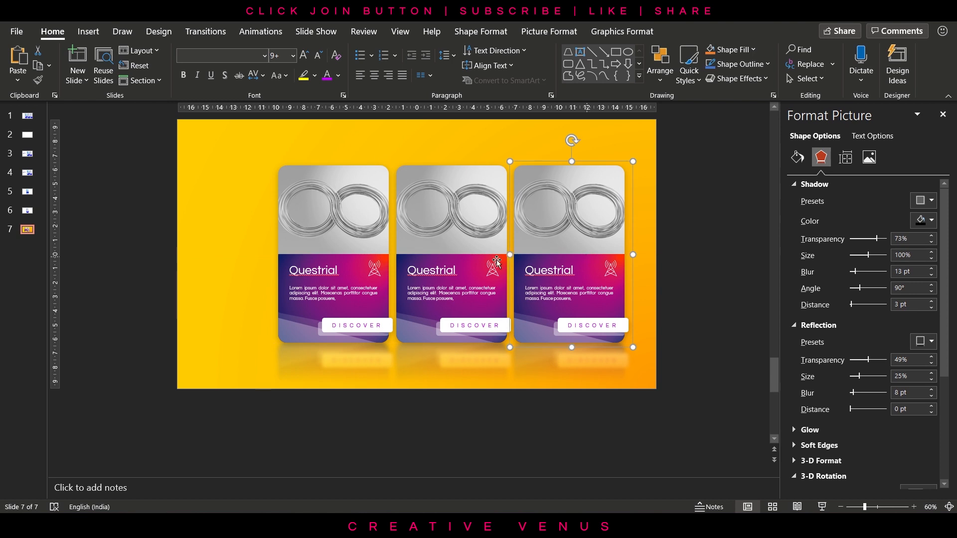
double_click(431, 271)
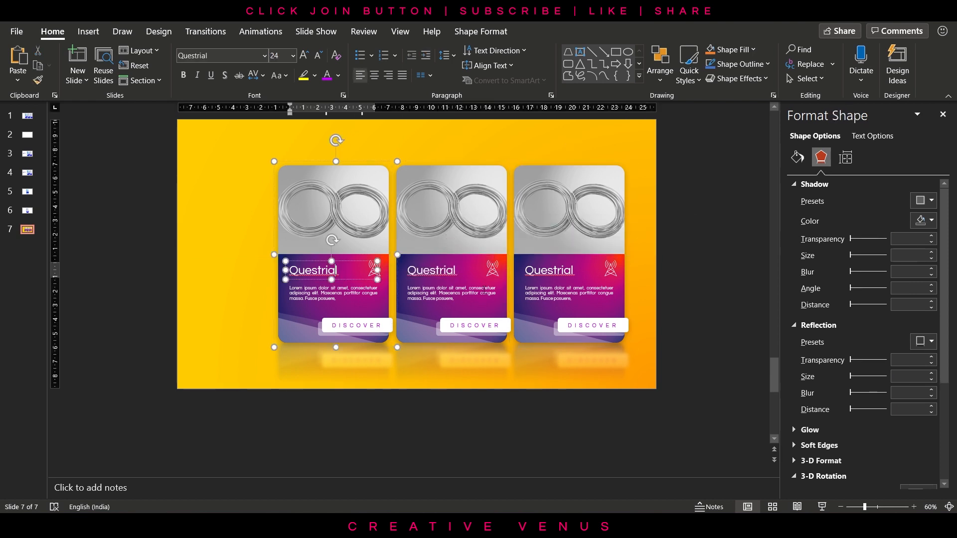
text(A)
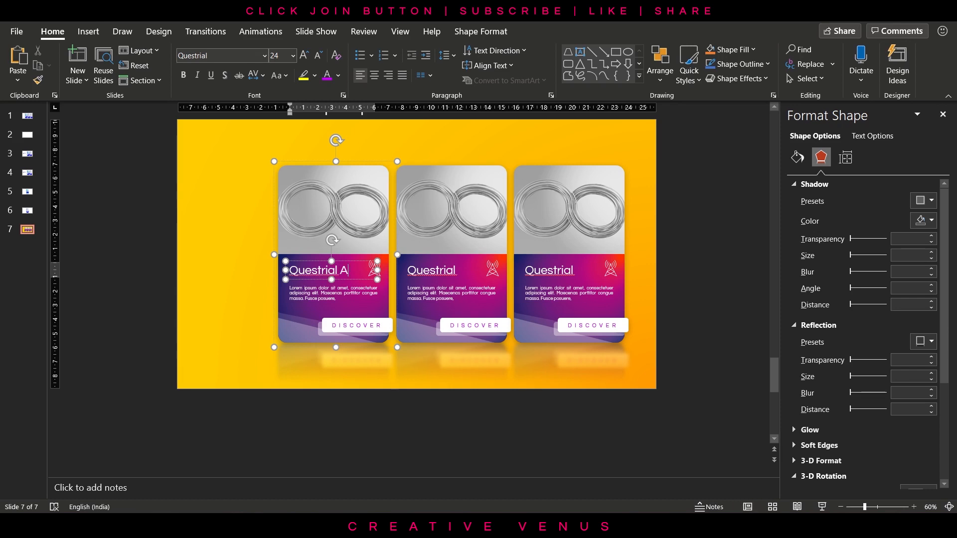
- Rename the second and third card headings 'Questrial B' and 'Questrial C'
click(451, 270)
text( B)
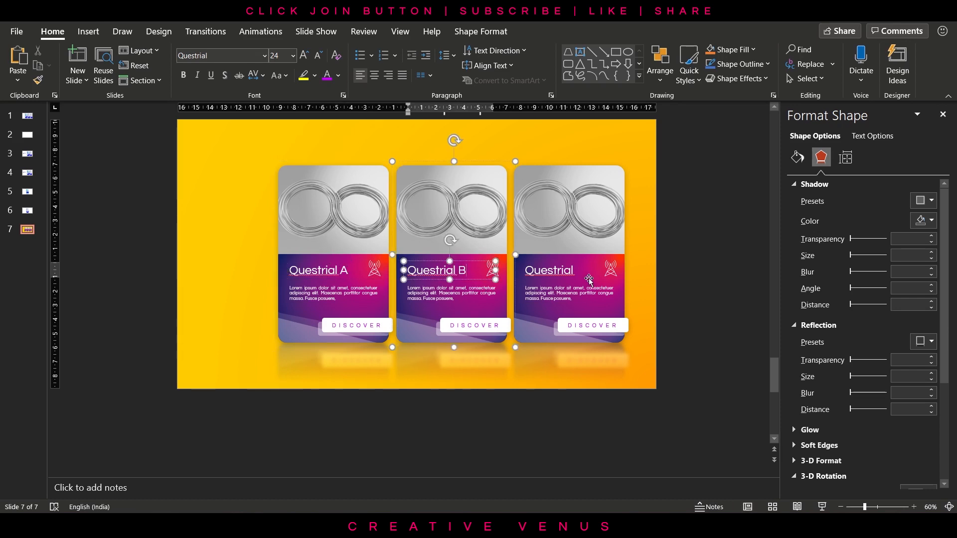
click(548, 270)
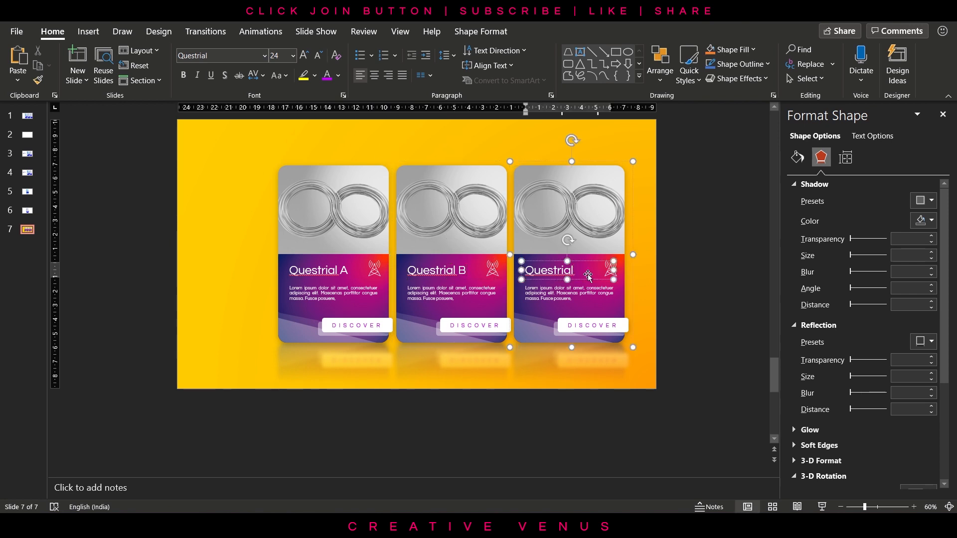
text(C)
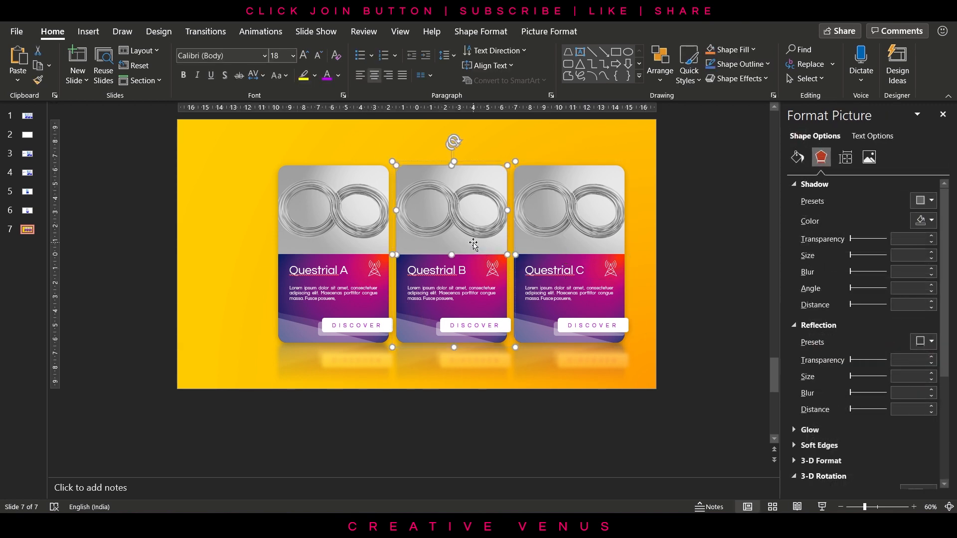
- Fill the second card's photo with a pale network-line stock image and adjust its offset
click(797, 158)
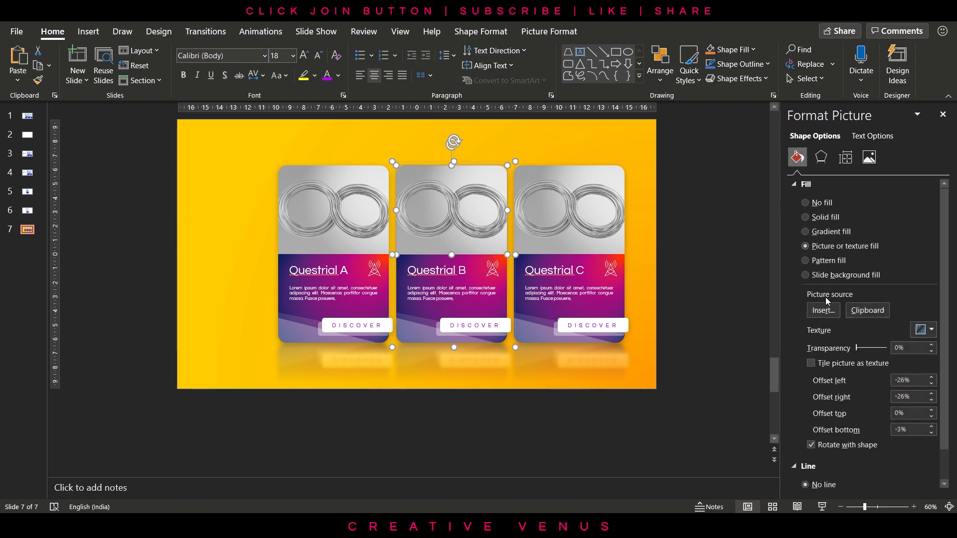
click(823, 310)
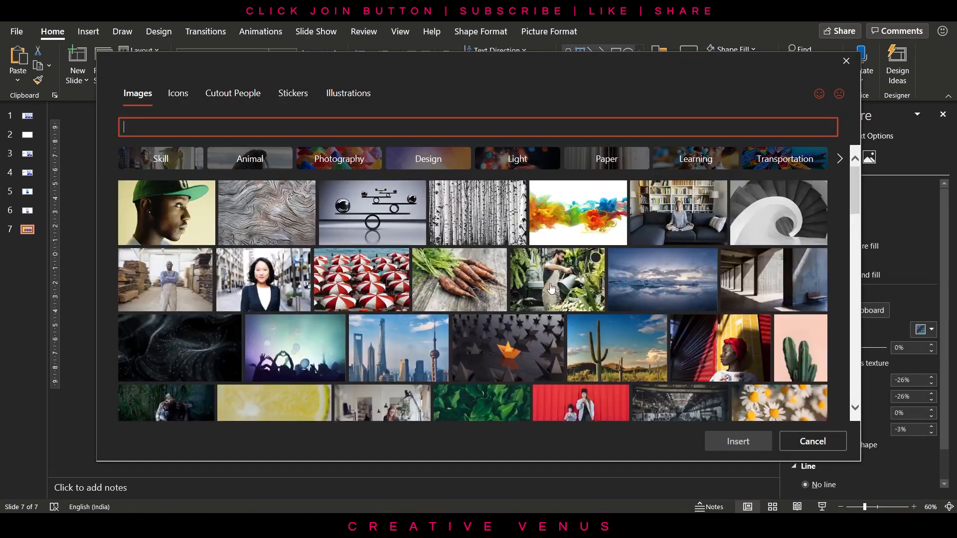
scroll(down, 3)
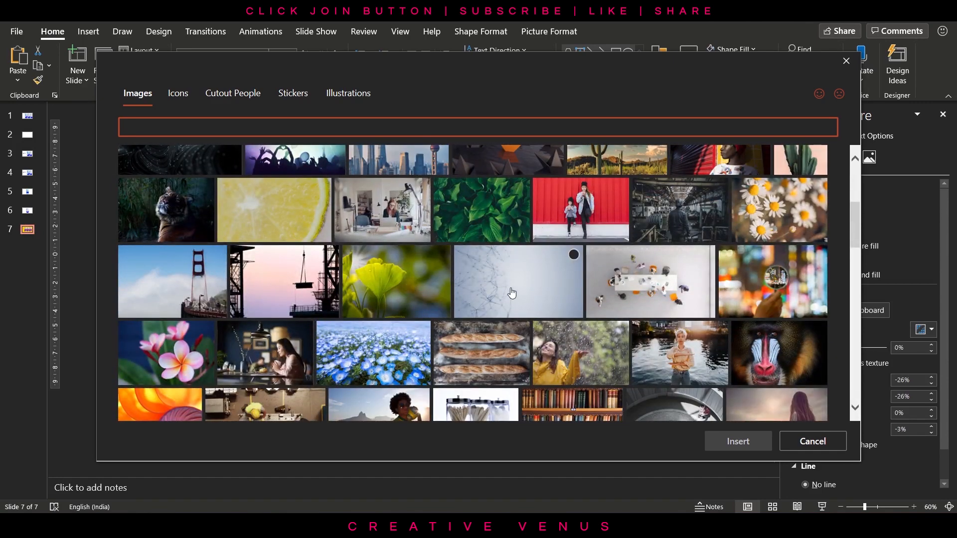
click(812, 441)
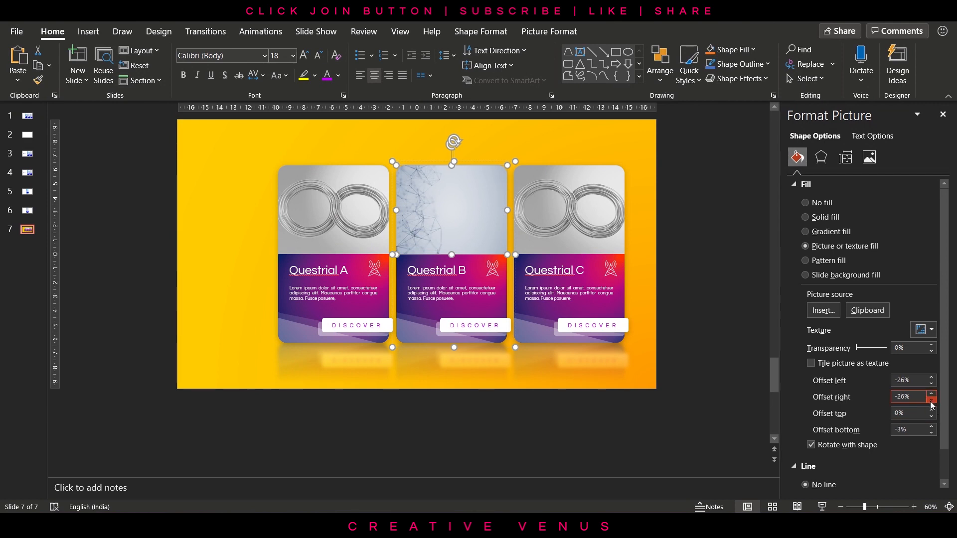
click(931, 399)
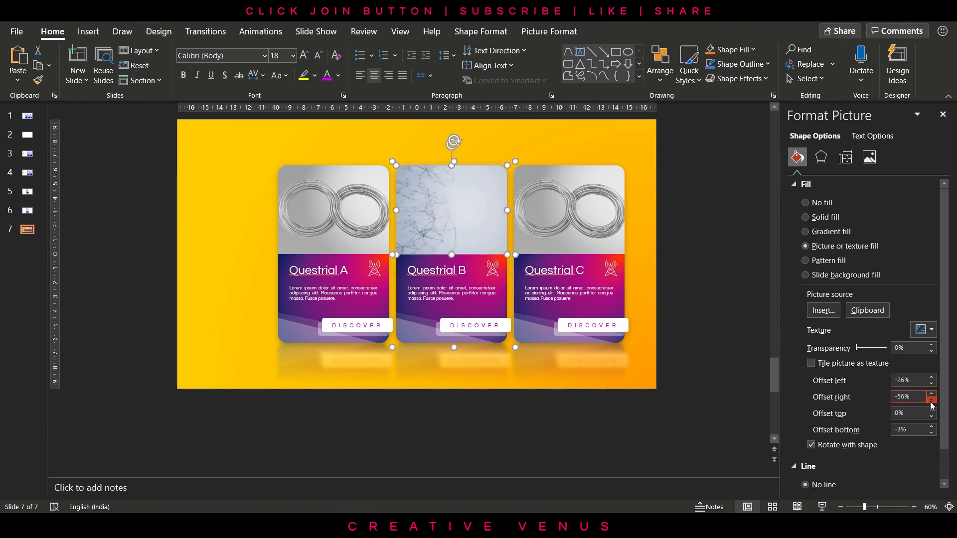
- Browse stock images for a white blossom photo for the third card
click(568, 210)
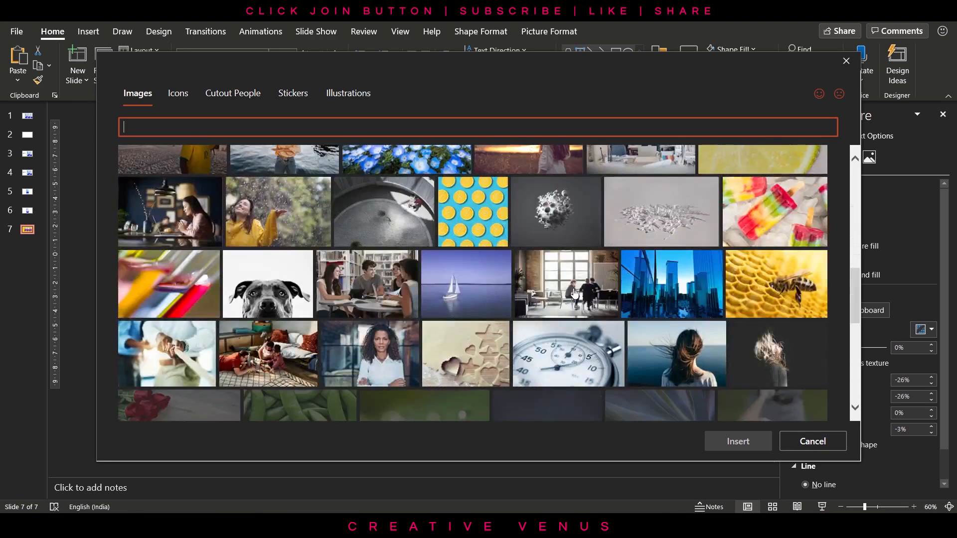
scroll(down, 3)
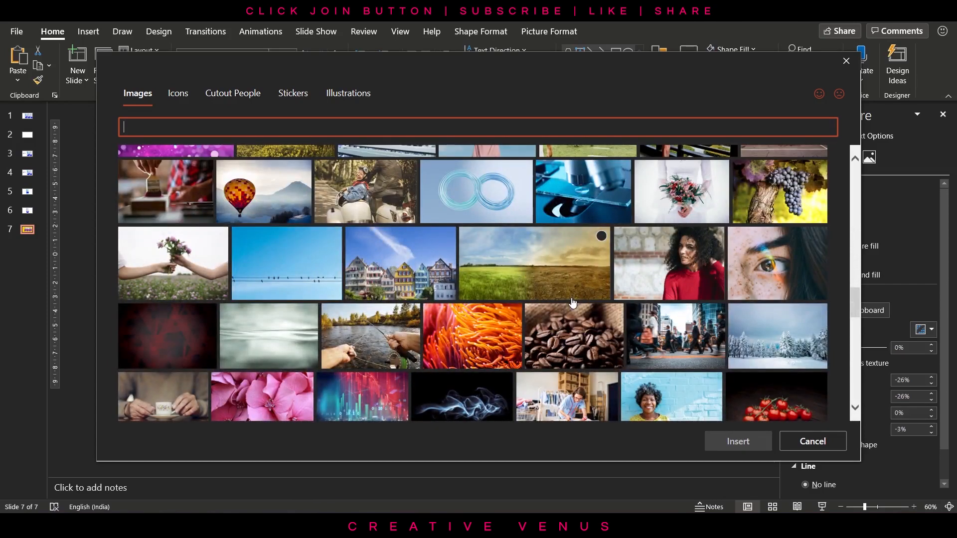
scroll(down, 3)
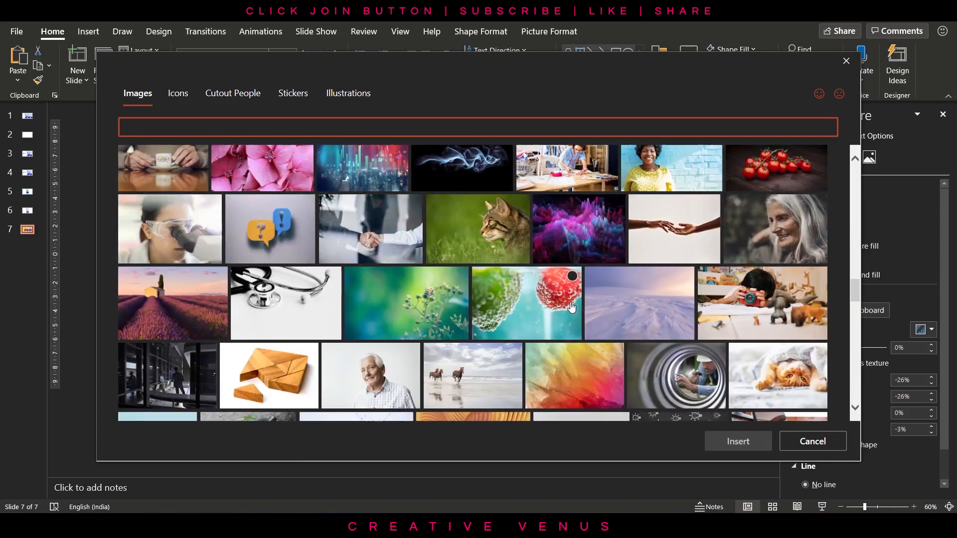
scroll(down, 3)
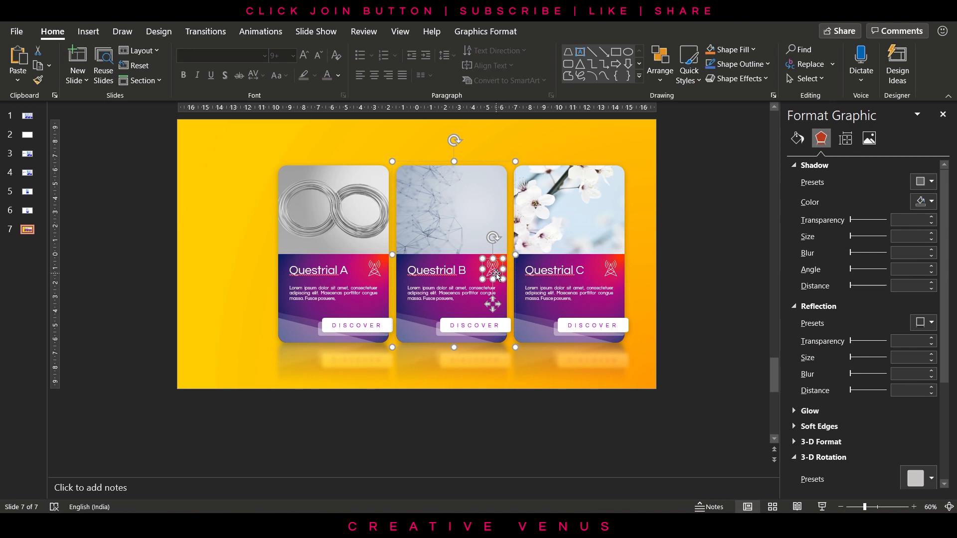
- Replace the second card's icon with a charging battery from the icon library
right_click(495, 276)
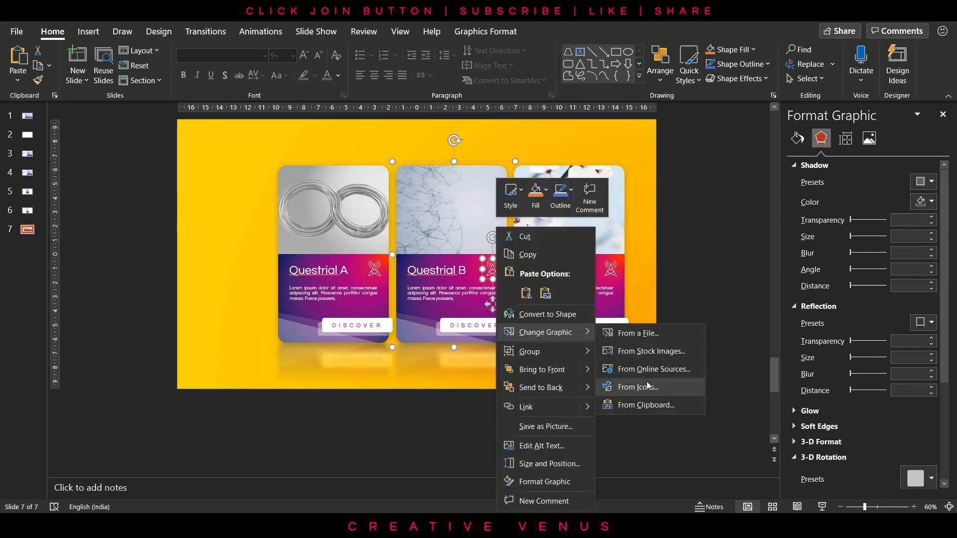
click(638, 387)
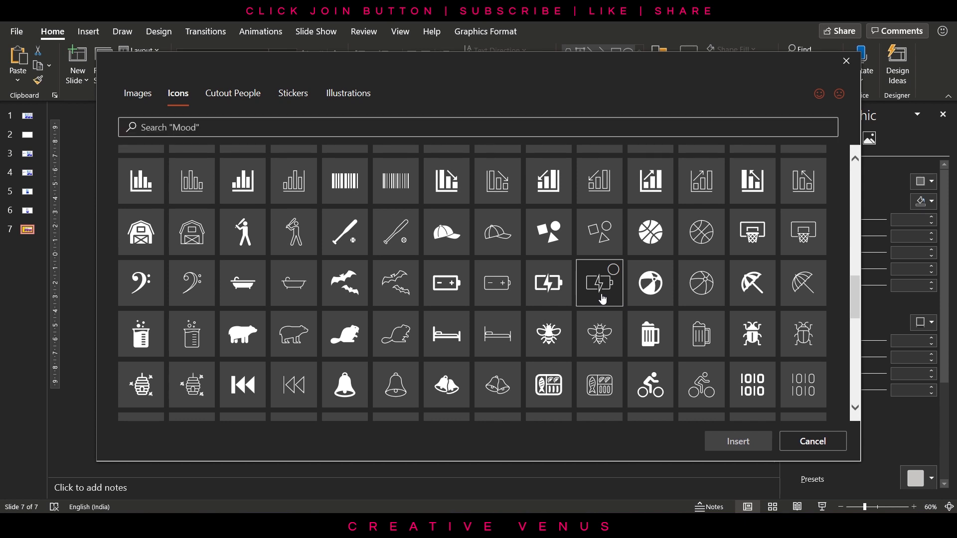
click(812, 441)
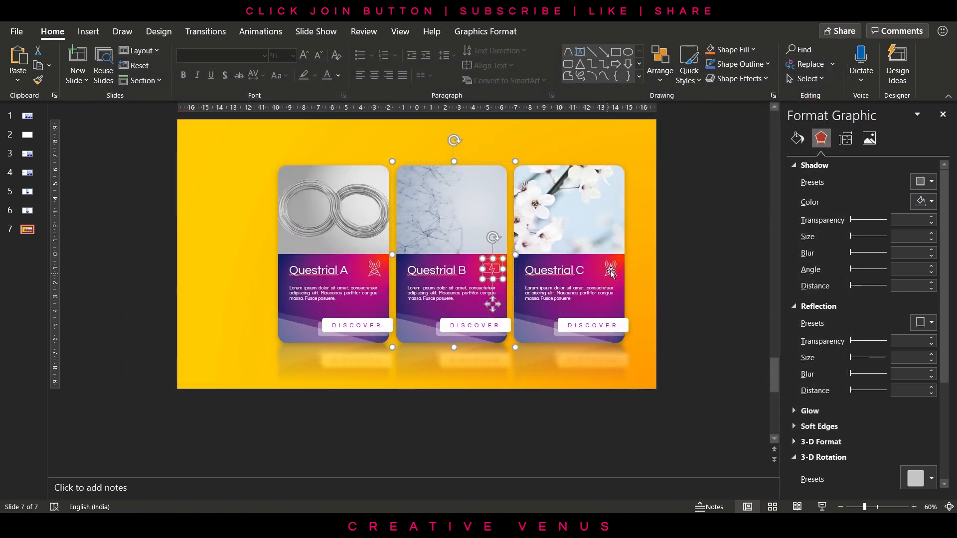
- Replace the third card's icon with a campfire from the icon library
click(610, 270)
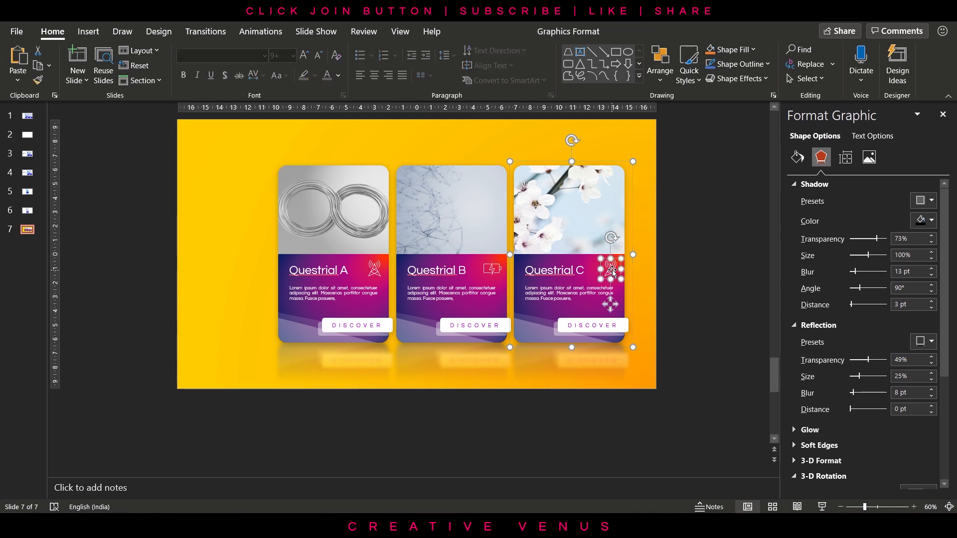
right_click(610, 275)
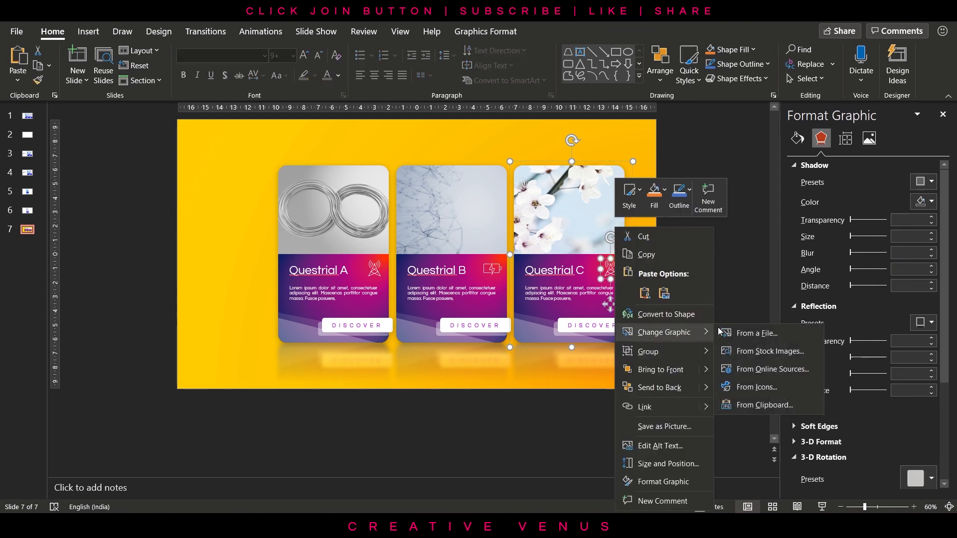
click(756, 387)
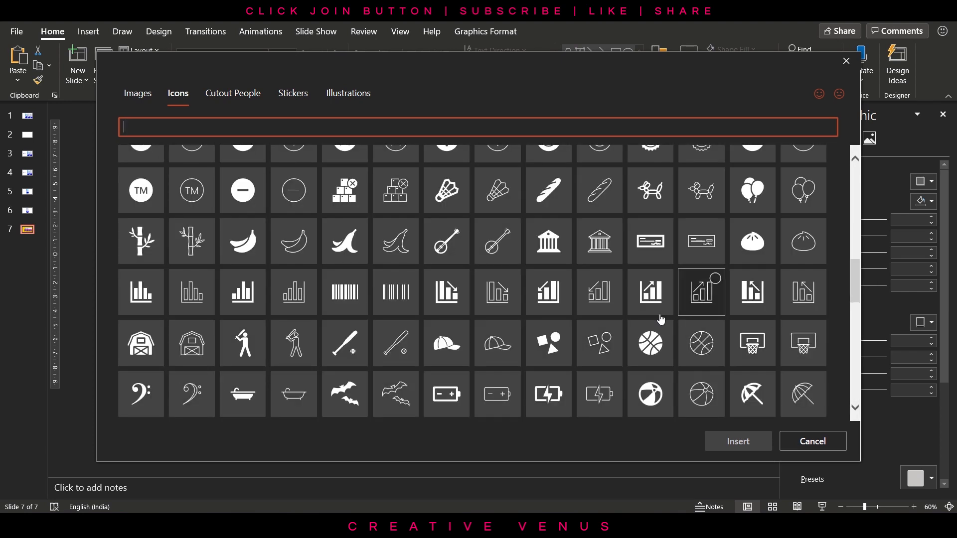
scroll(down, 3)
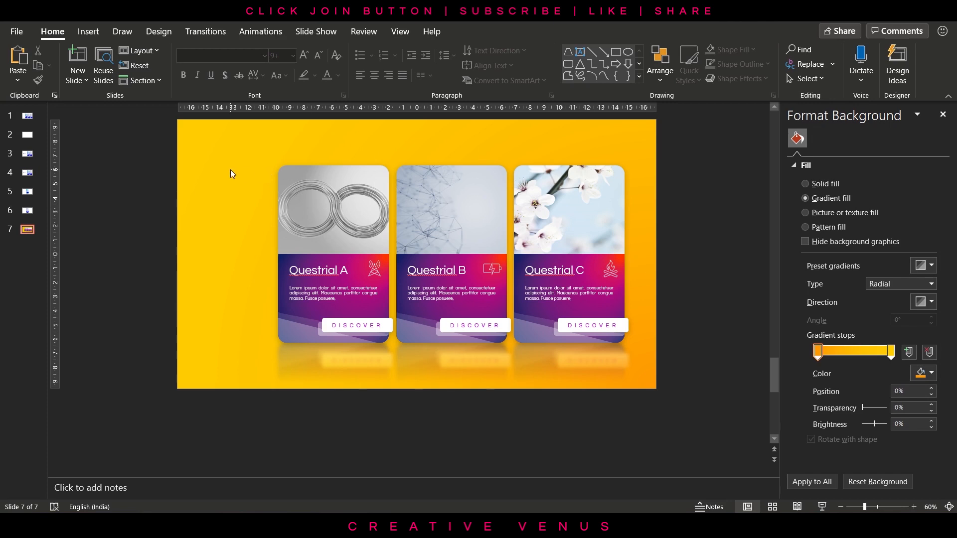
mouse_move(242, 187)
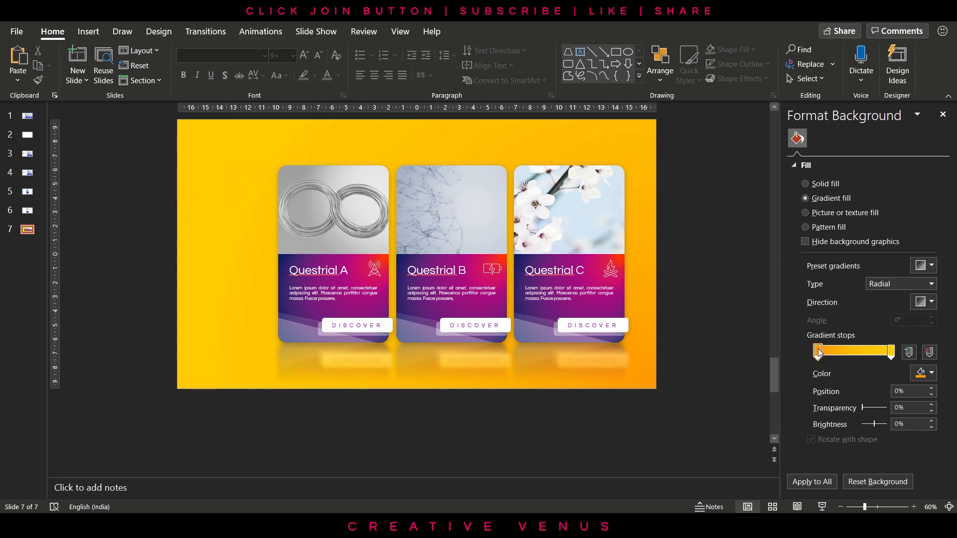
- Drag the background gradient stops to about 32% and 93% so deep orange spreads wider
drag(818, 350, 853, 350)
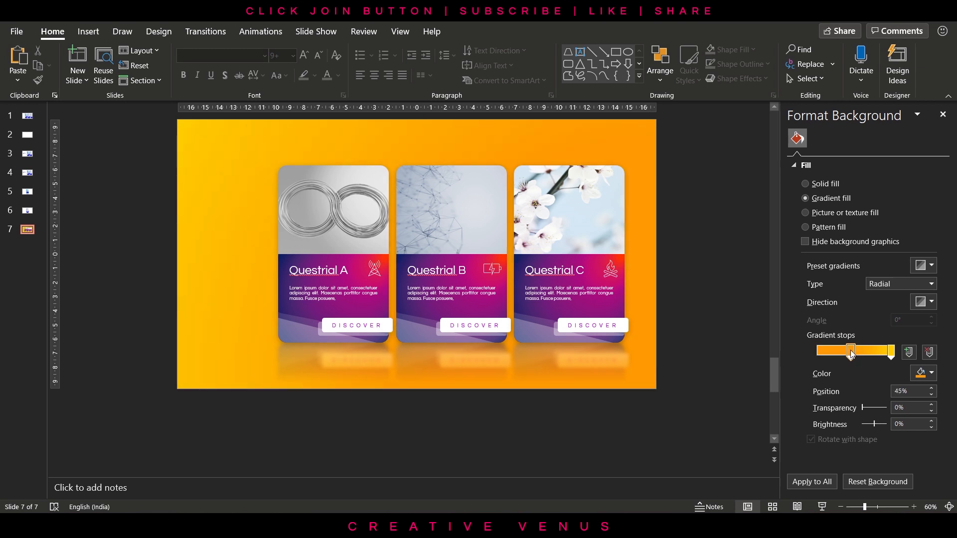
drag(853, 351, 883, 351)
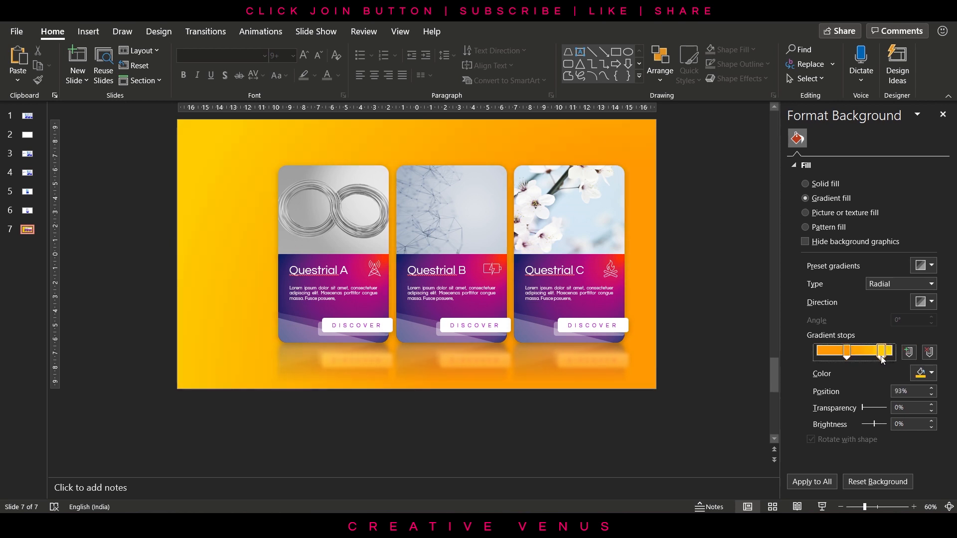
drag(881, 352, 845, 352)
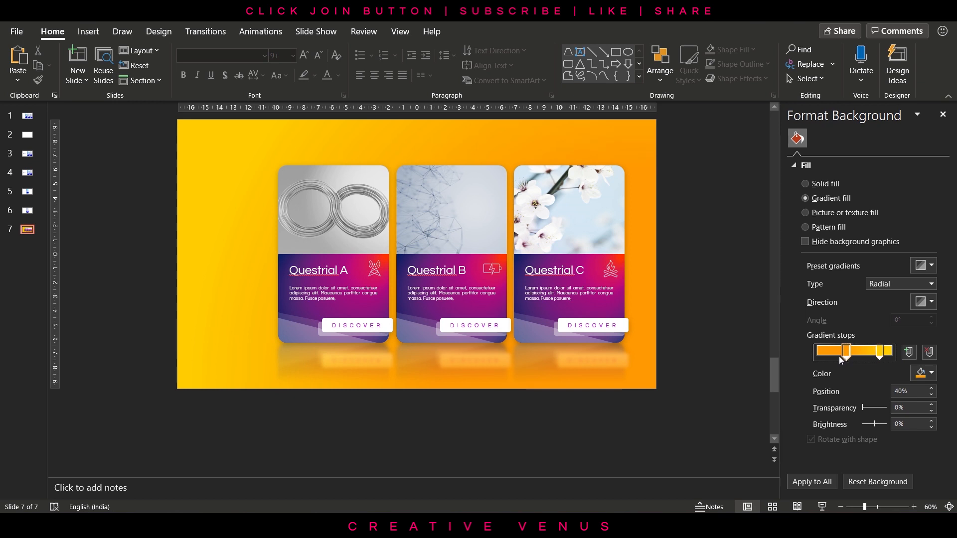
drag(844, 351, 842, 351)
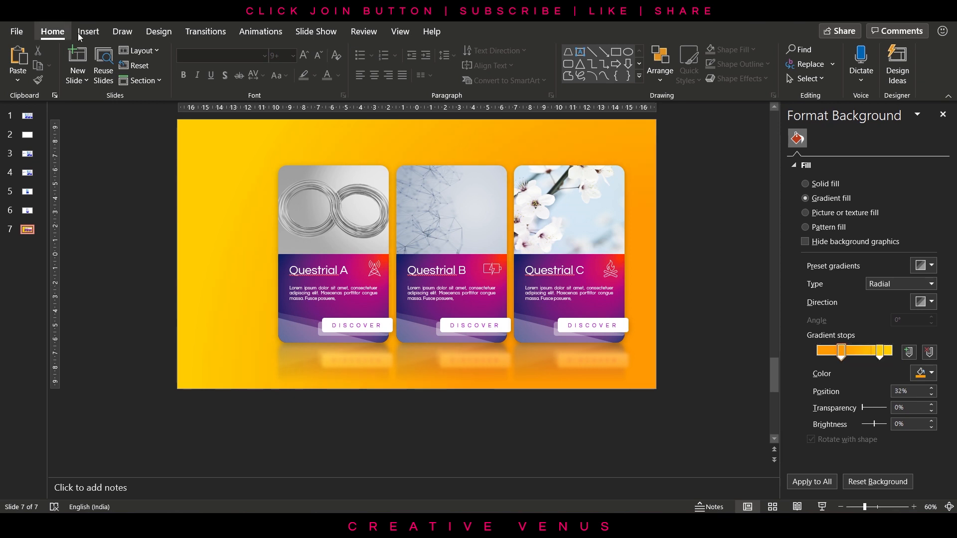
click(223, 63)
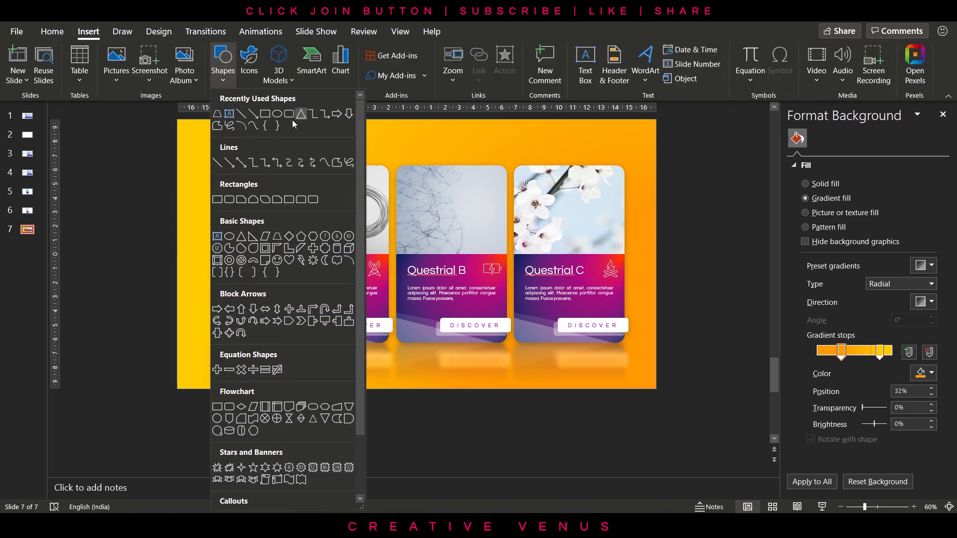
- Draw a white parallelogram stripe at 81% transparency with no line and shift the cards right
click(302, 115)
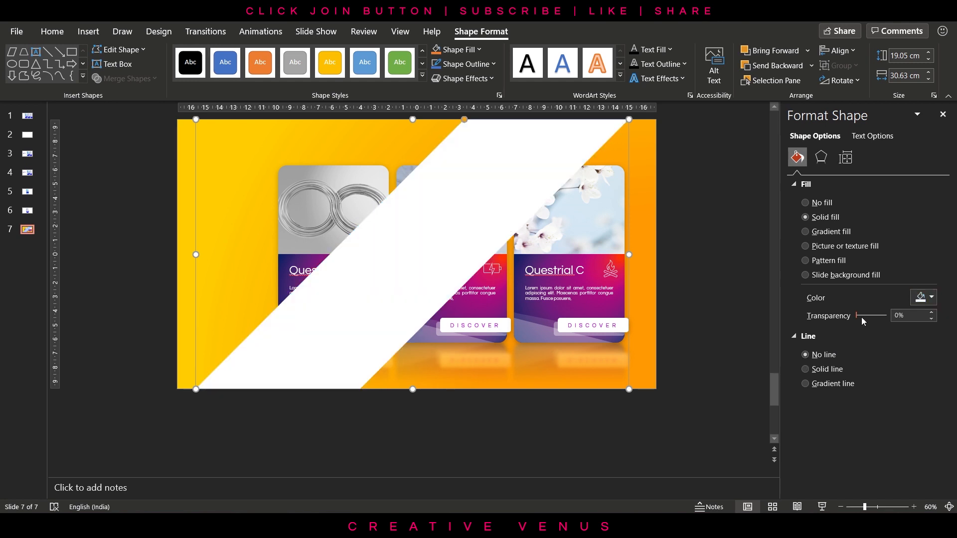
drag(861, 316, 880, 316)
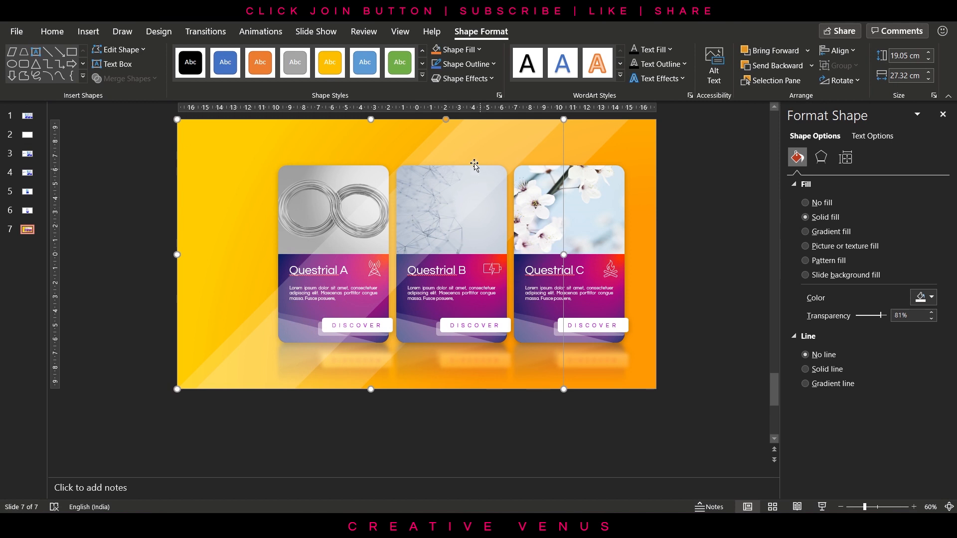
mouse_move(567, 259)
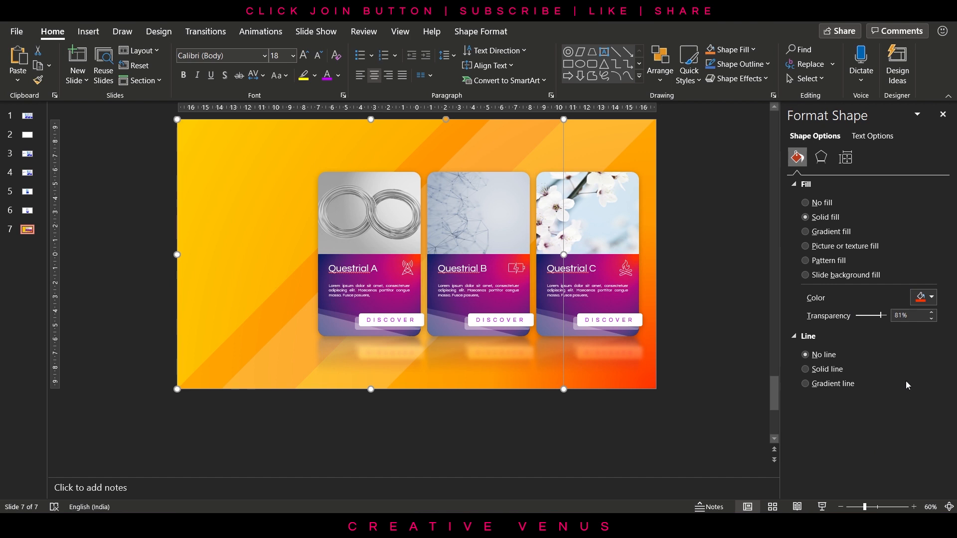
drag(869, 316, 885, 316)
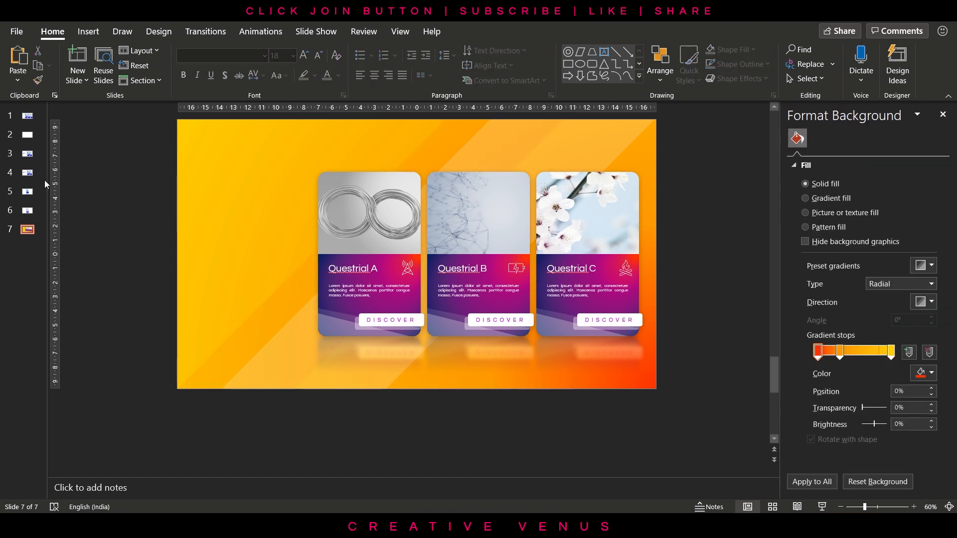
- Insert a small text box on the slide's left for the number 3
click(88, 31)
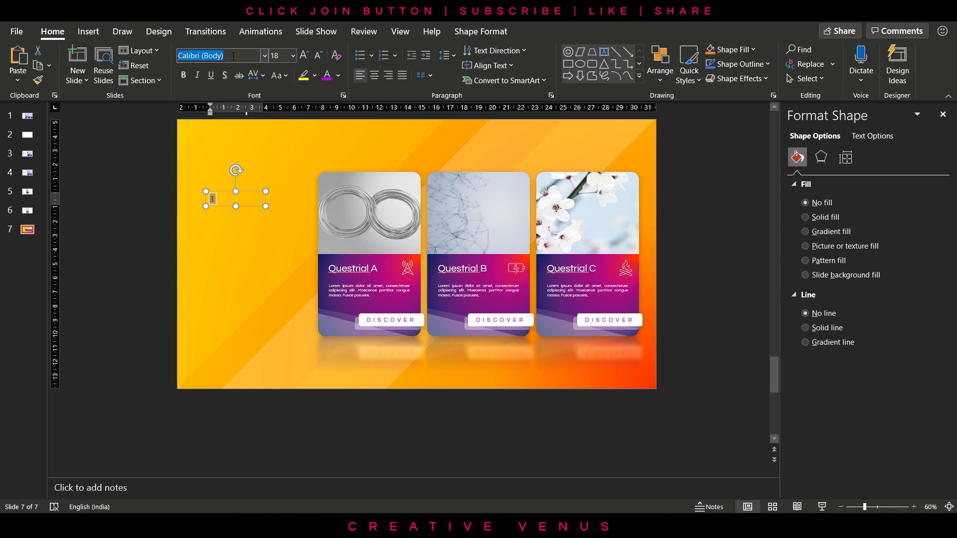
- Set the 3 in Questrial at 96 pt and colour it white
text(Questrial)
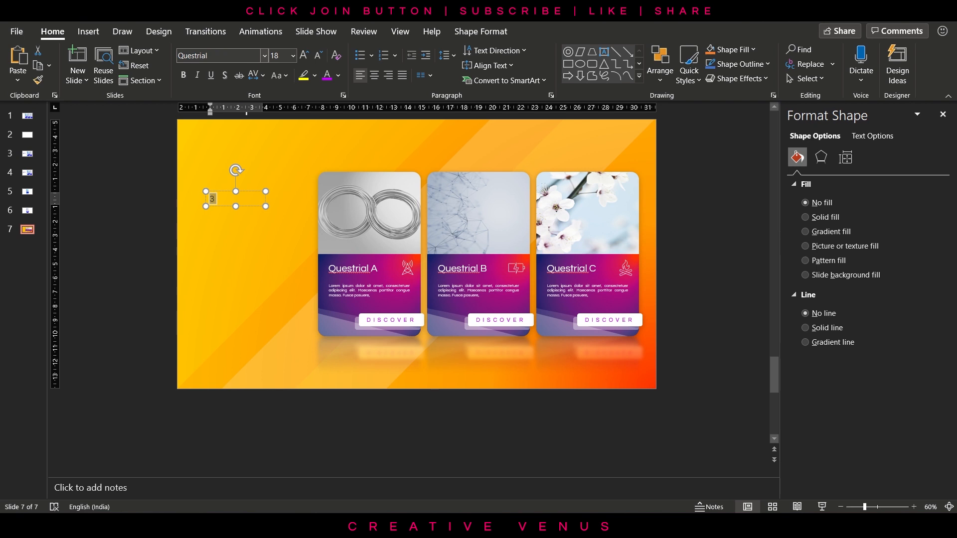
click(303, 56)
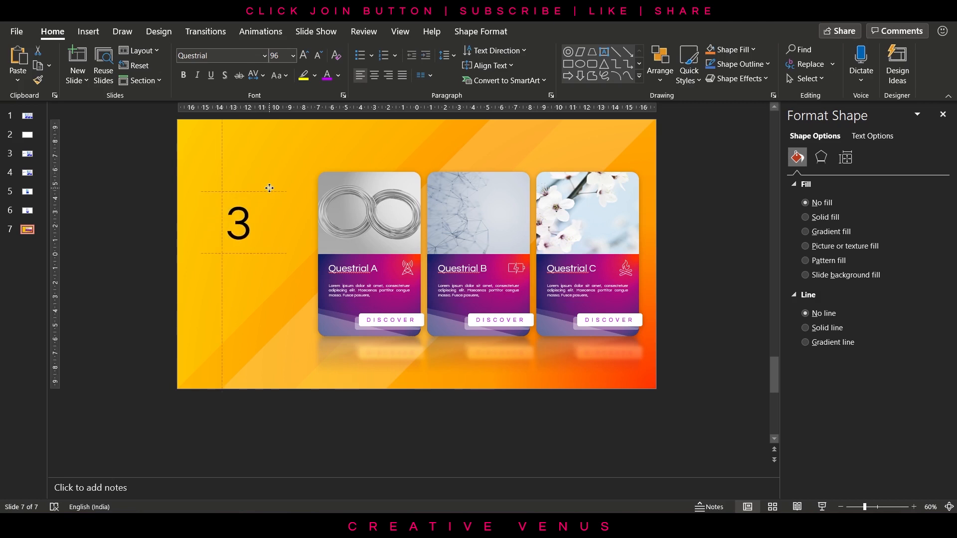
click(337, 75)
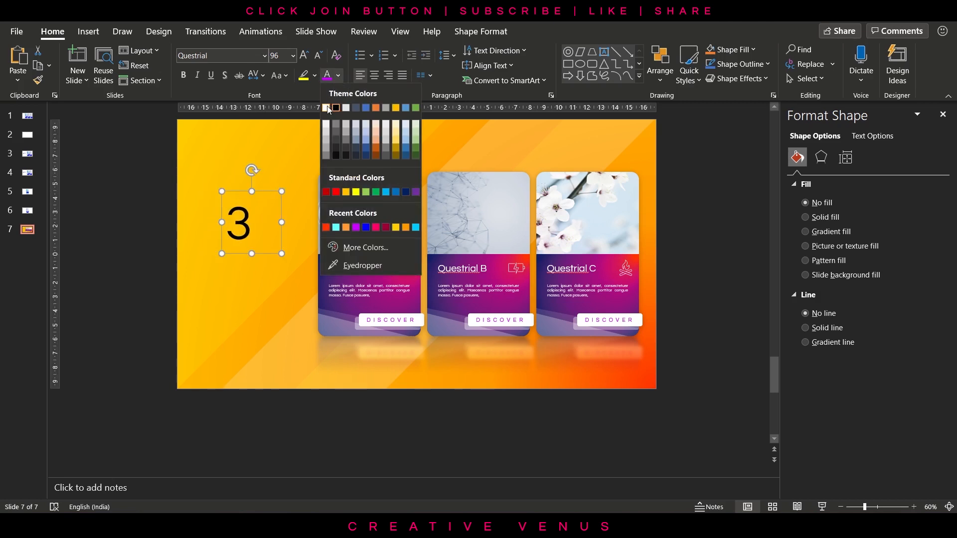
click(327, 107)
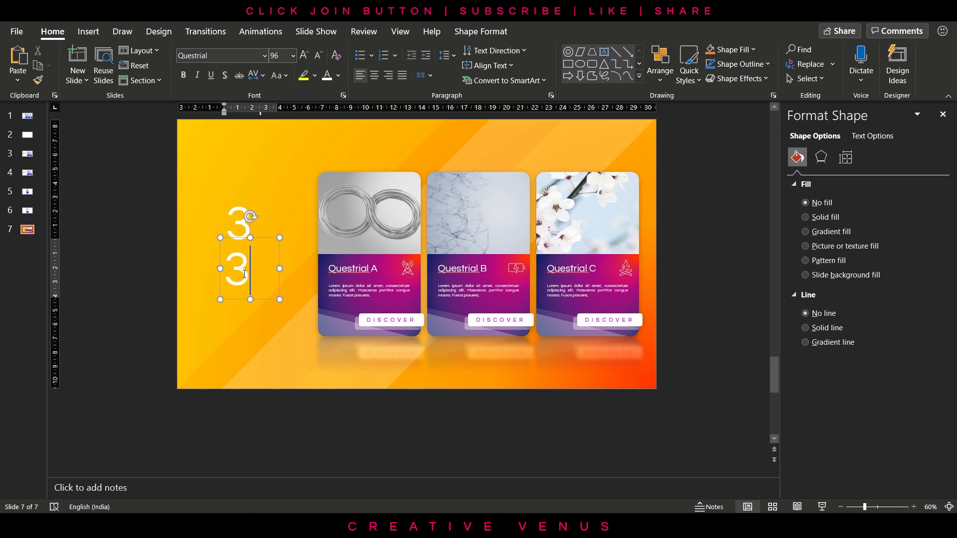
- Duplicate the box into 'Steps' at 40 pt and 'Process' at 32 pt below the 3
text(teps)
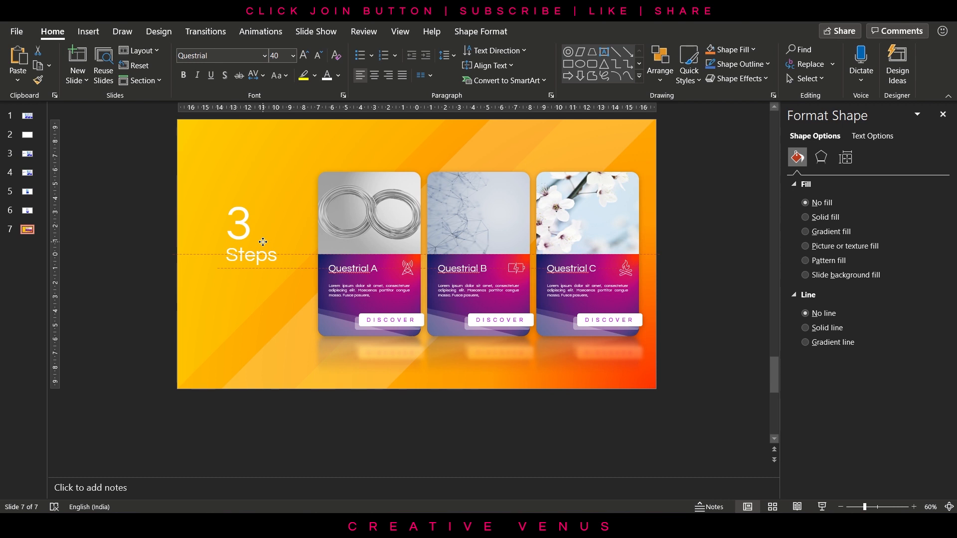
click(251, 256)
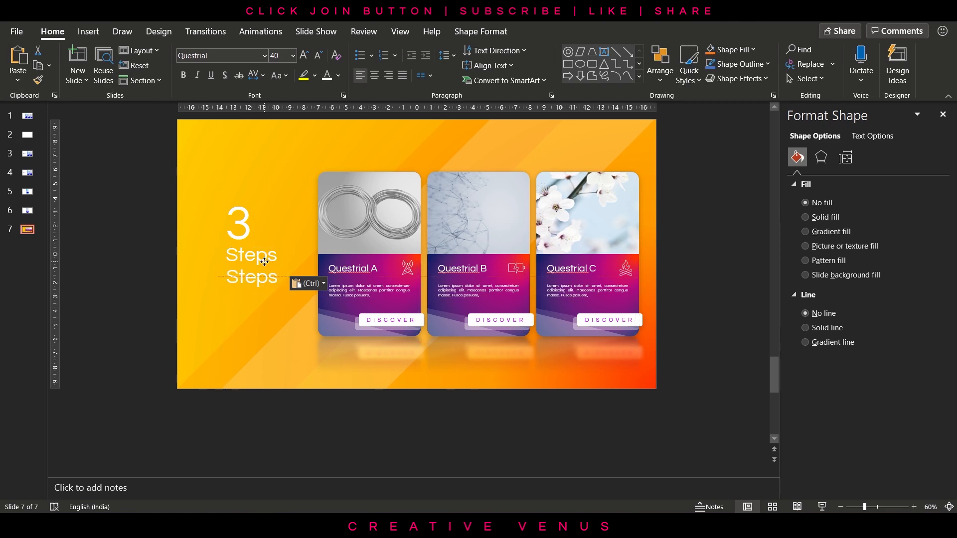
click(252, 276)
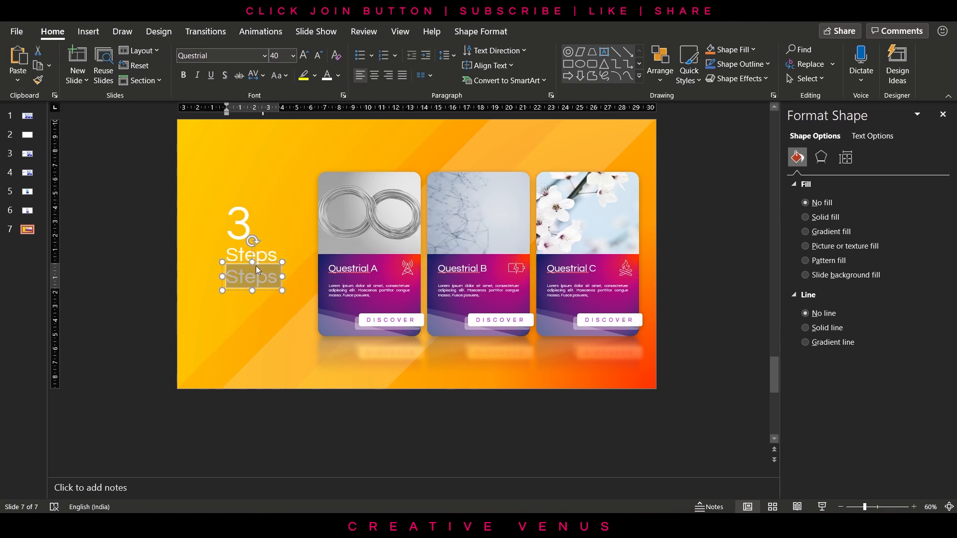
text(Process)
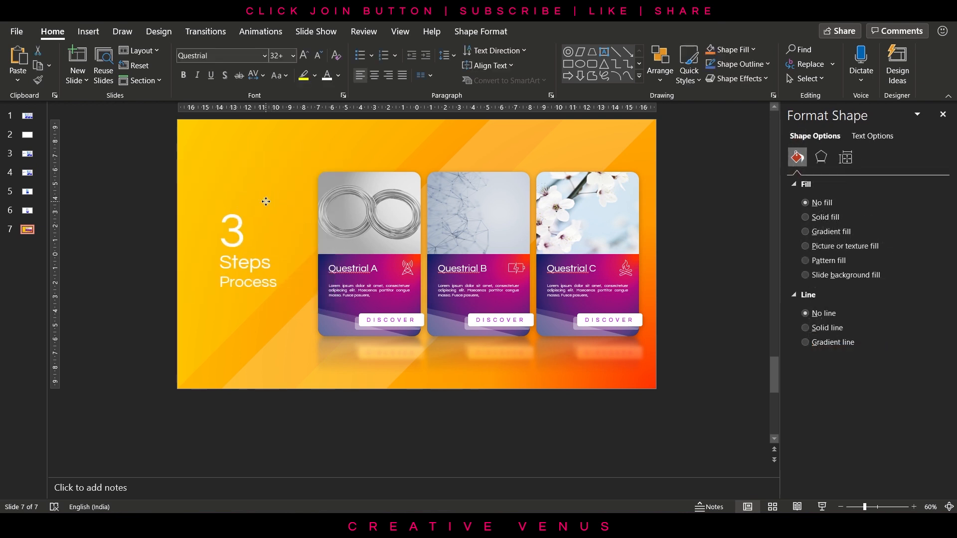
click(223, 64)
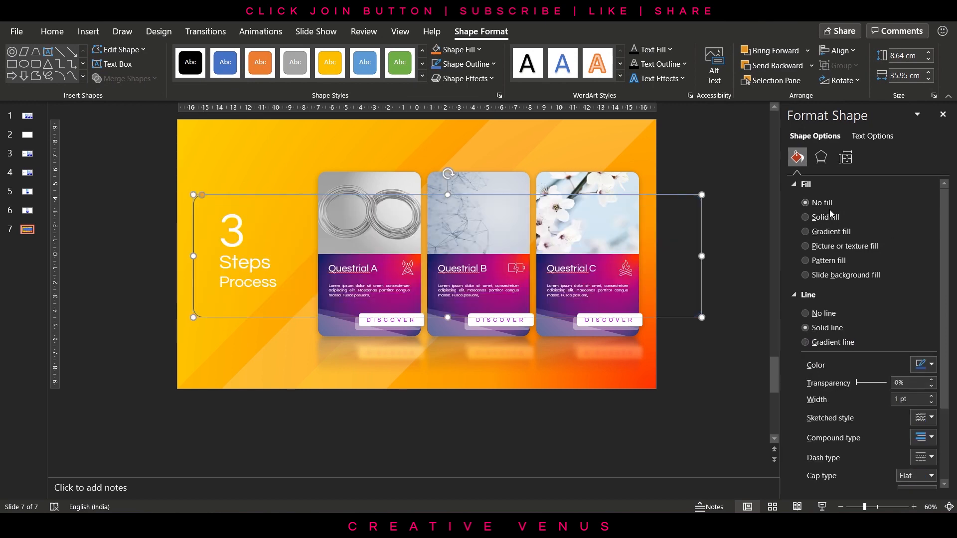
- Give the rounded rectangle no fill and a thin white outline, sent behind the cards
click(932, 365)
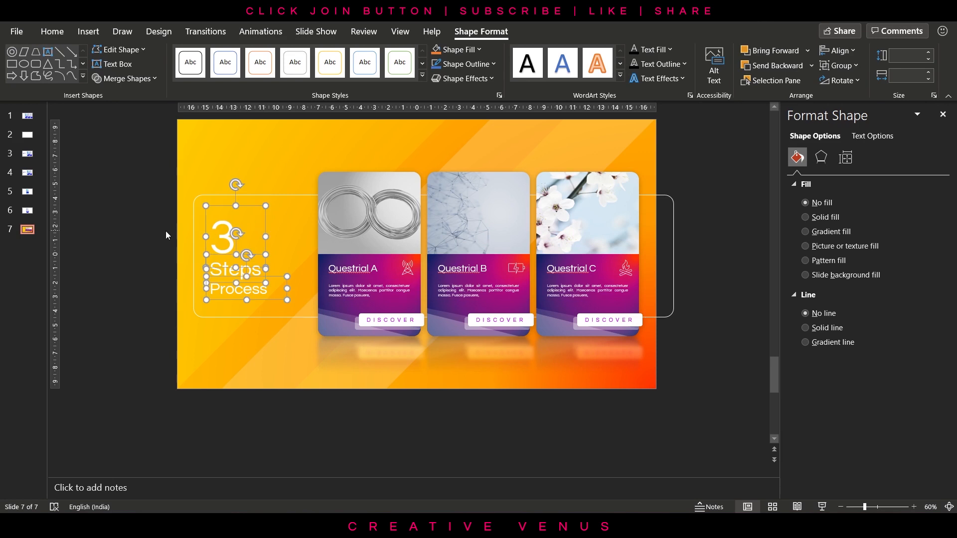
click(153, 219)
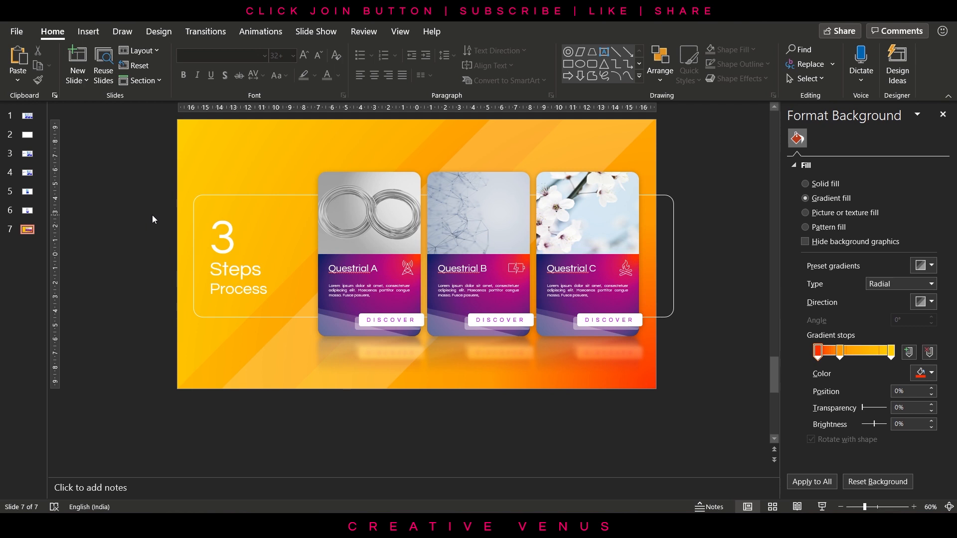
mouse_move(327, 219)
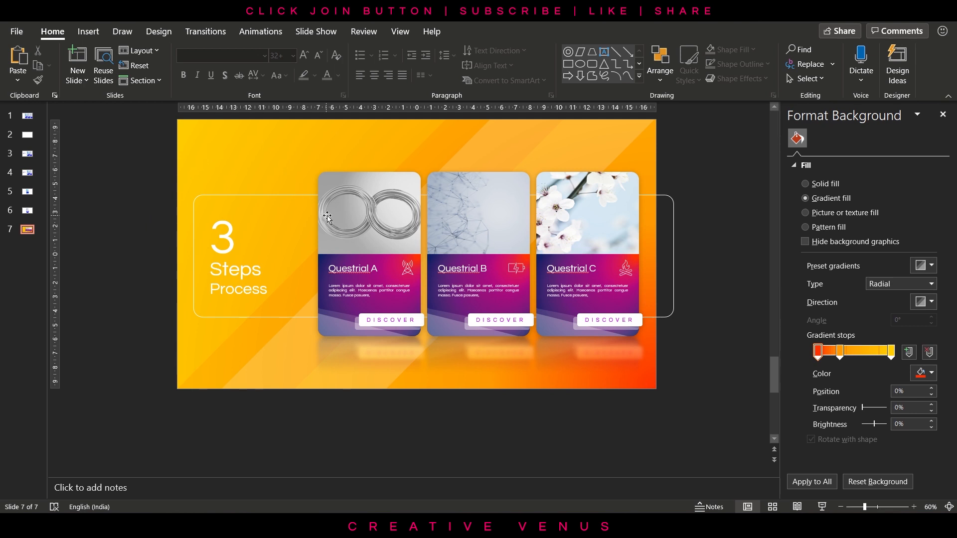
mouse_move(306, 196)
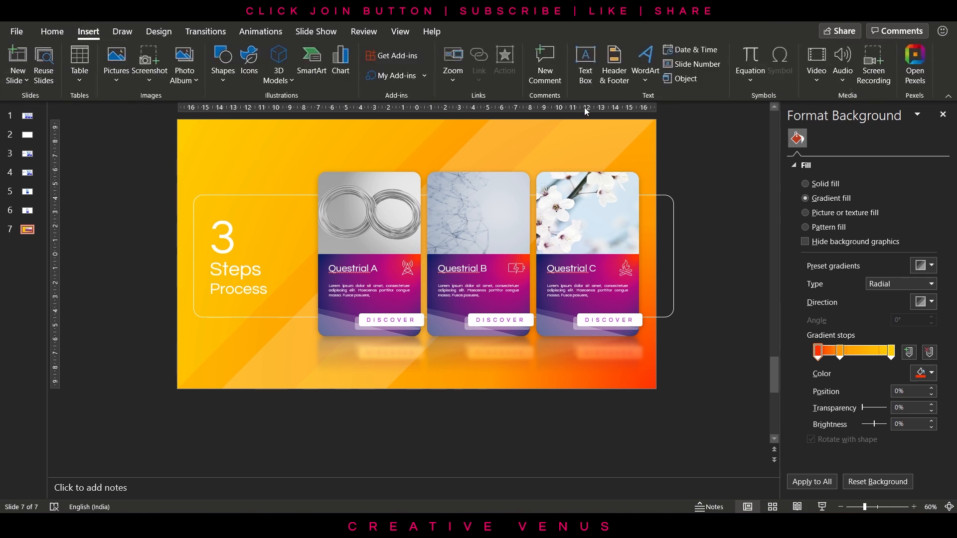
- Add a top-left Questrial text box 'Creative venus' in uppercase at 14 pt with wide spacing
click(585, 64)
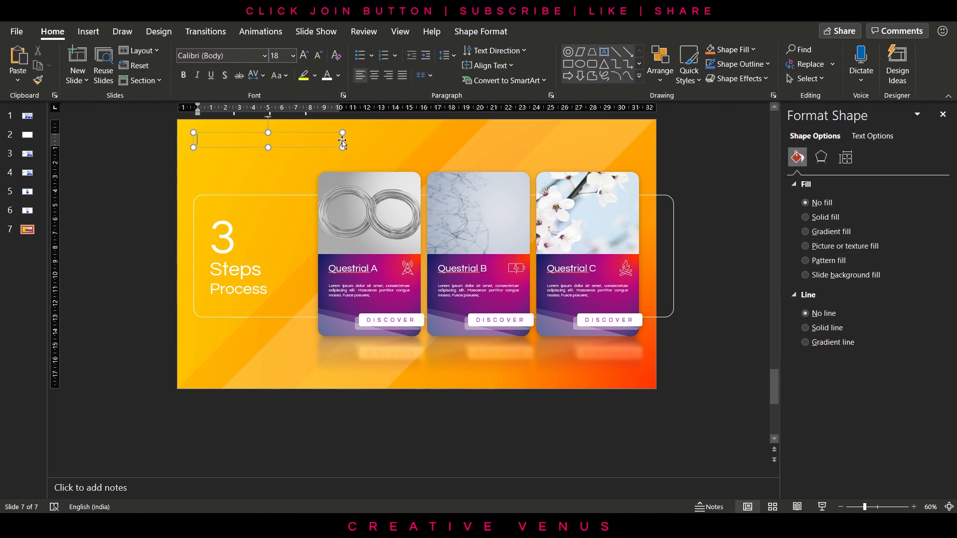
text(Creative)
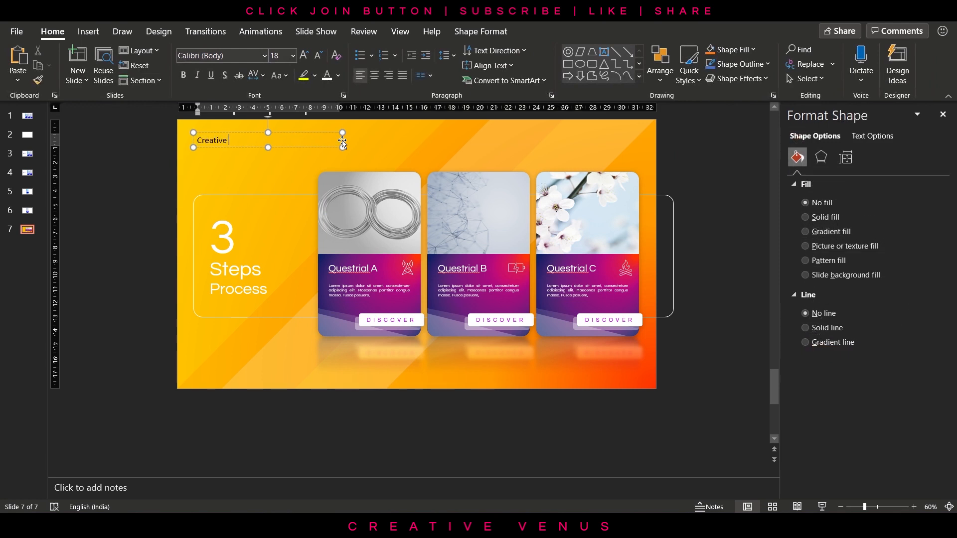
text(venus)
click(222, 56)
text(Ques)
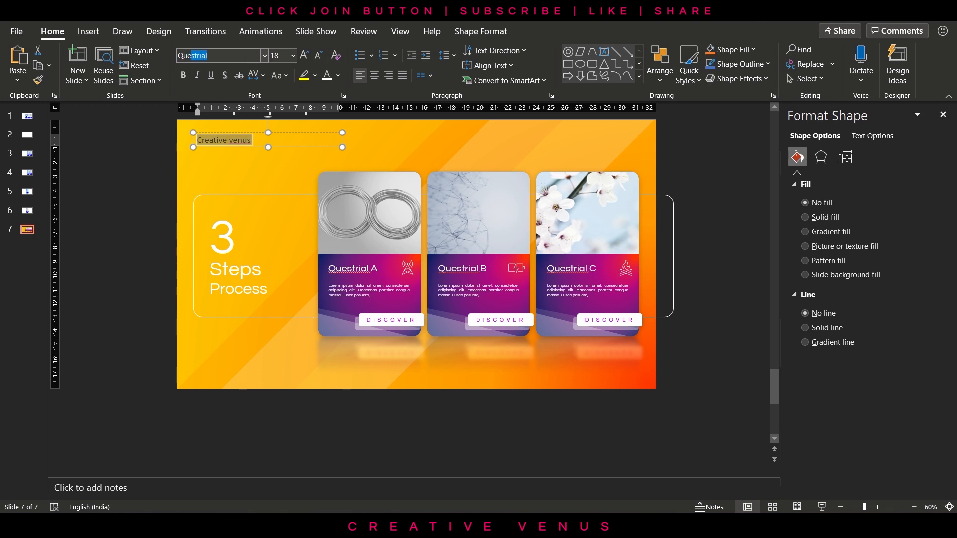
click(277, 75)
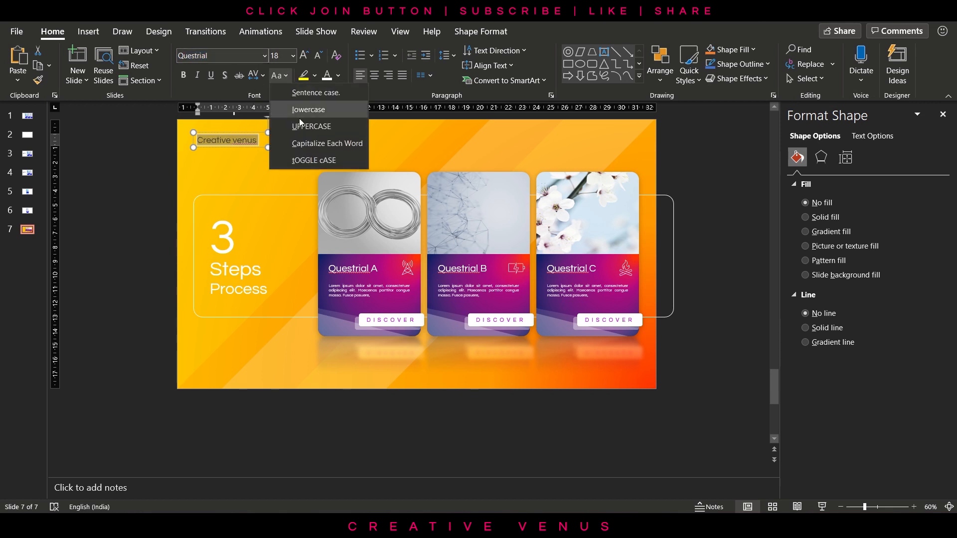
click(252, 75)
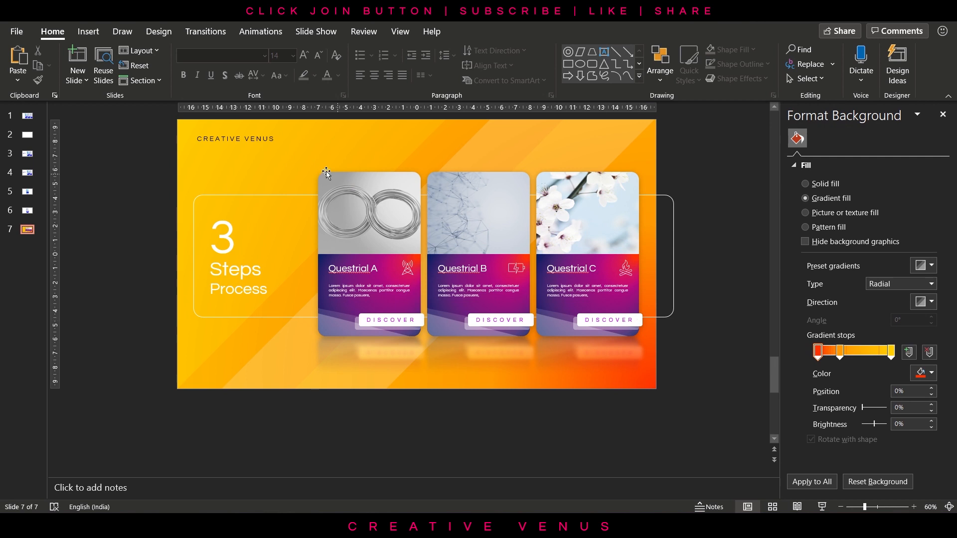
click(235, 139)
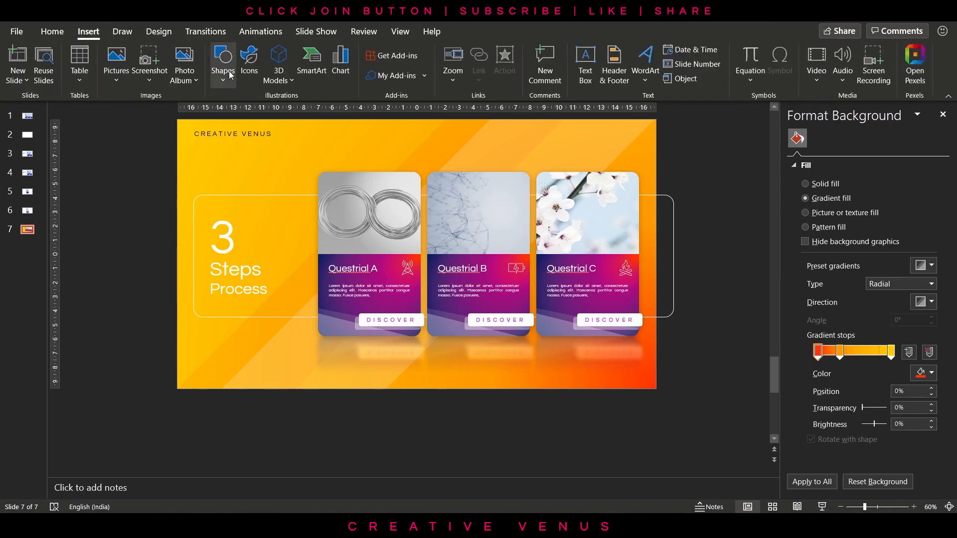
- Draw a white no-outline rounded bar reading 'CREATIVE VENUS' and trim its height to 0.8 cm
click(222, 64)
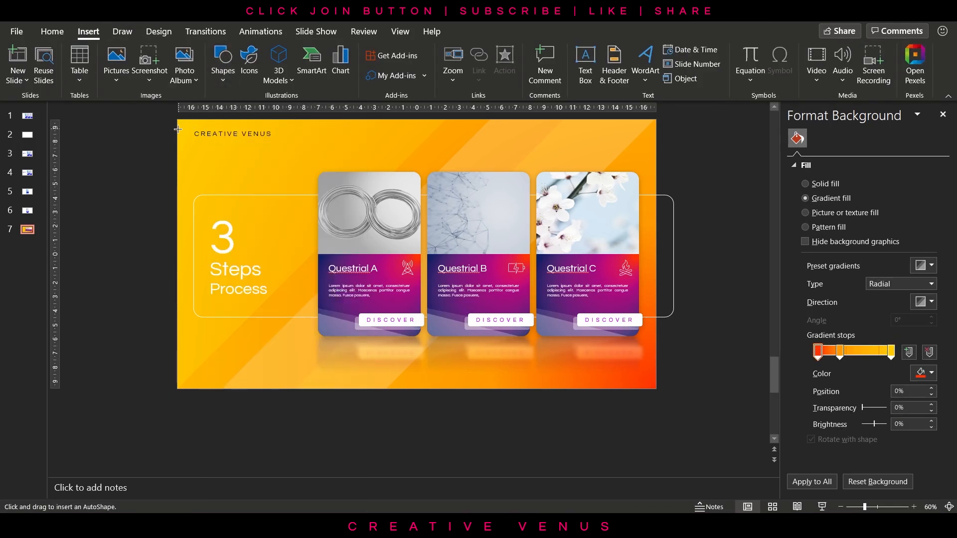
click(233, 134)
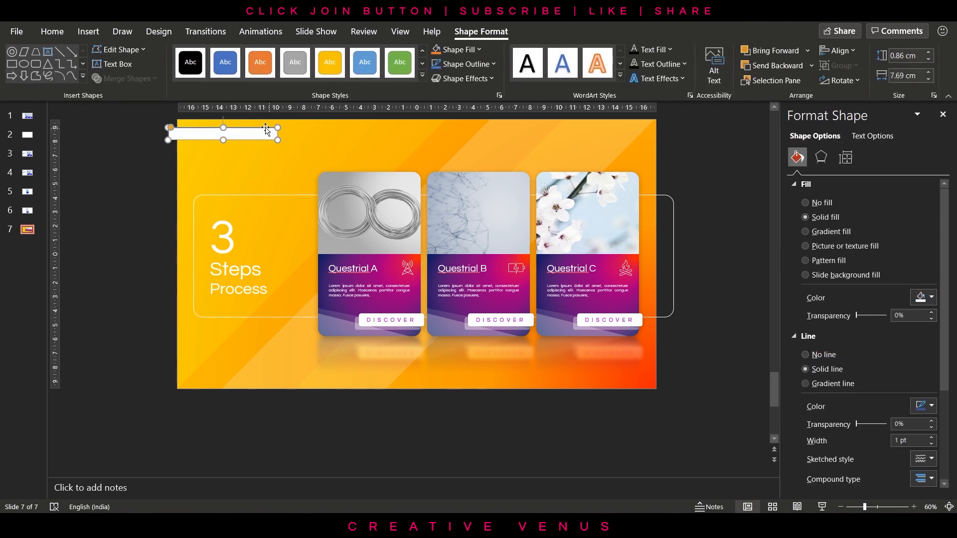
text(CREATIVE VENUS)
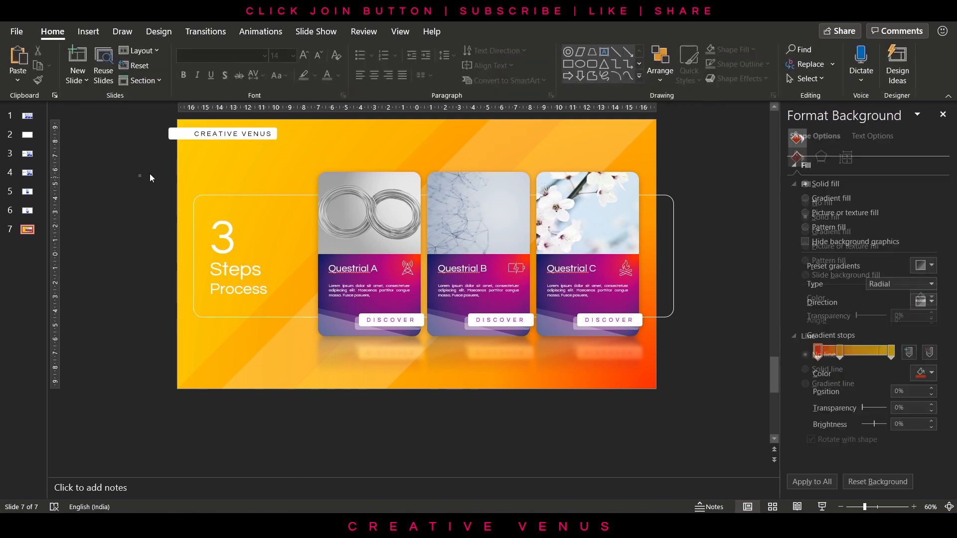
click(234, 132)
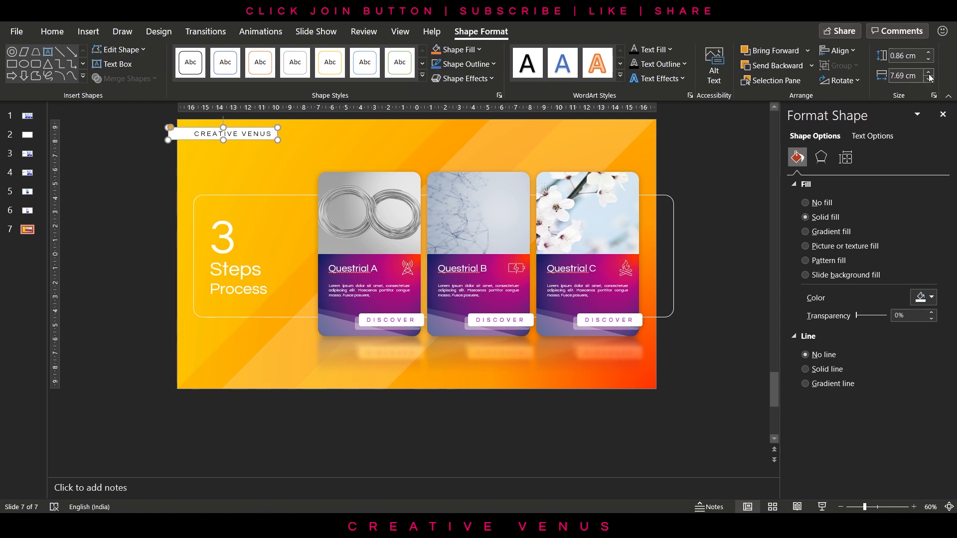
click(928, 58)
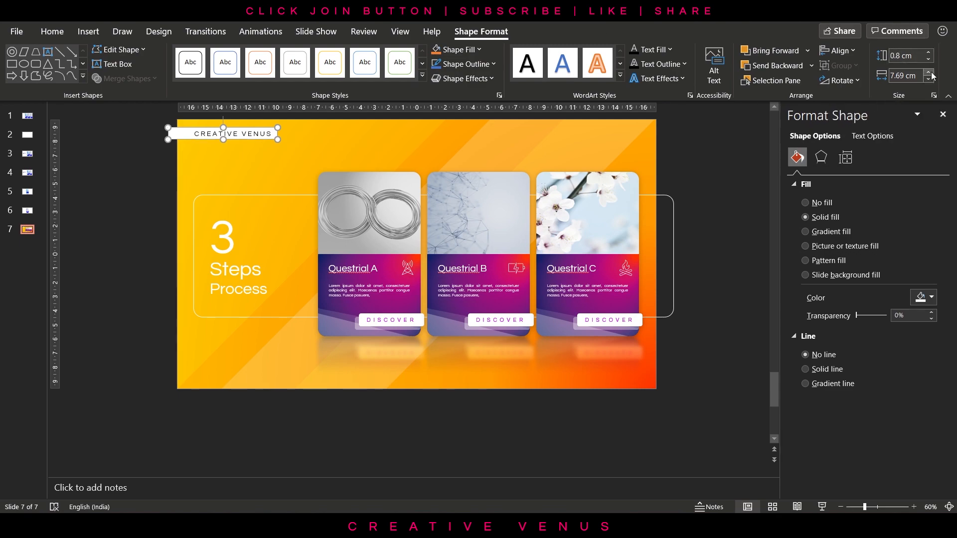